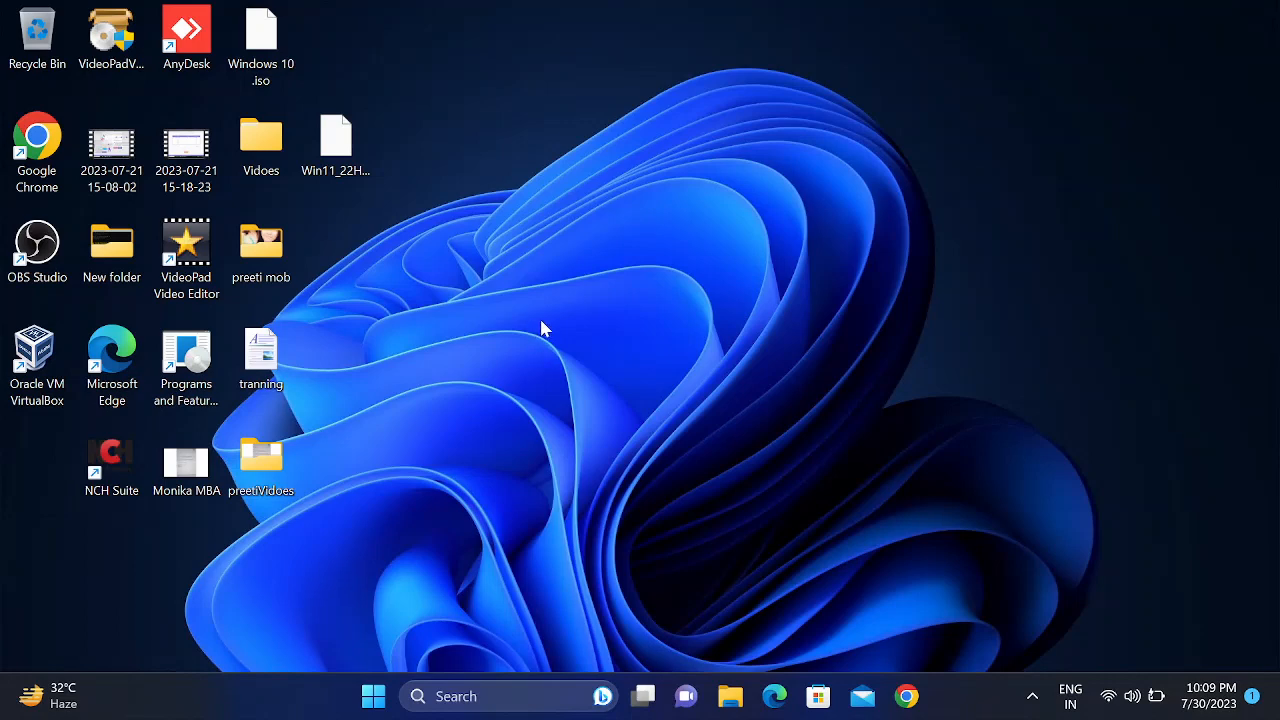
{"action": "mouse_move", "coordinate": [573, 322]}
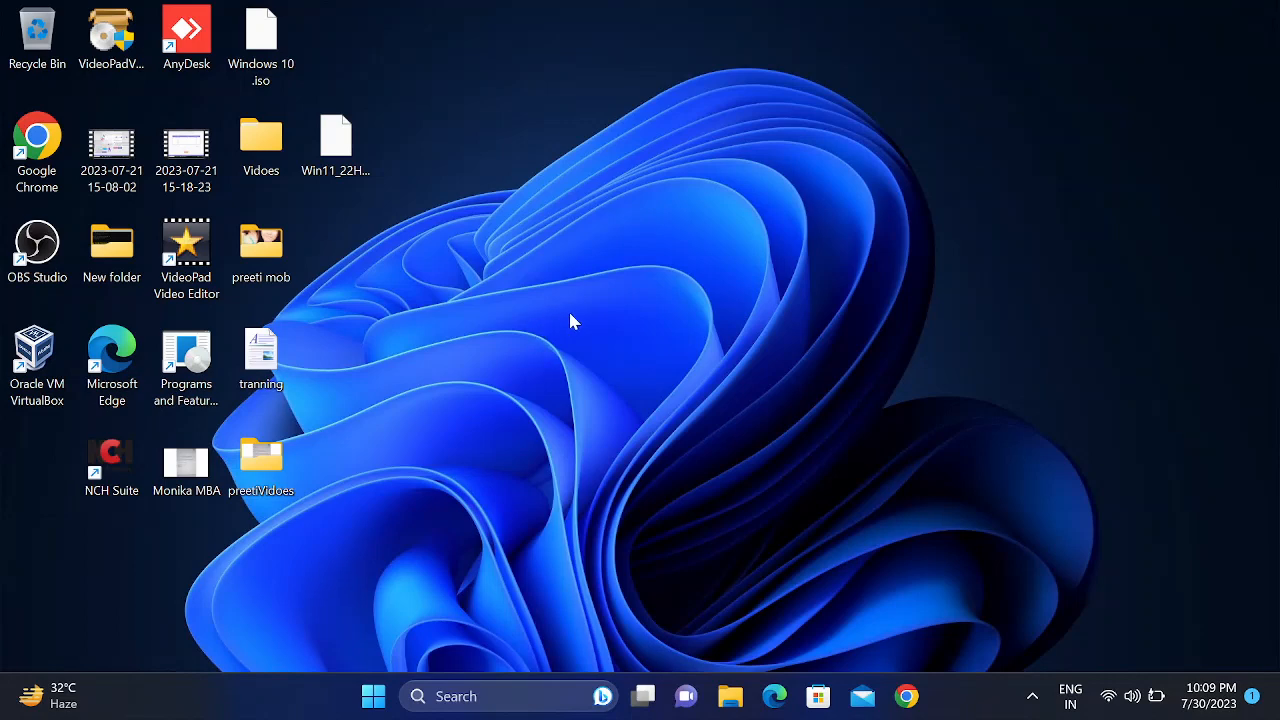
{"action": "mouse_move", "coordinate": [440, 710]}
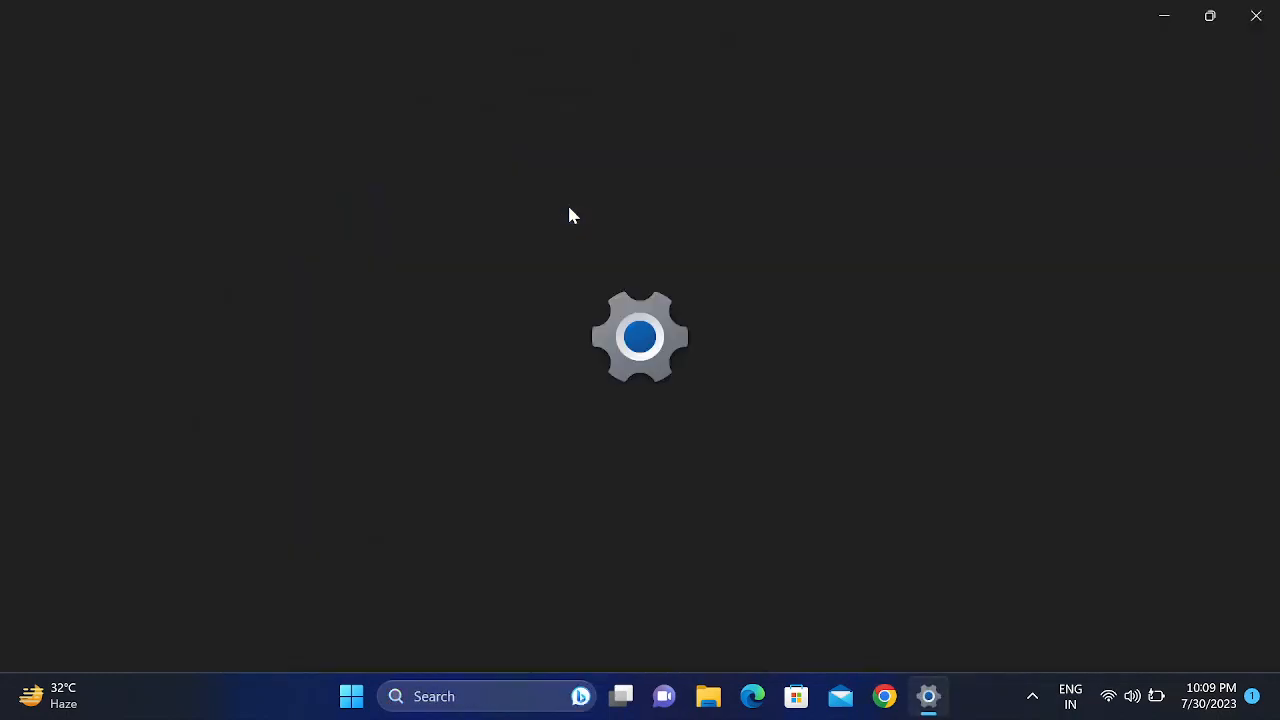
- Try Add device on Bluetooth & devices, dismiss the Couldn't connect message, close Settings
{"action": "left_click", "coordinate": [928, 696]}
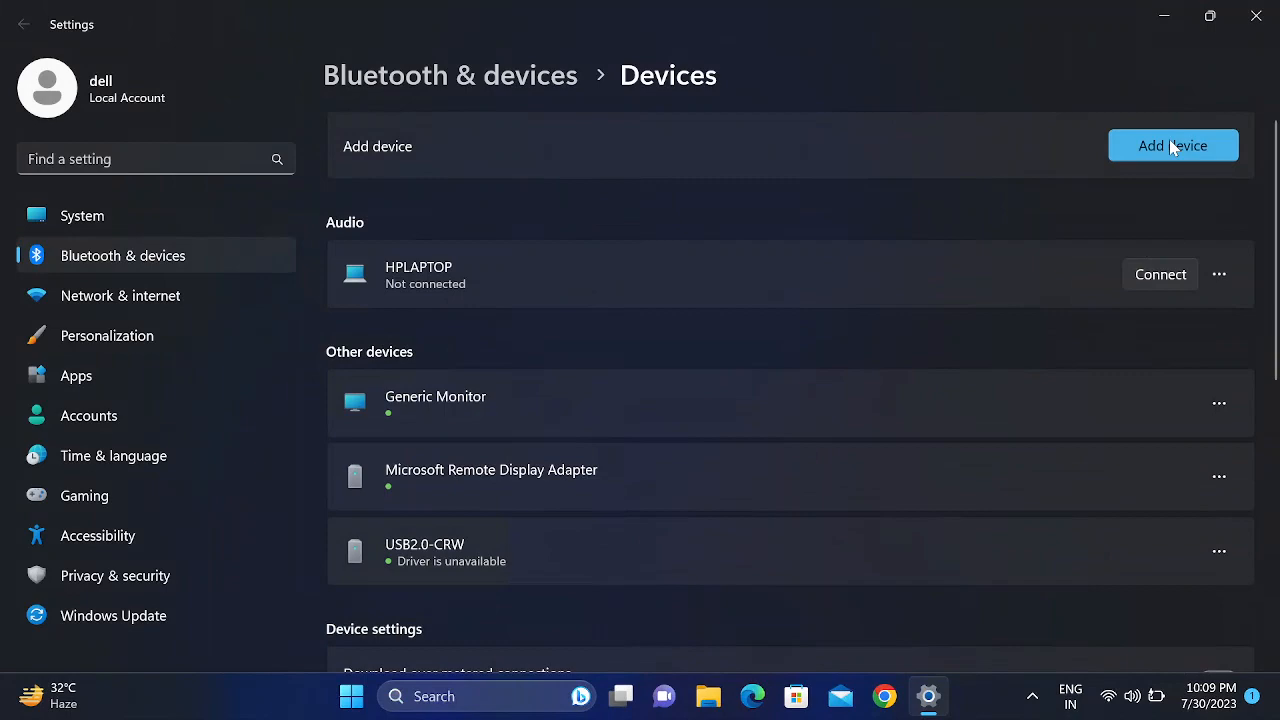
{"action": "left_click", "coordinate": [1173, 145]}
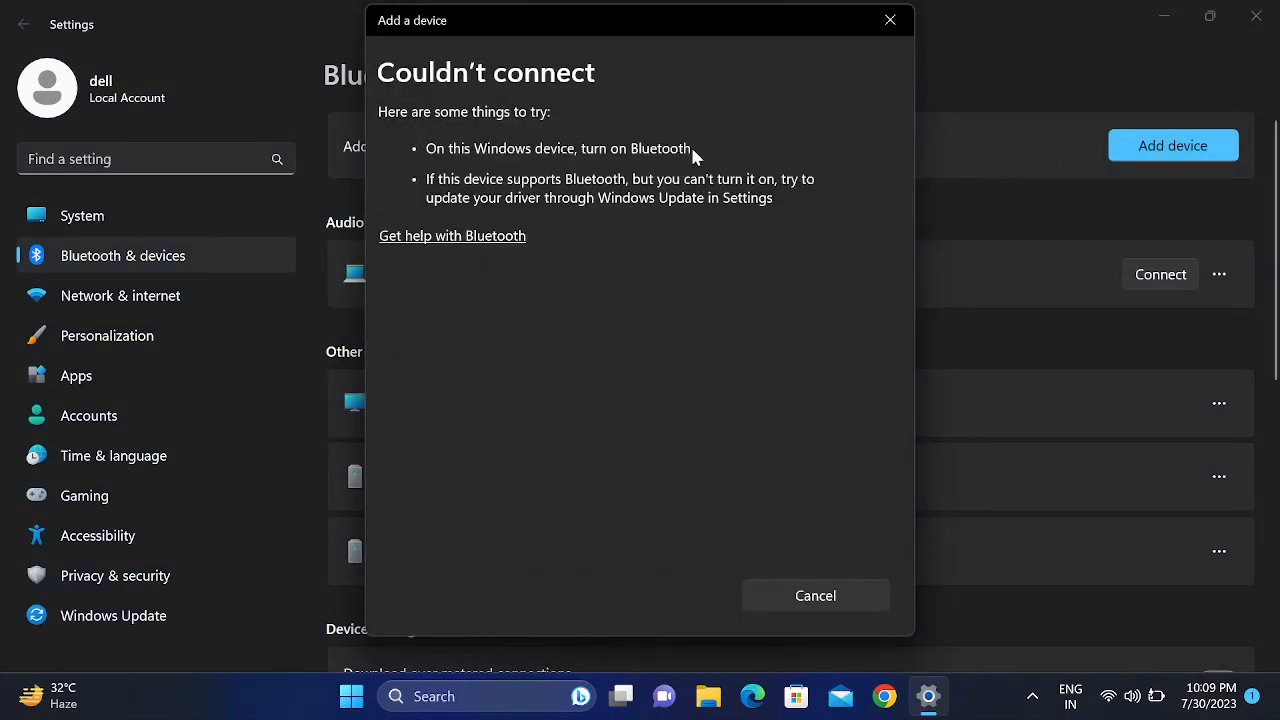
{"action": "left_click", "coordinate": [815, 595]}
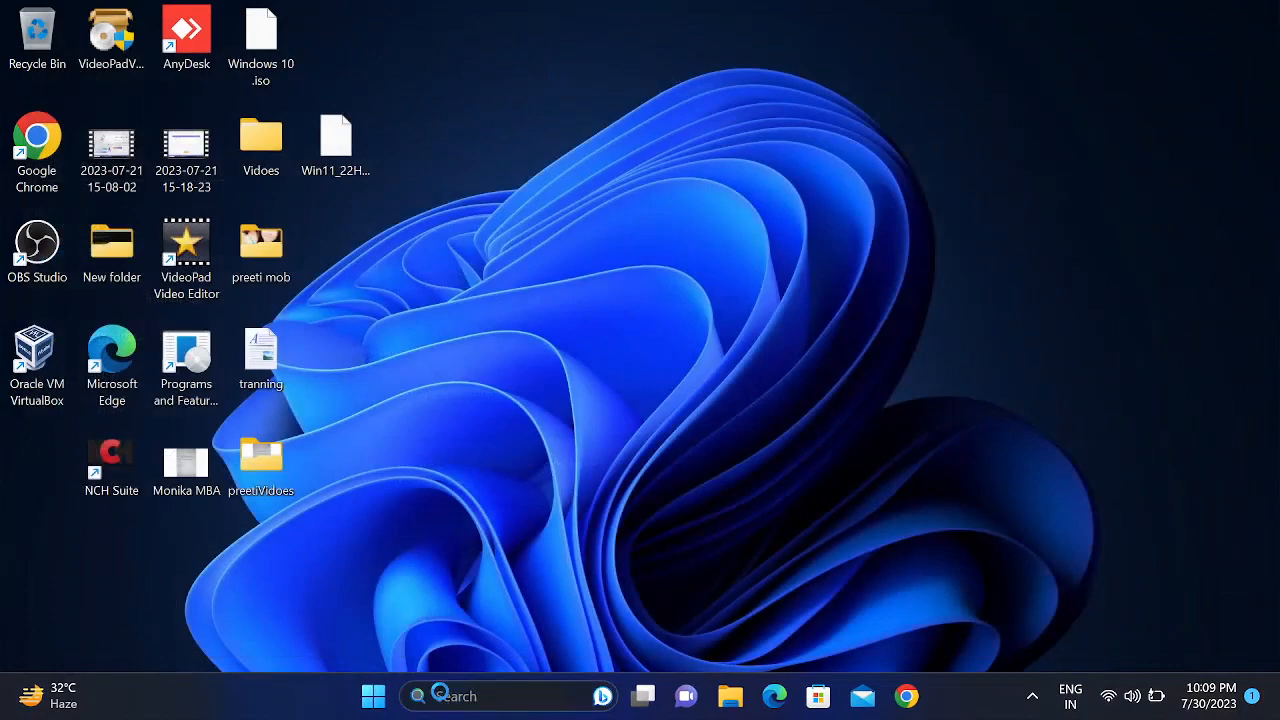
- Search 'dev' from the taskbar to launch Device Manager
{"action": "type", "text": "dev"}
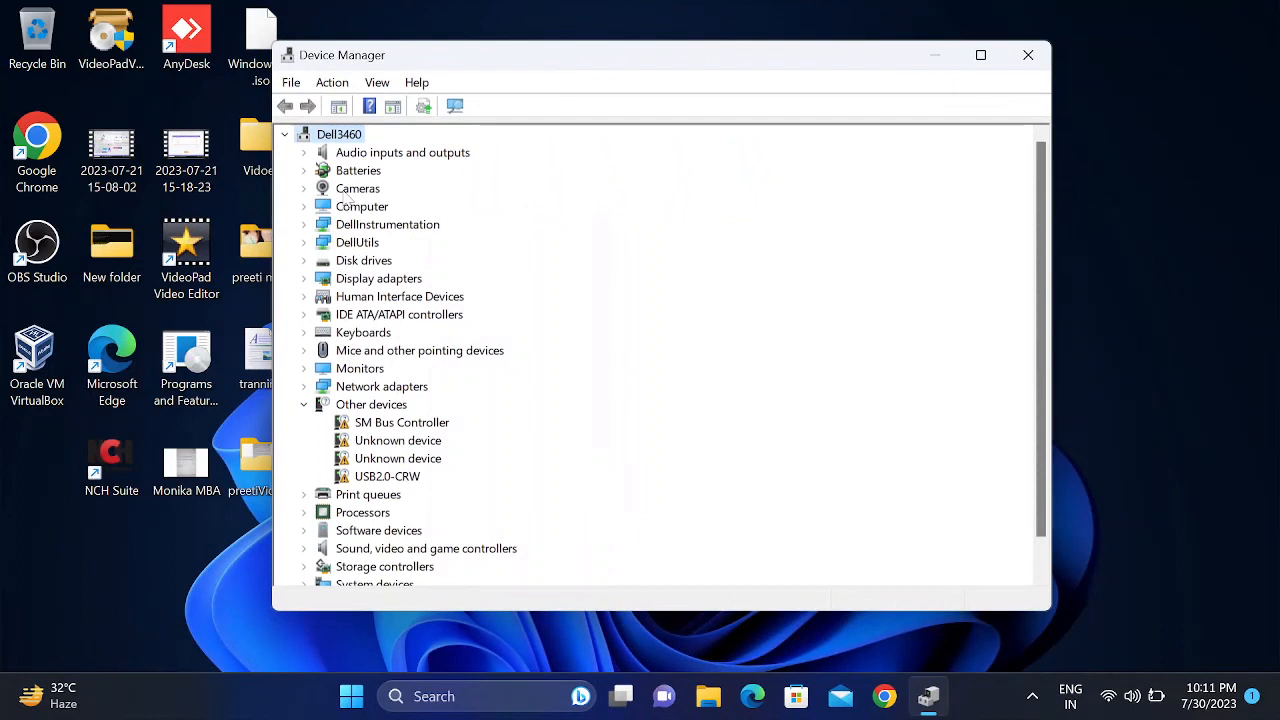
{"action": "mouse_move", "coordinate": [352, 222]}
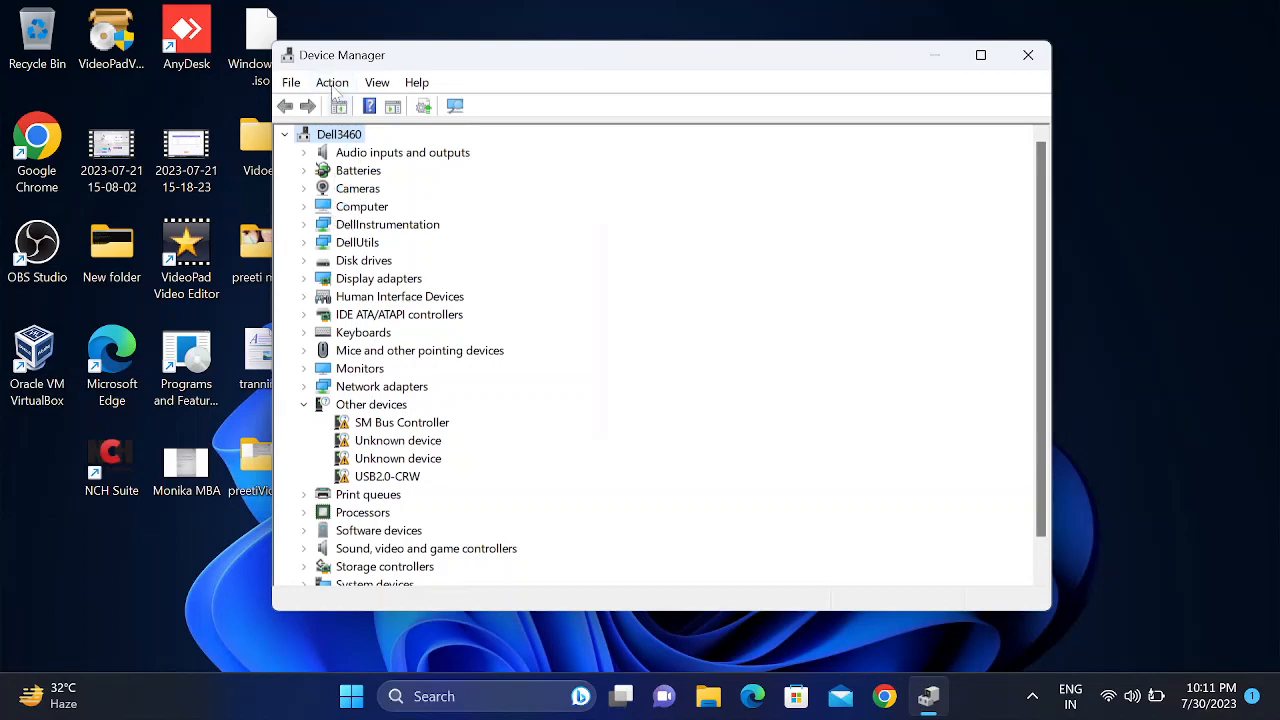
- Start Add legacy hardware from the Action menu and choose manual selection from a list
{"action": "left_click", "coordinate": [332, 82]}
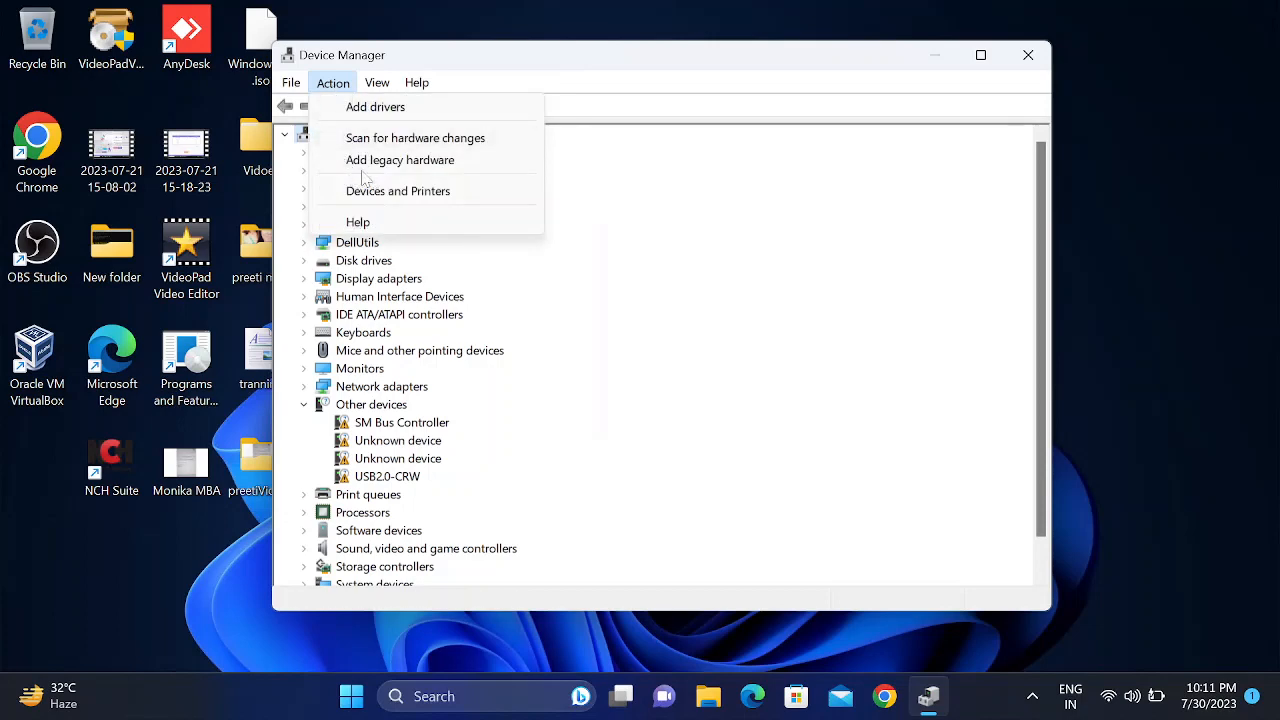
{"action": "left_click", "coordinate": [400, 160]}
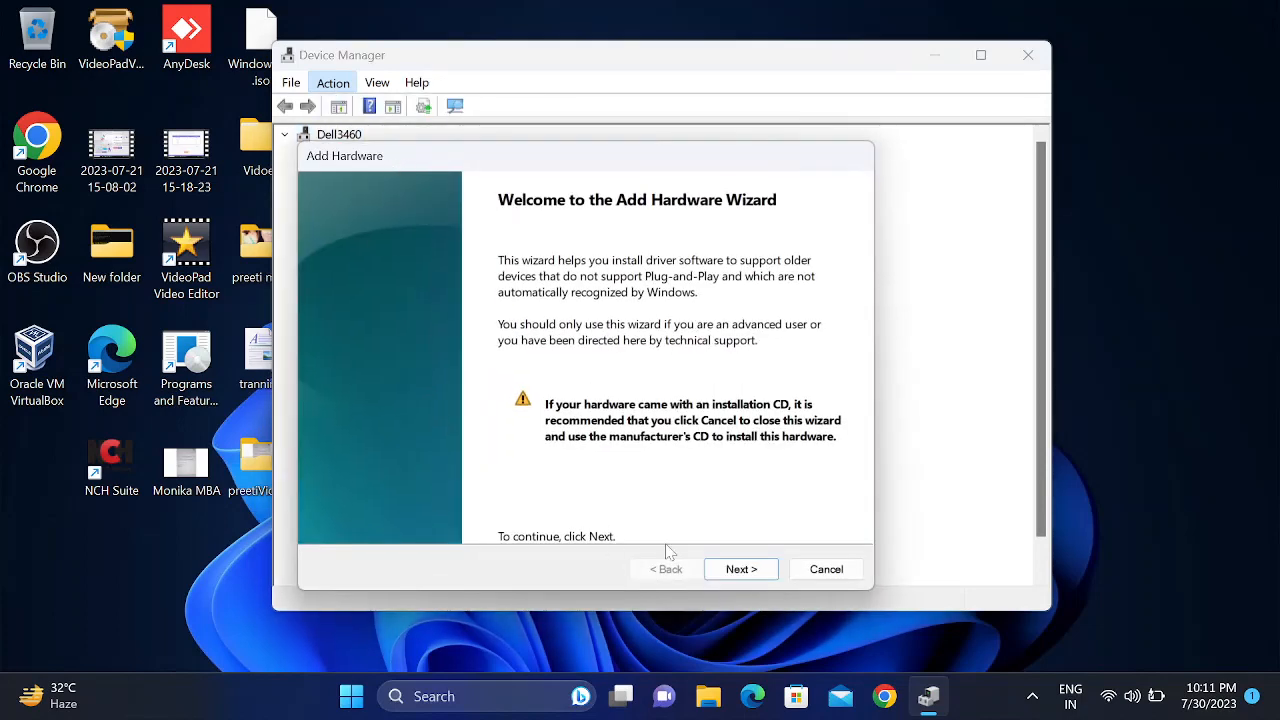
{"action": "left_click", "coordinate": [740, 569]}
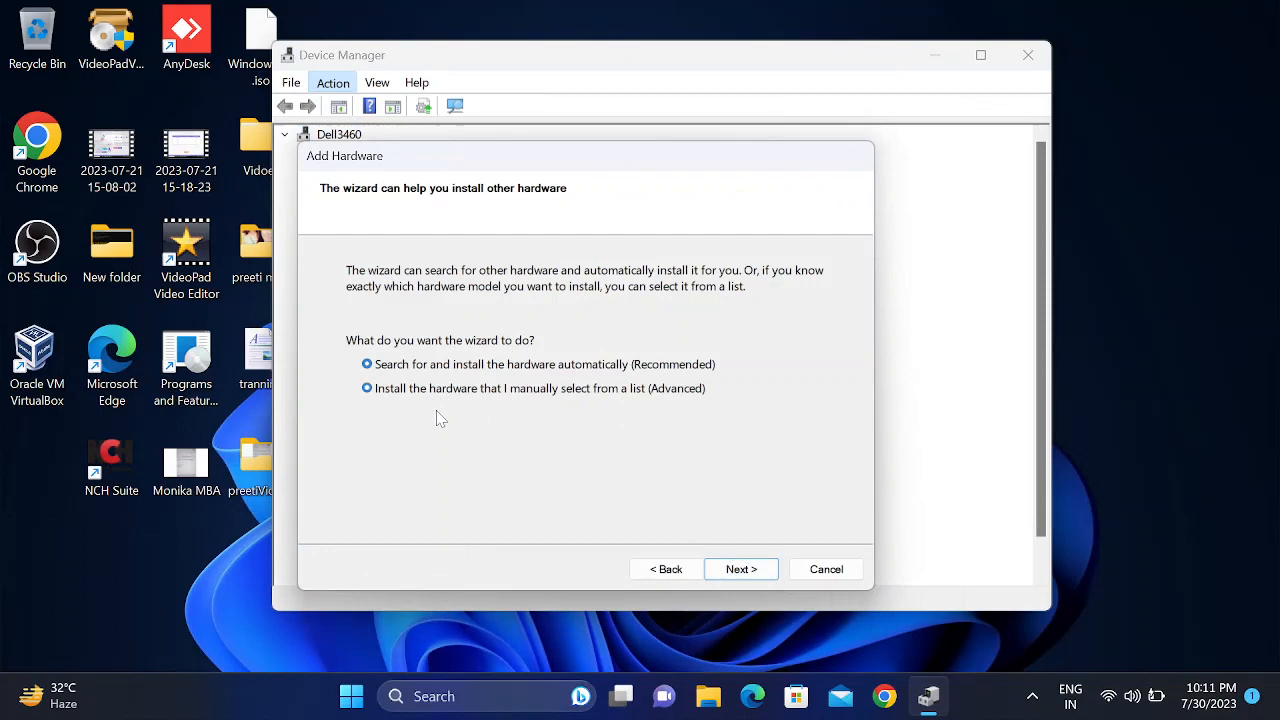
{"action": "left_click", "coordinate": [740, 569]}
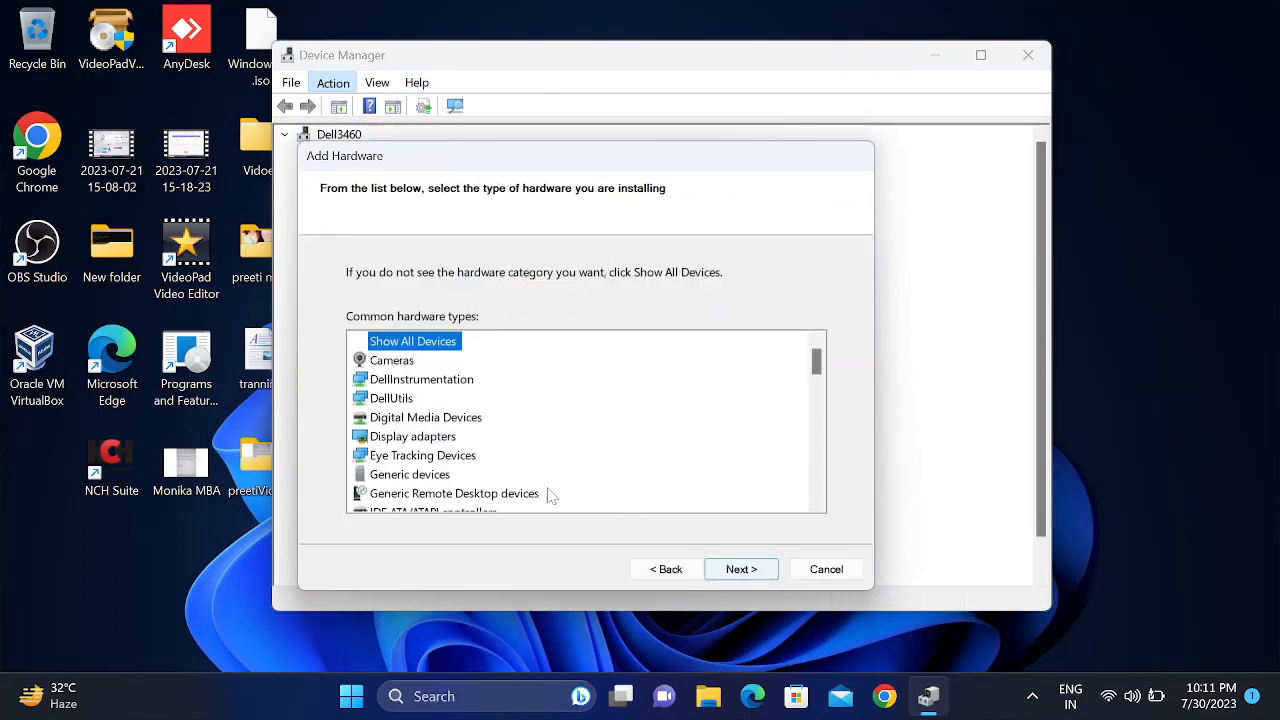
- Scroll the hardware types down to Network adapters
{"action": "scroll", "scroll_direction": "down", "scroll_amount": 3}
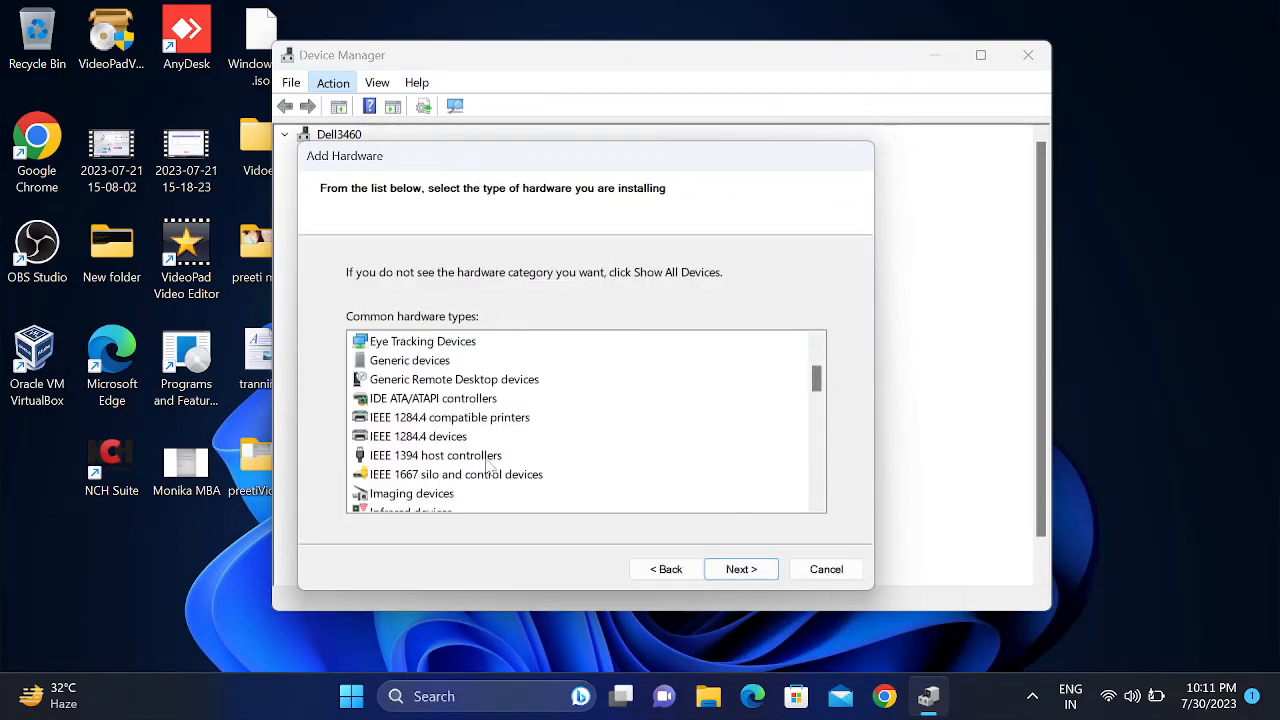
{"action": "scroll", "scroll_direction": "down", "scroll_amount": 3}
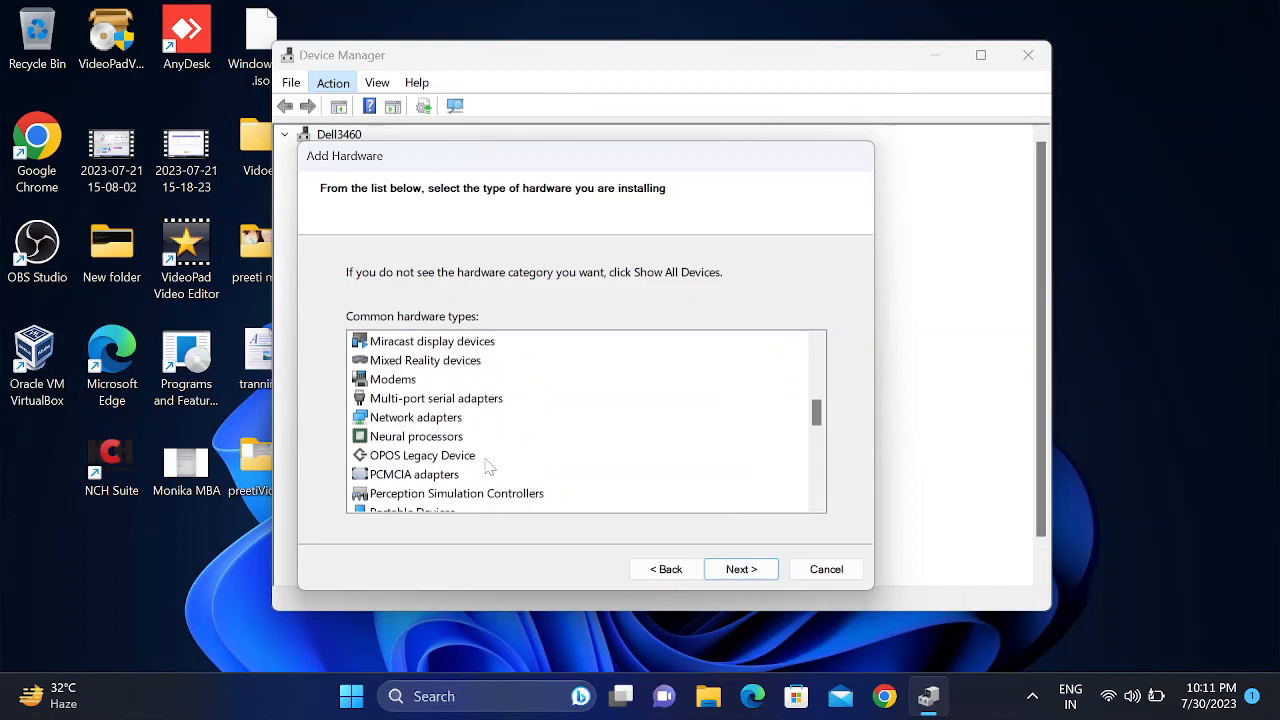
{"action": "scroll", "scroll_direction": "down", "scroll_amount": 3}
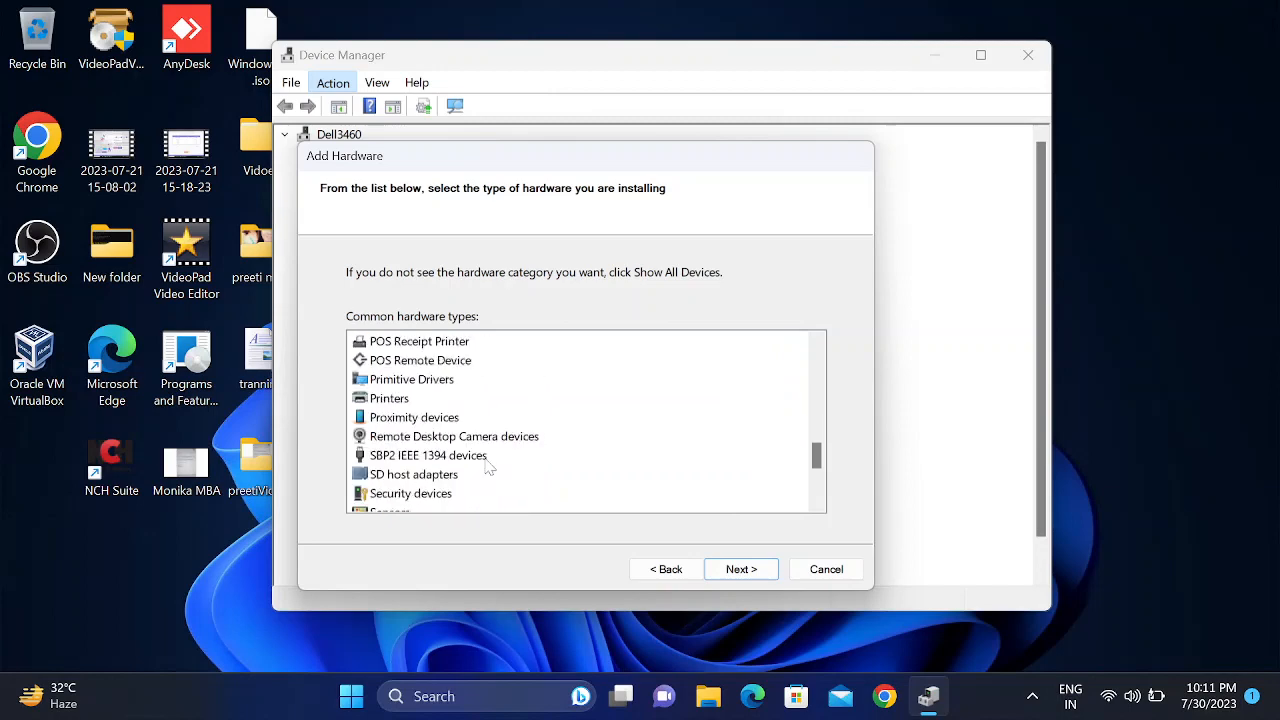
{"action": "scroll", "scroll_direction": "down", "scroll_amount": 3}
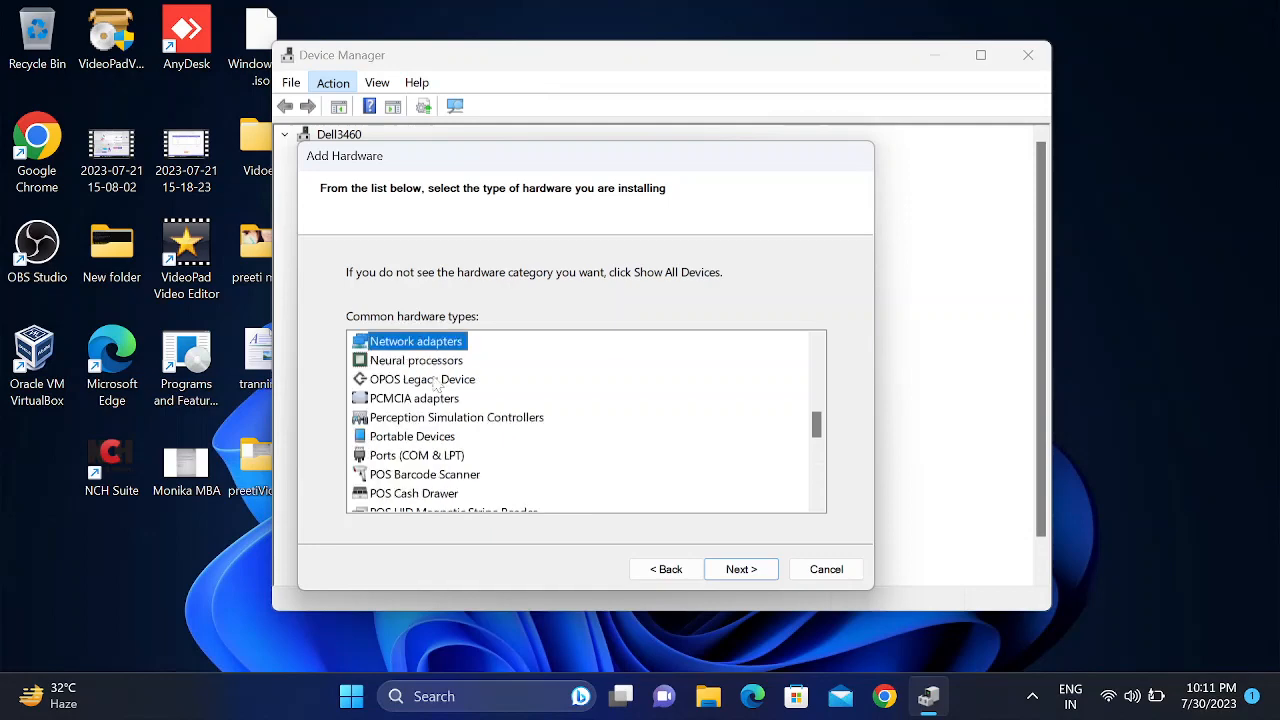
- Continue with Network adapters and browse Intel, Intel Corporation and Broadcom driver models
{"action": "left_click", "coordinate": [740, 569]}
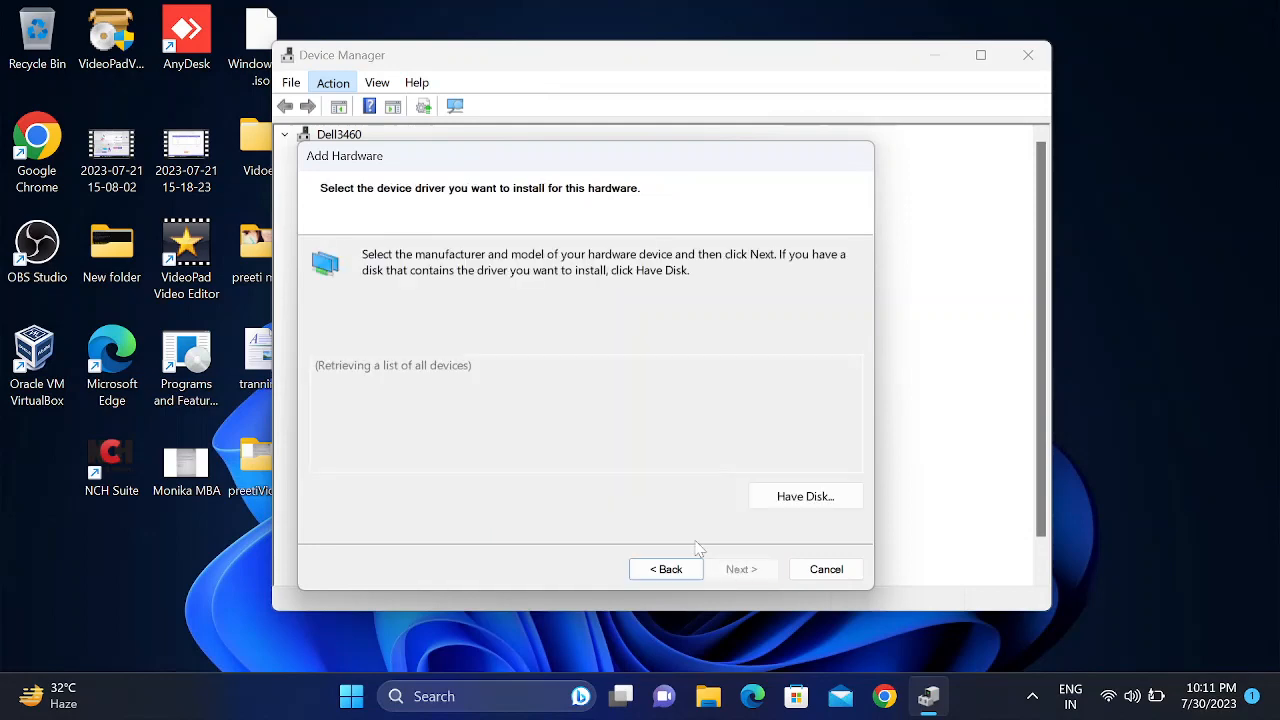
{"action": "mouse_move", "coordinate": [471, 490]}
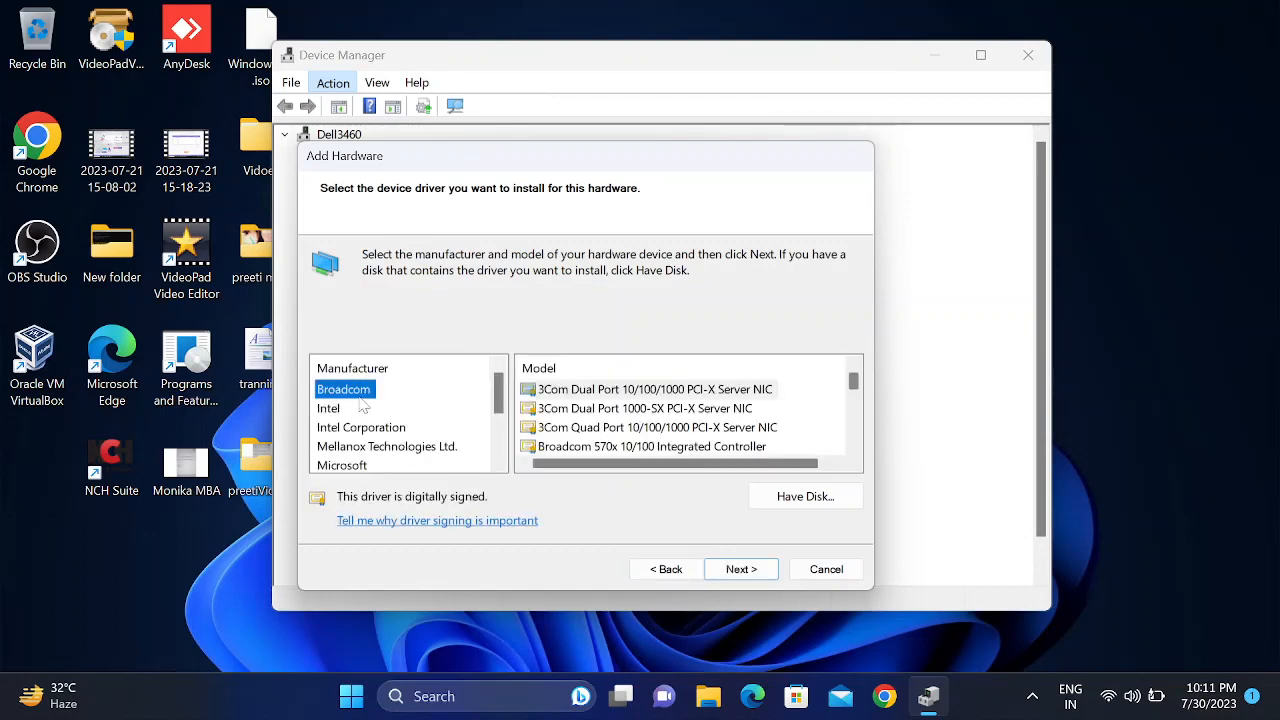
{"action": "left_click", "coordinate": [328, 408]}
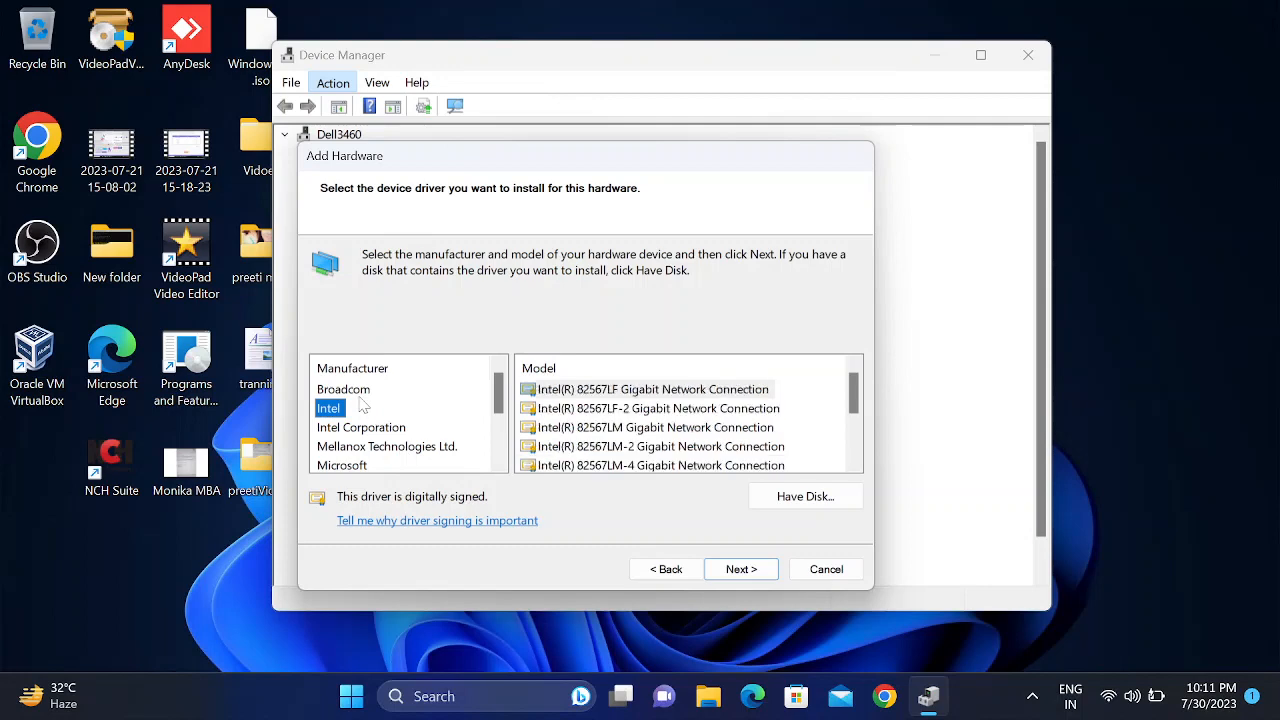
{"action": "left_click", "coordinate": [653, 389]}
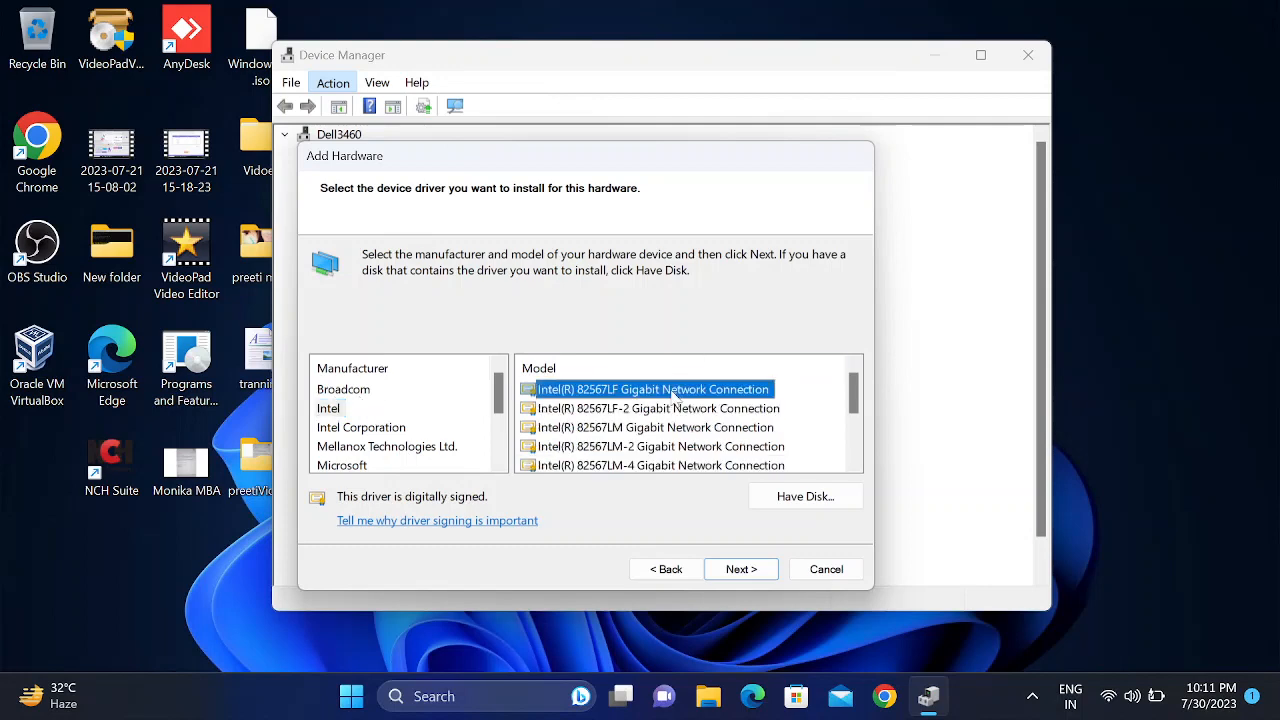
{"action": "scroll", "scroll_direction": "down", "scroll_amount": 3}
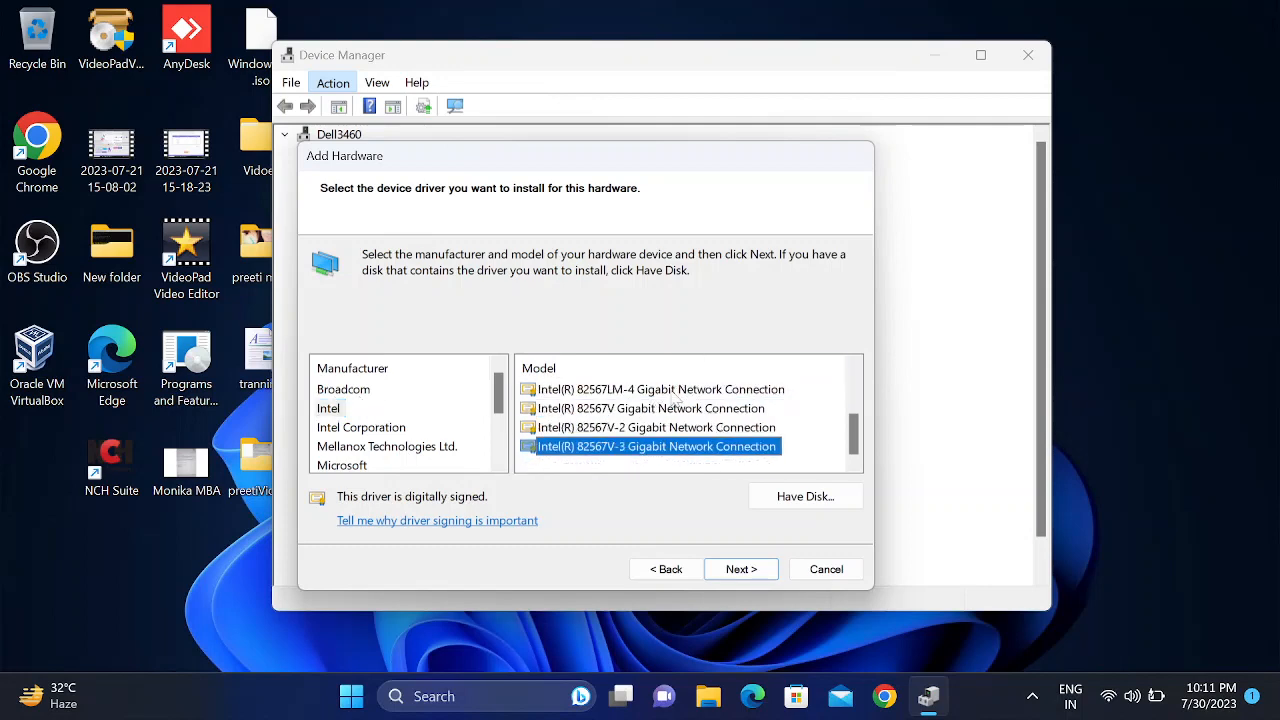
{"action": "left_click", "coordinate": [361, 427]}
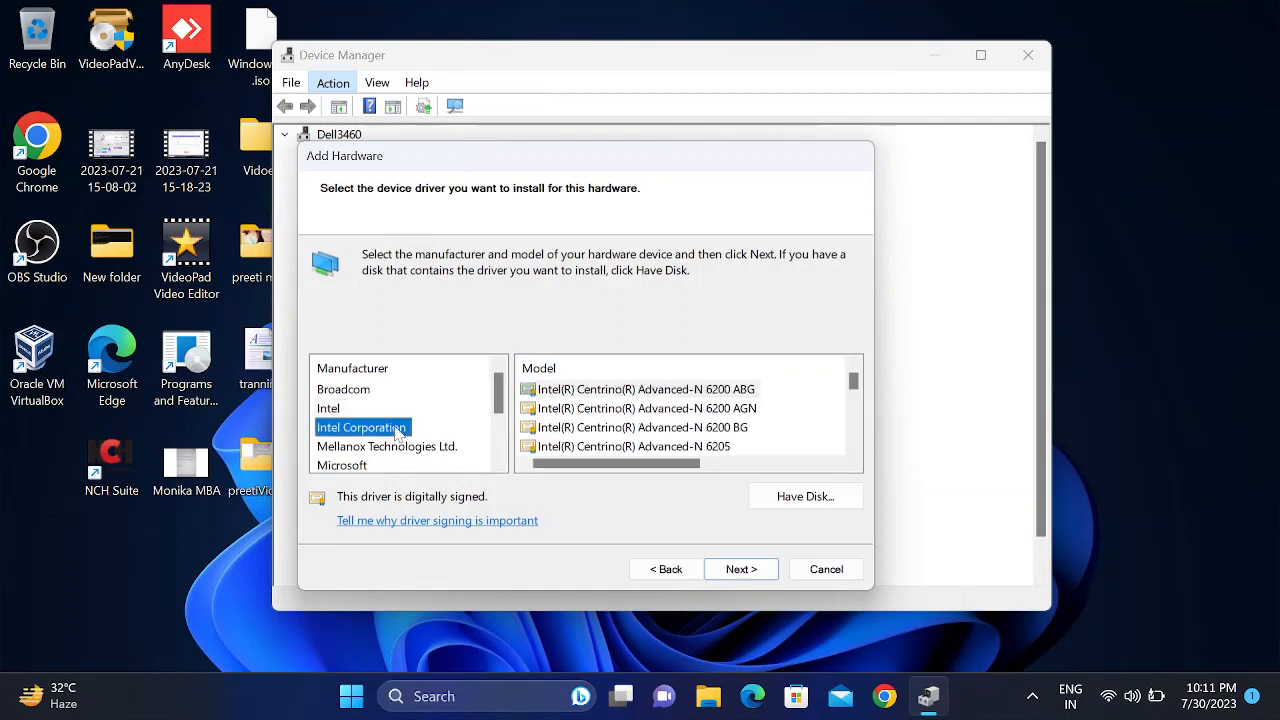
{"action": "left_click", "coordinate": [343, 389]}
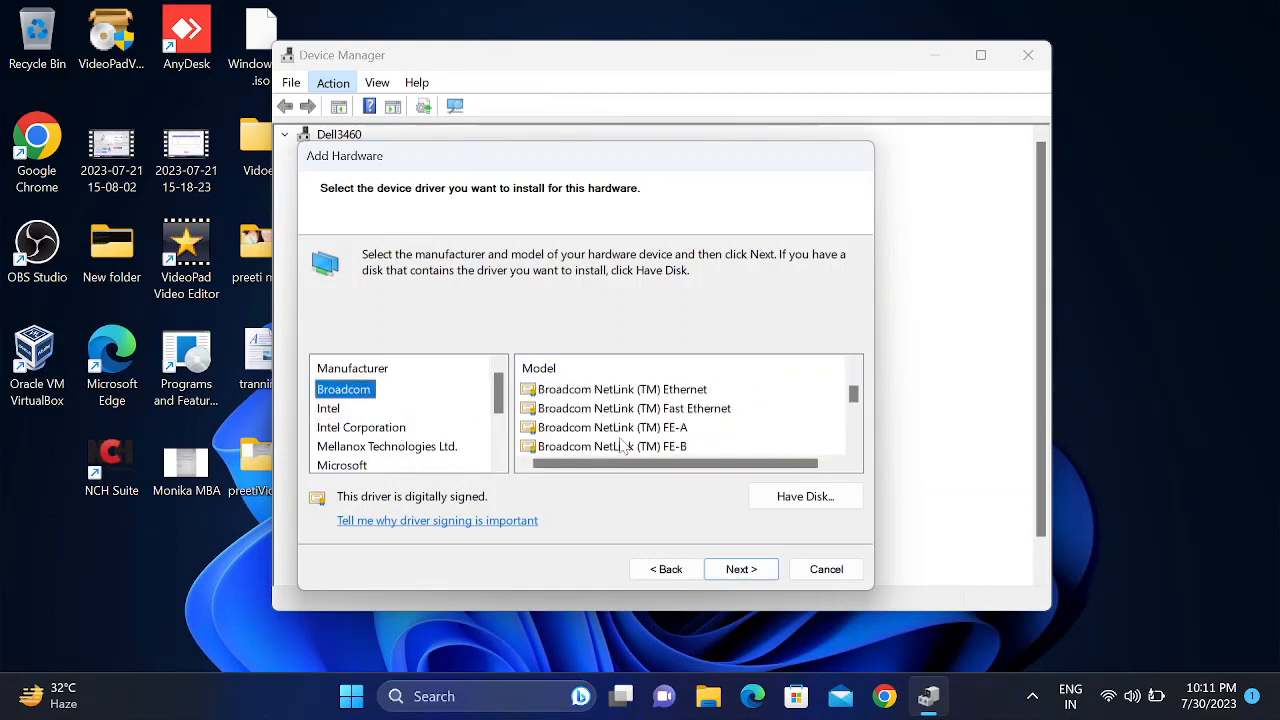
{"action": "scroll", "scroll_direction": "down", "scroll_amount": 3}
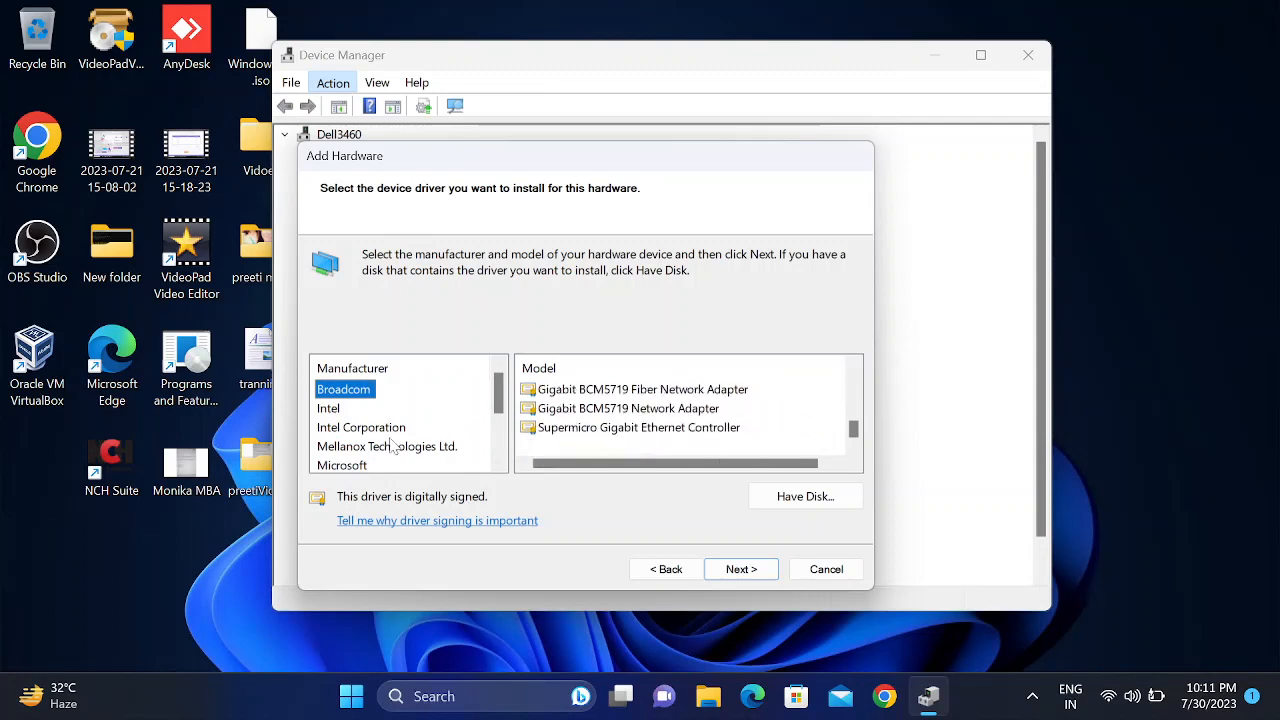
{"action": "left_click", "coordinate": [361, 427]}
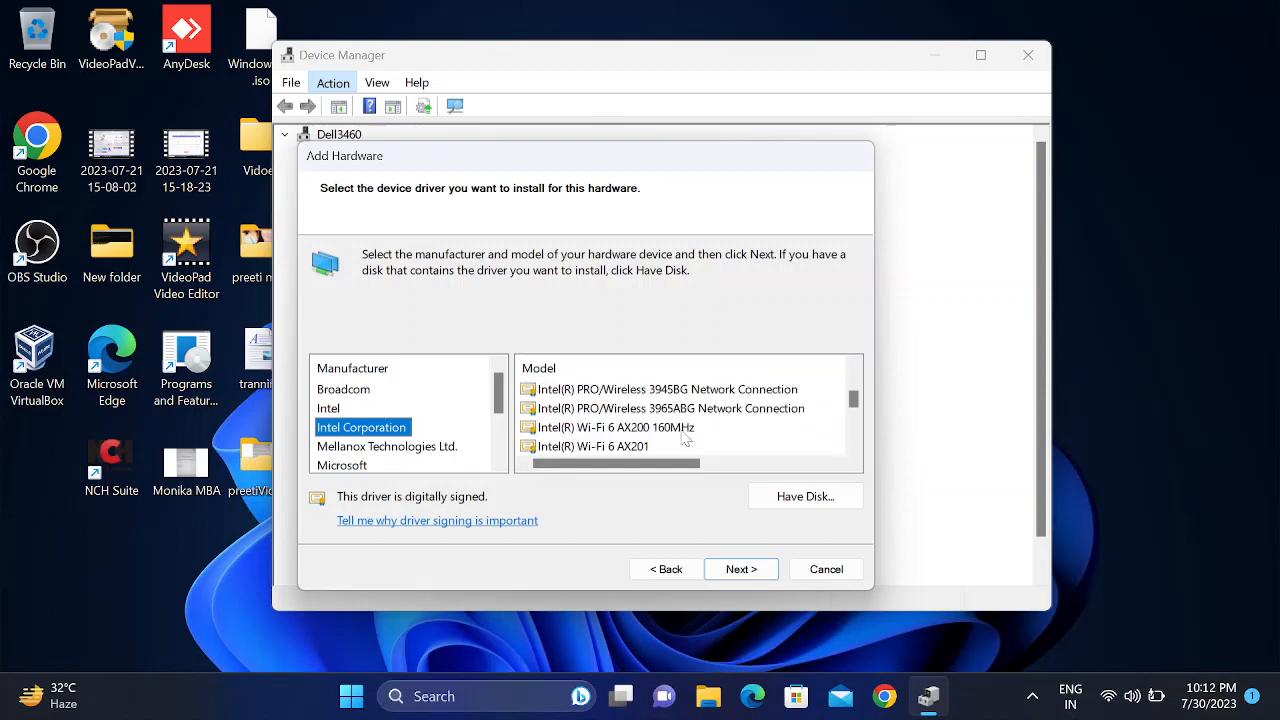
- Browse driver models from Mellanox Technologies and Microsoft
{"action": "scroll", "scroll_direction": "down", "scroll_amount": 3}
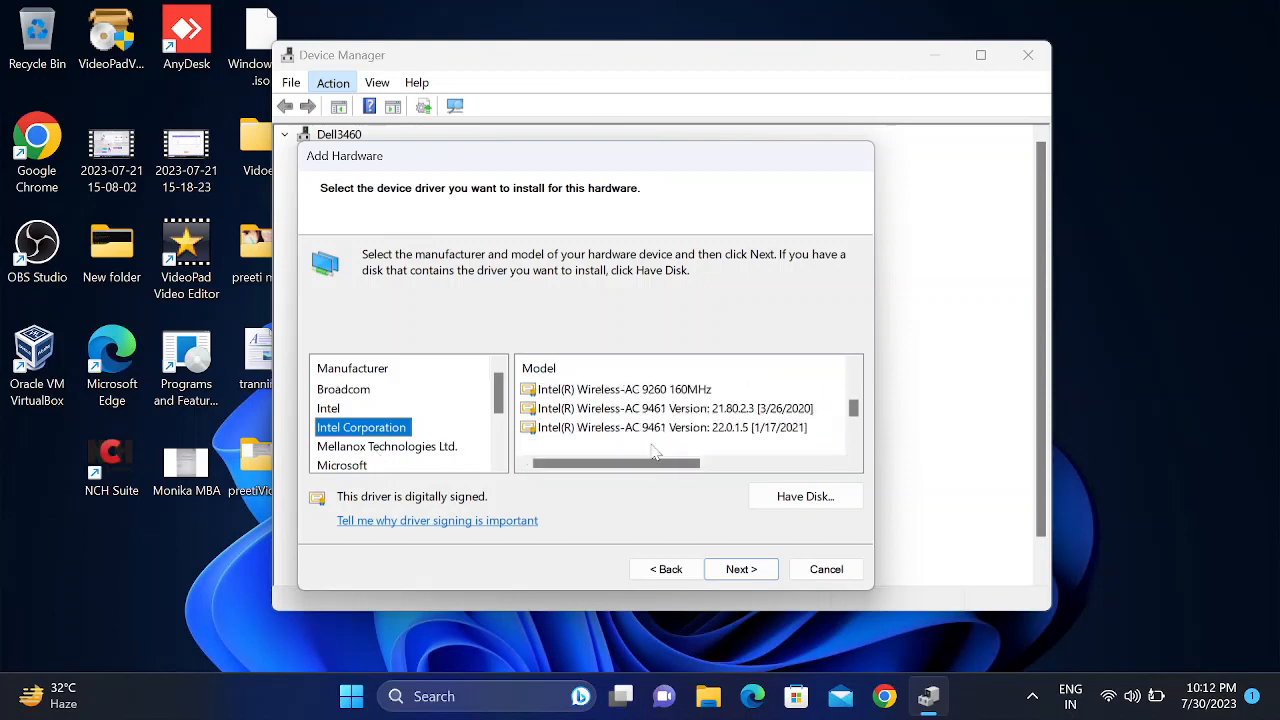
{"action": "scroll", "scroll_direction": "down", "scroll_amount": 3}
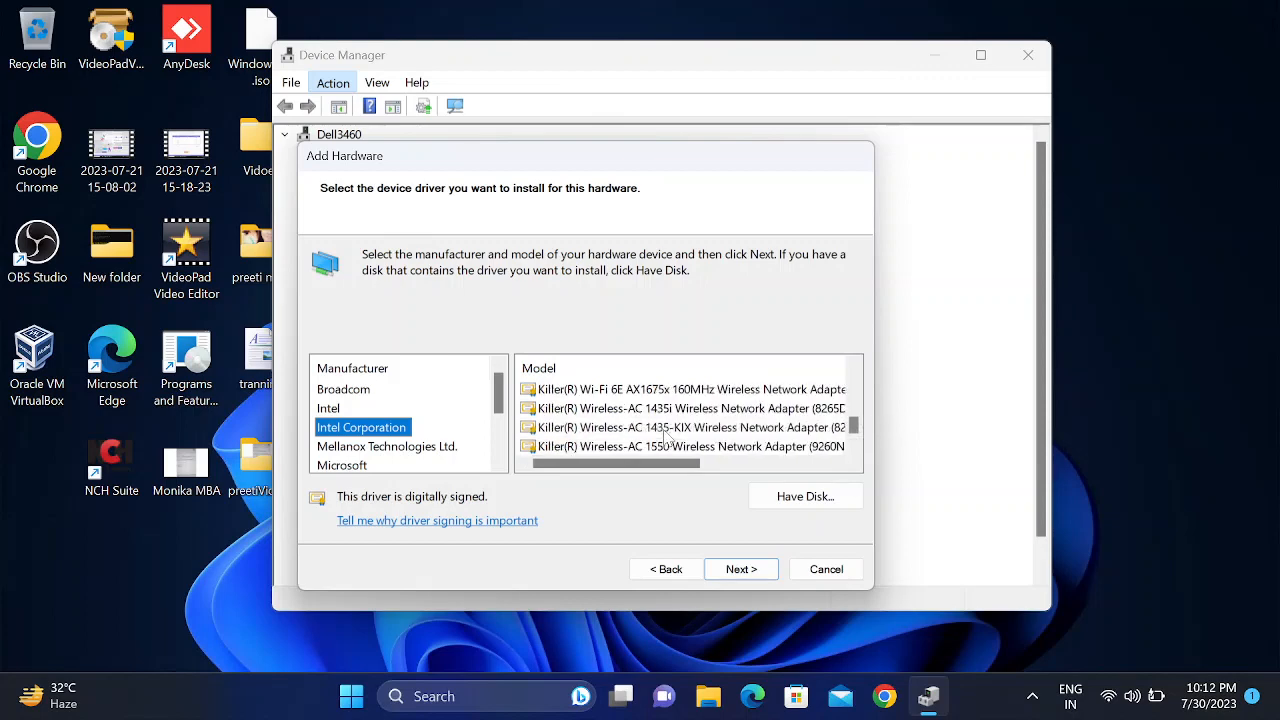
{"action": "left_click", "coordinate": [386, 446]}
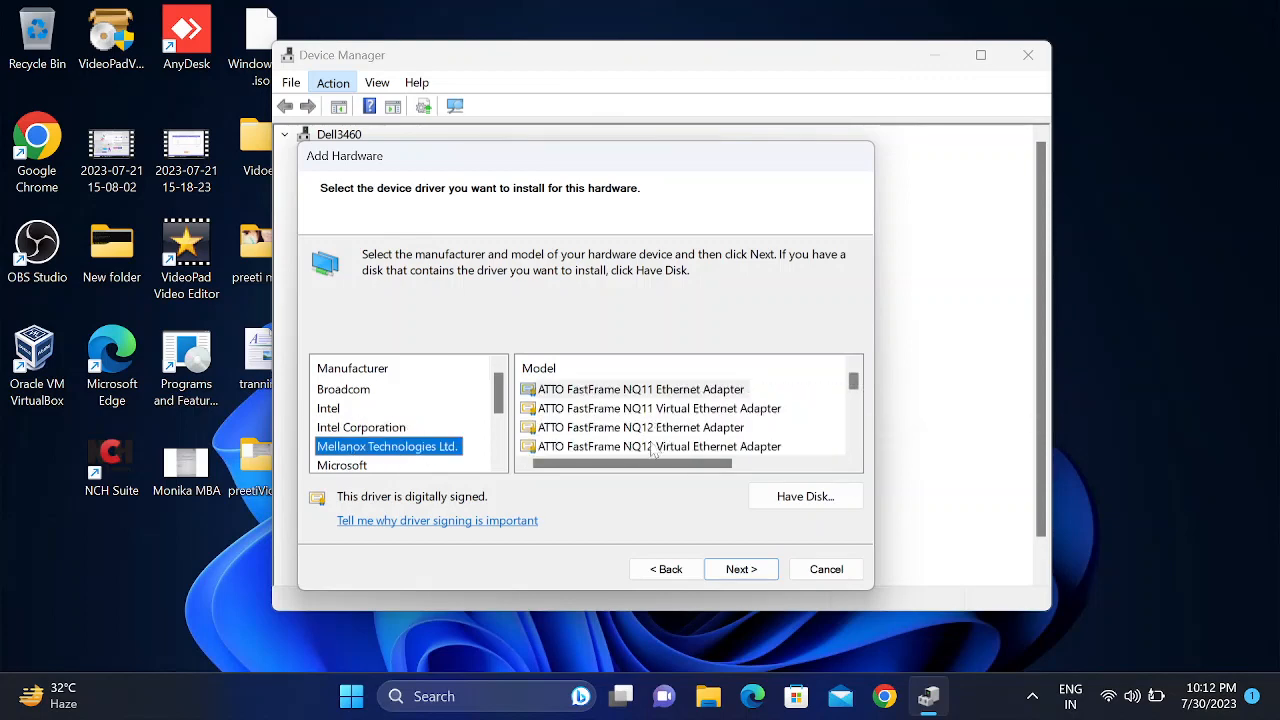
{"action": "scroll", "scroll_direction": "down", "scroll_amount": 3}
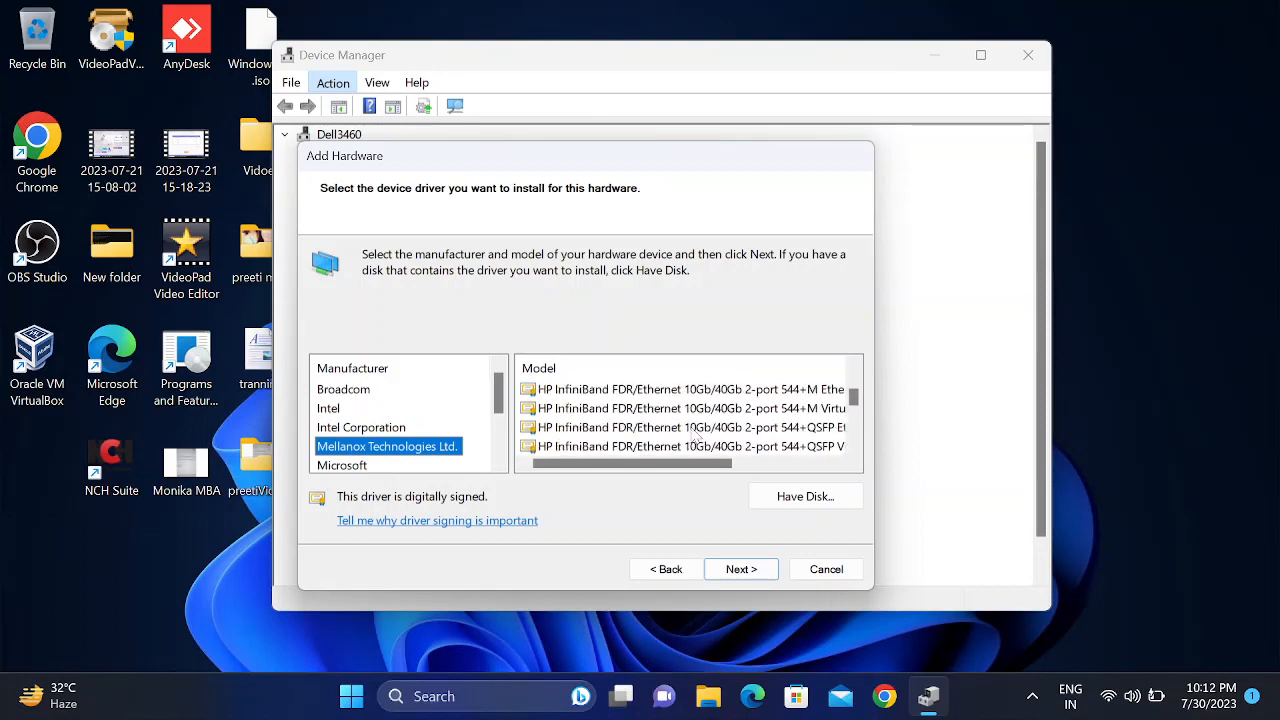
{"action": "scroll", "scroll_direction": "down", "scroll_amount": 3}
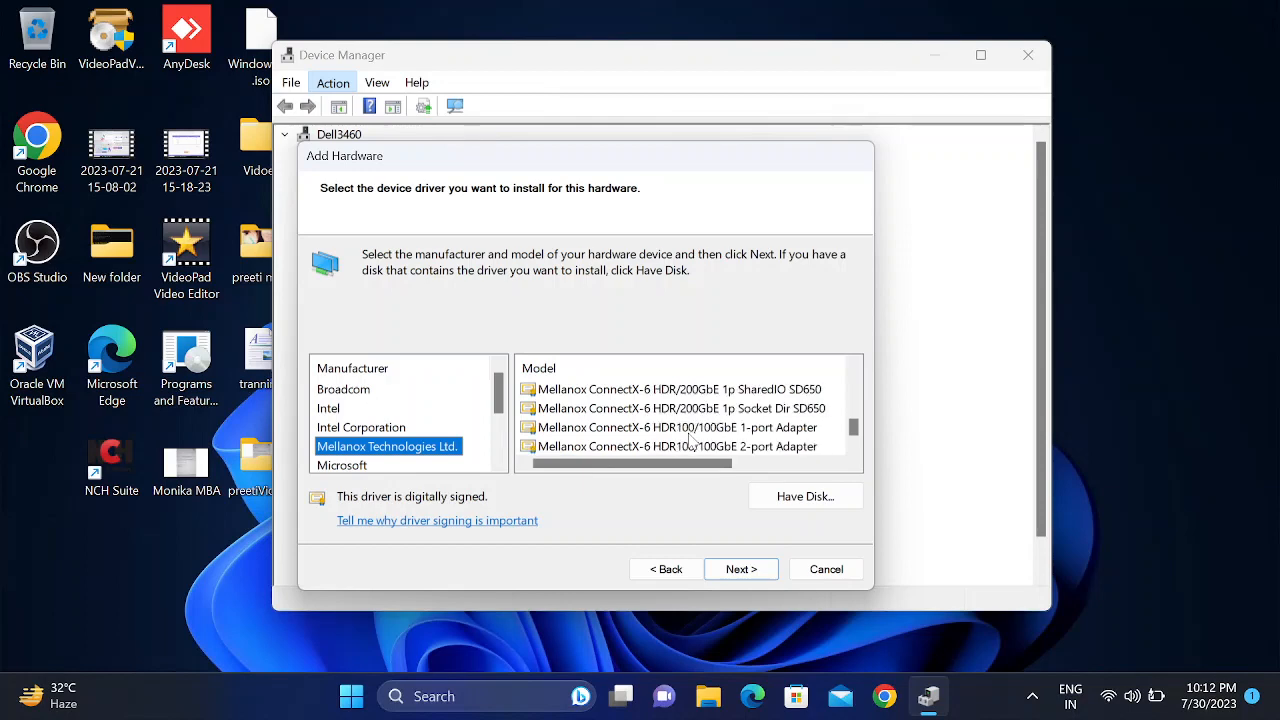
{"action": "left_click", "coordinate": [342, 446]}
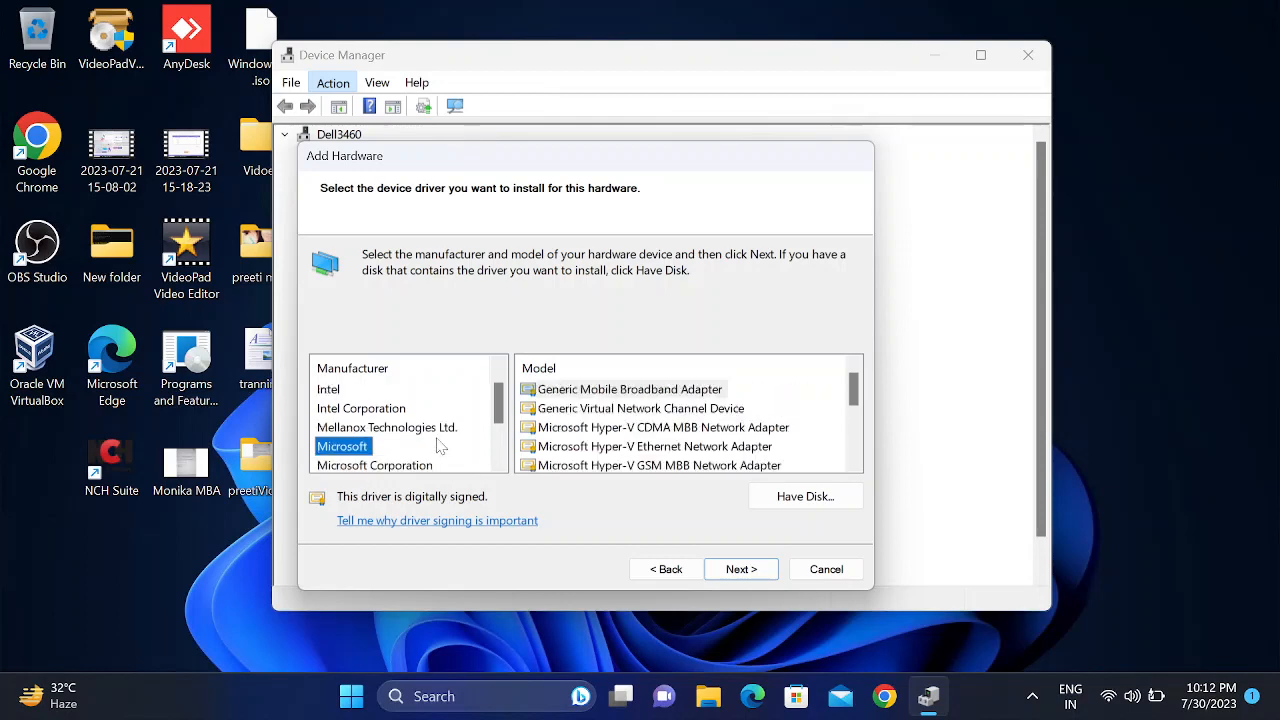
{"action": "scroll", "scroll_direction": "down", "scroll_amount": 3}
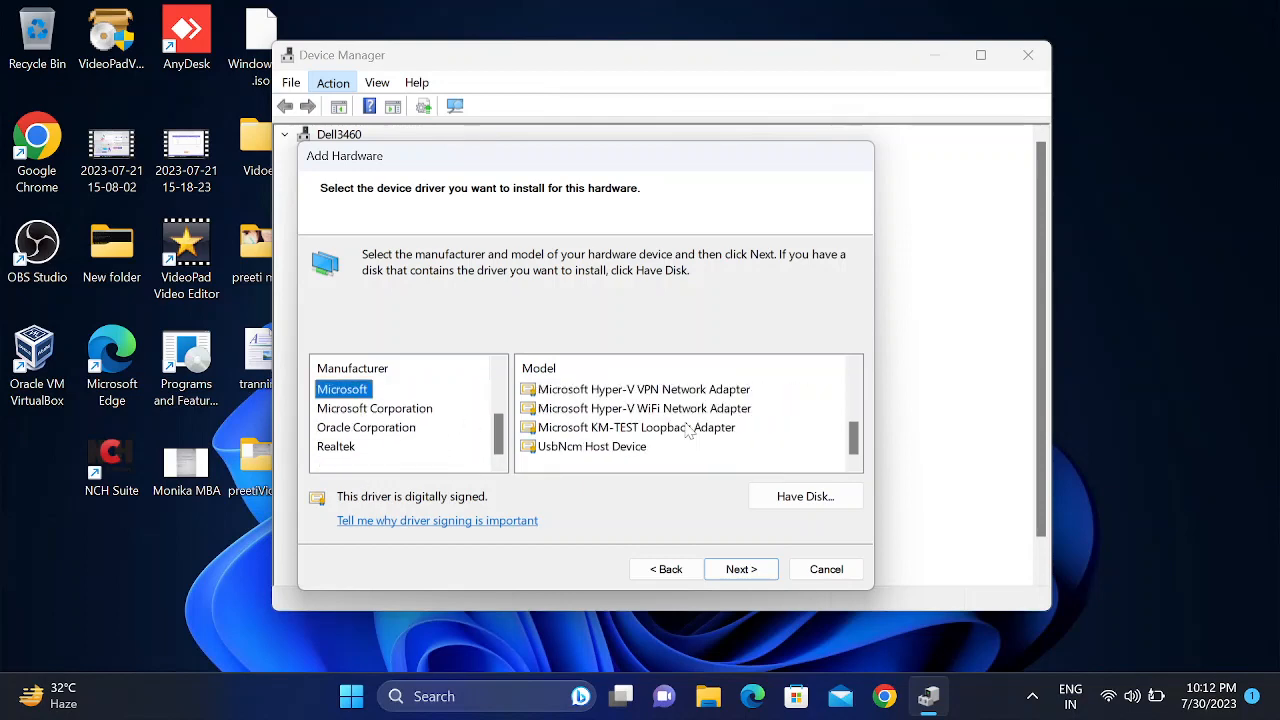
- Check Microsoft Corporation, Oracle and Realtek, selecting the ASUS 2.5G PCI-E Network Adapter
{"action": "left_click", "coordinate": [374, 408]}
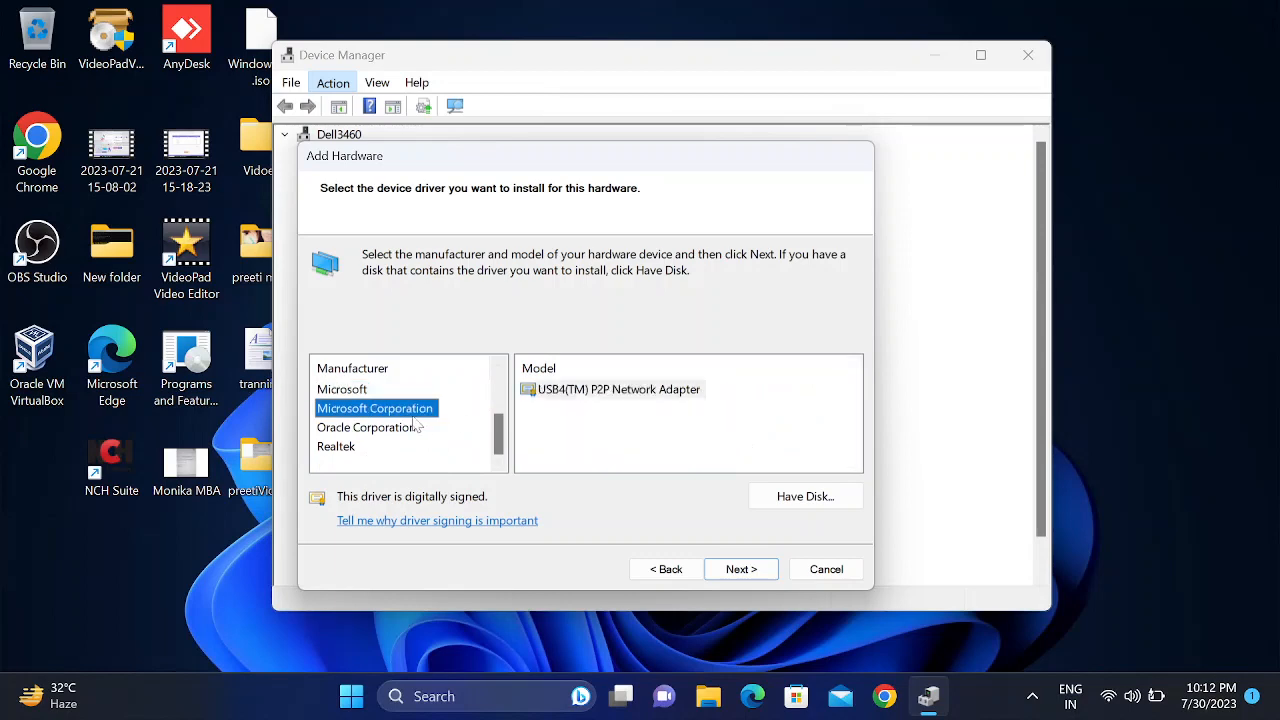
{"action": "left_click", "coordinate": [336, 446]}
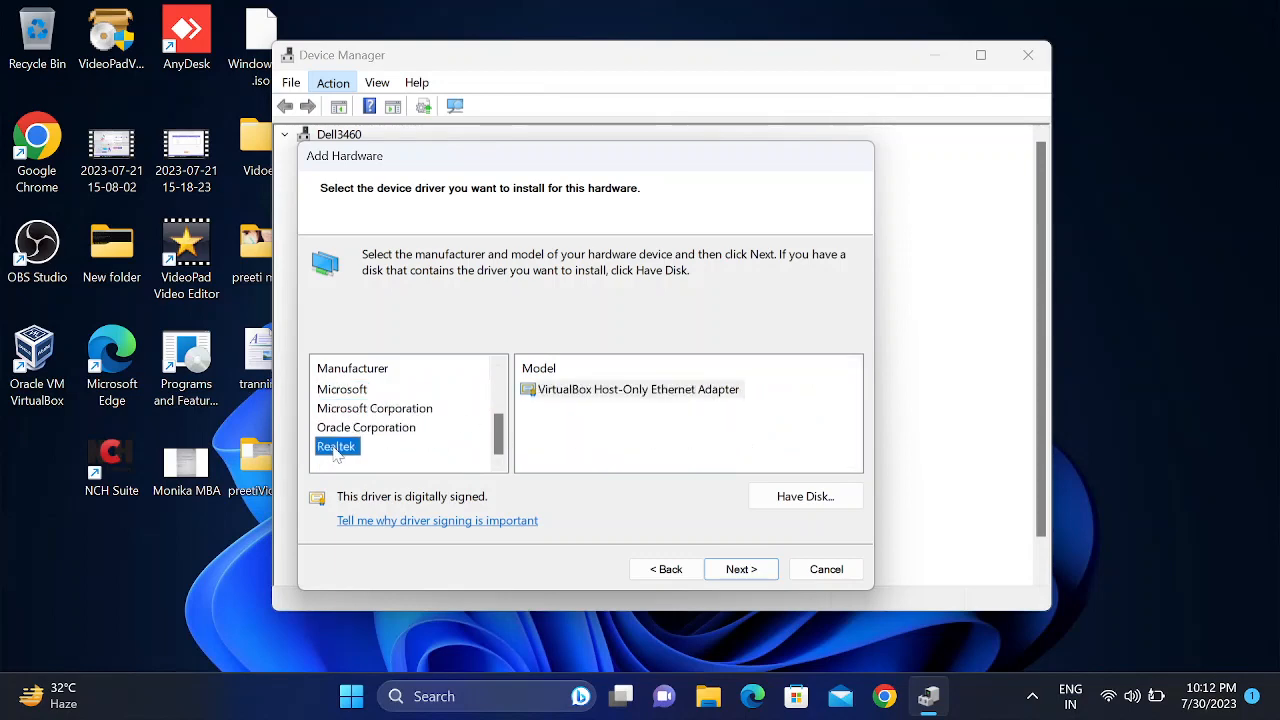
{"action": "left_click", "coordinate": [337, 446]}
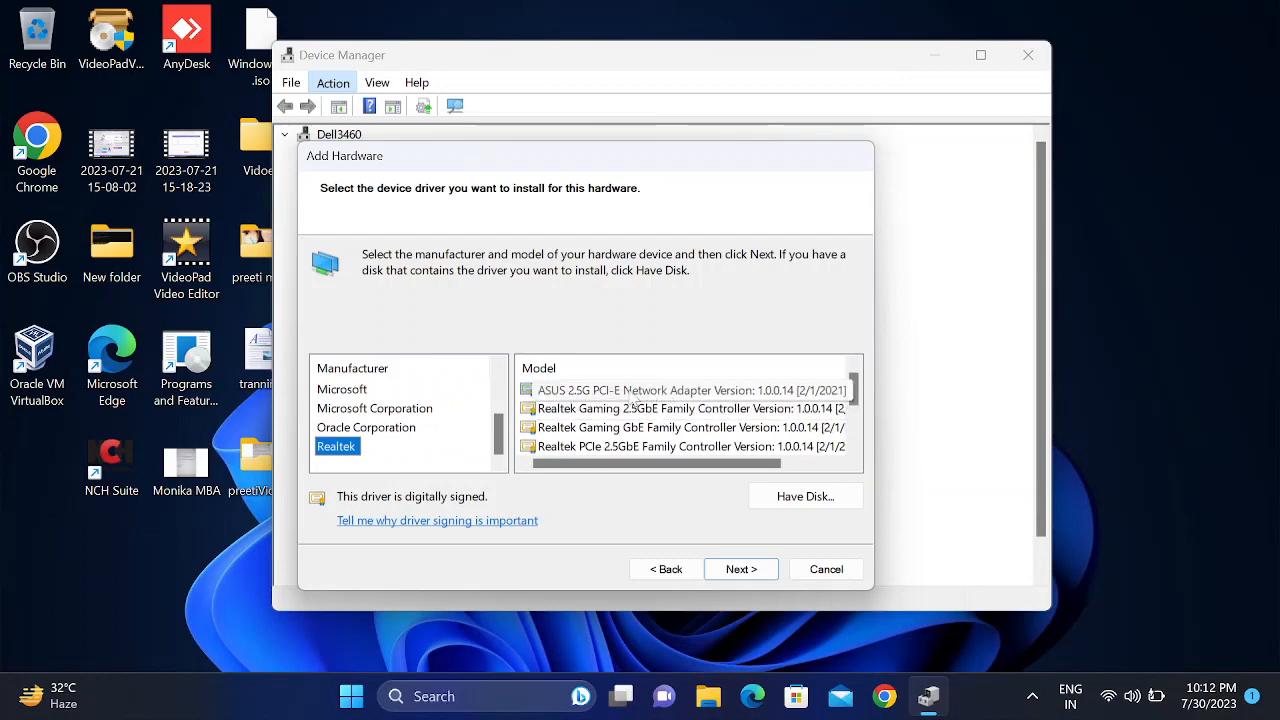
{"action": "left_click", "coordinate": [688, 389]}
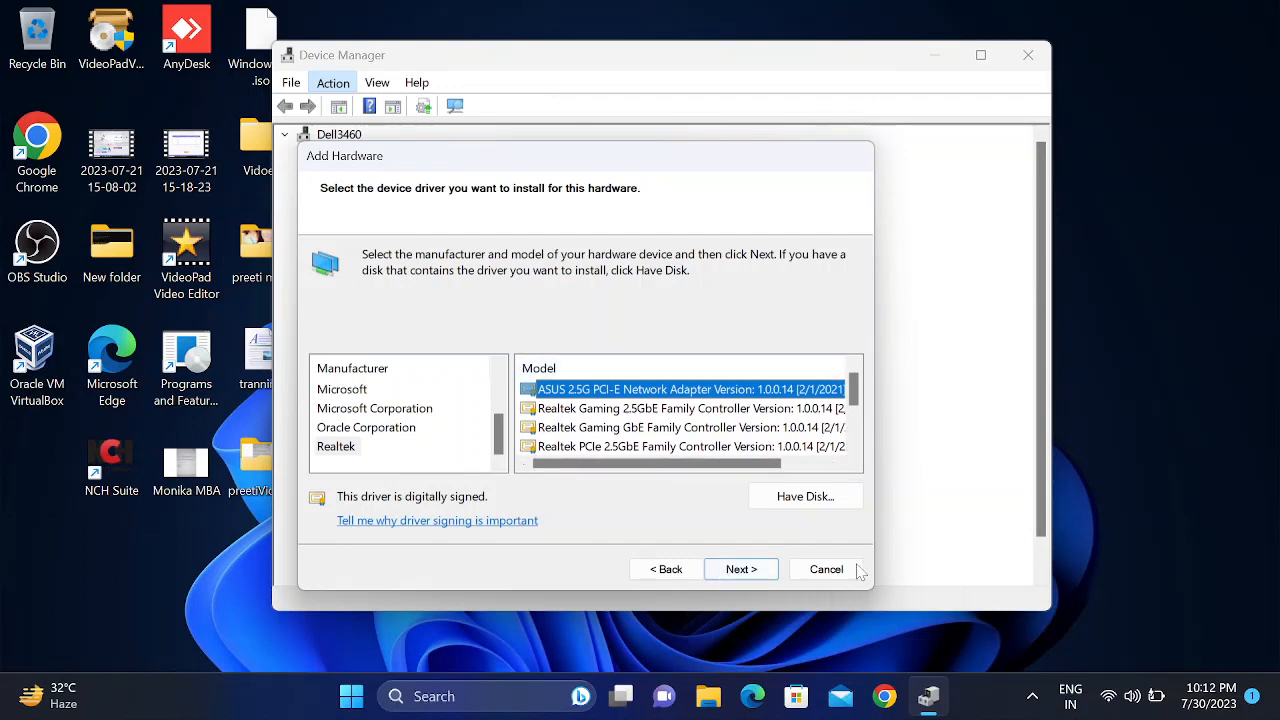
- Cancel the wizard, update the Integrated Webcam driver (best already installed), close Device Manager
{"action": "left_click", "coordinate": [825, 569]}
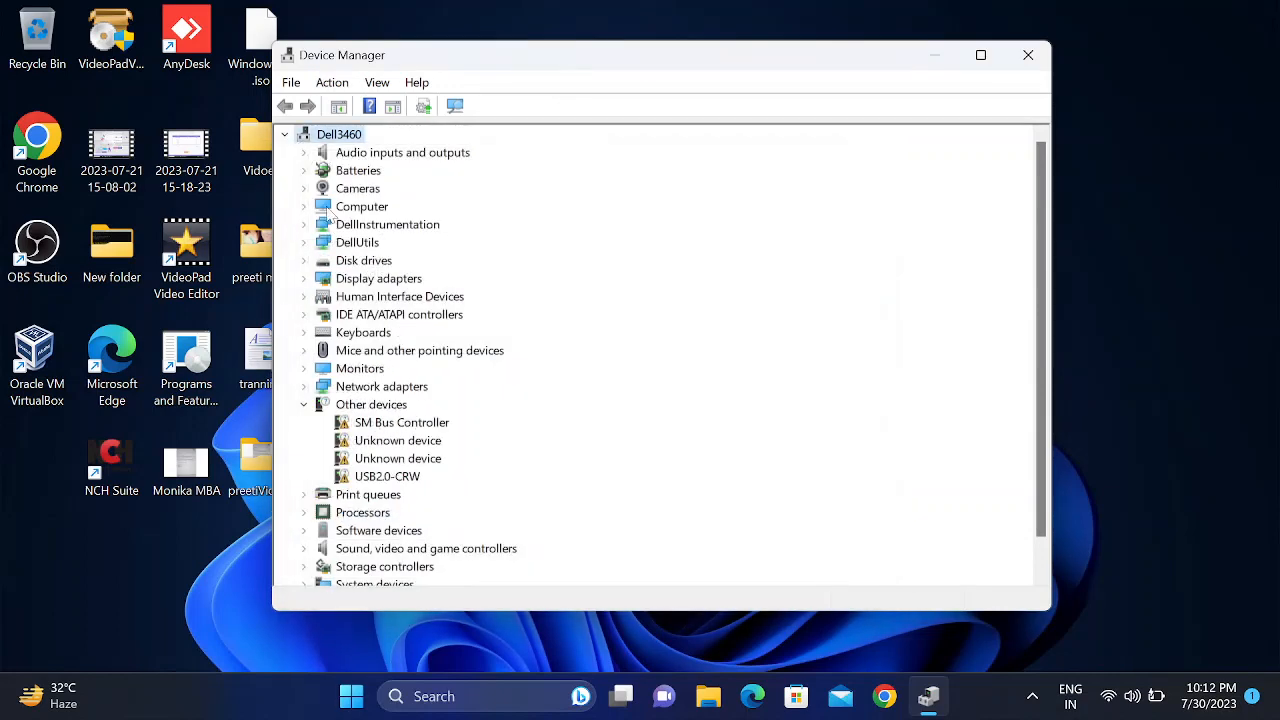
{"action": "right_click", "coordinate": [405, 206]}
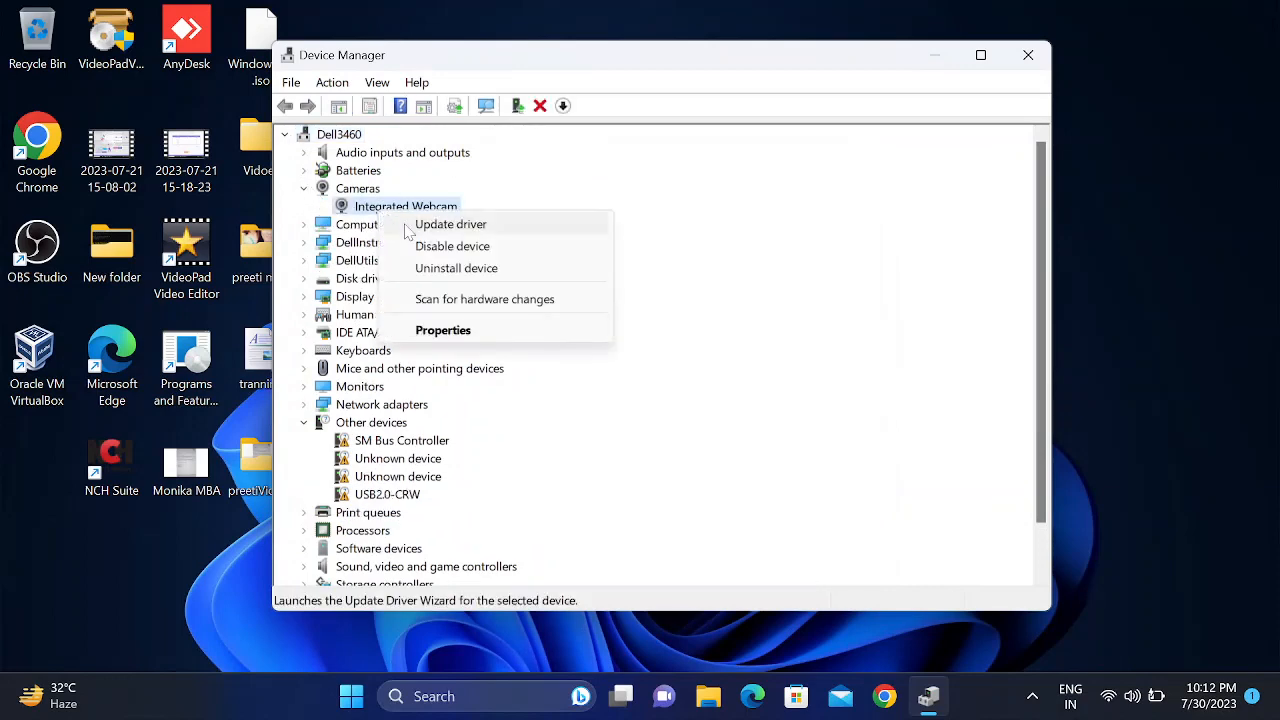
{"action": "left_click", "coordinate": [450, 223]}
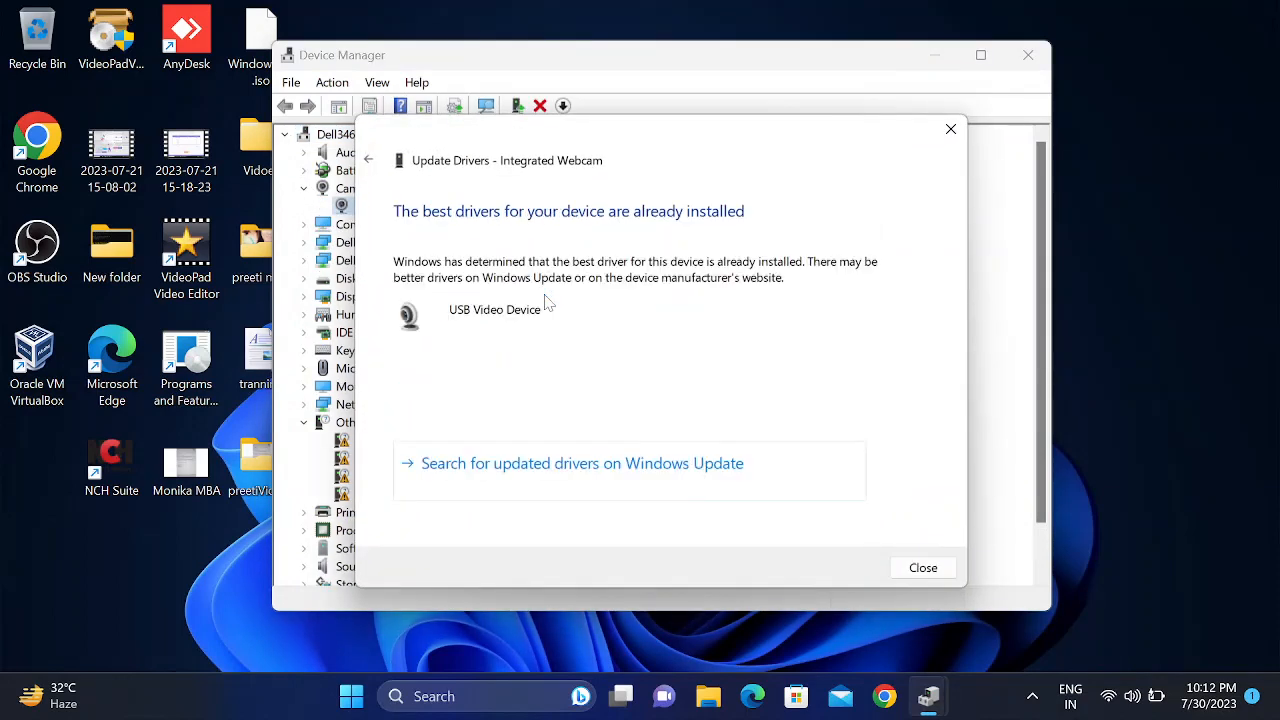
{"action": "left_click", "coordinate": [922, 567]}
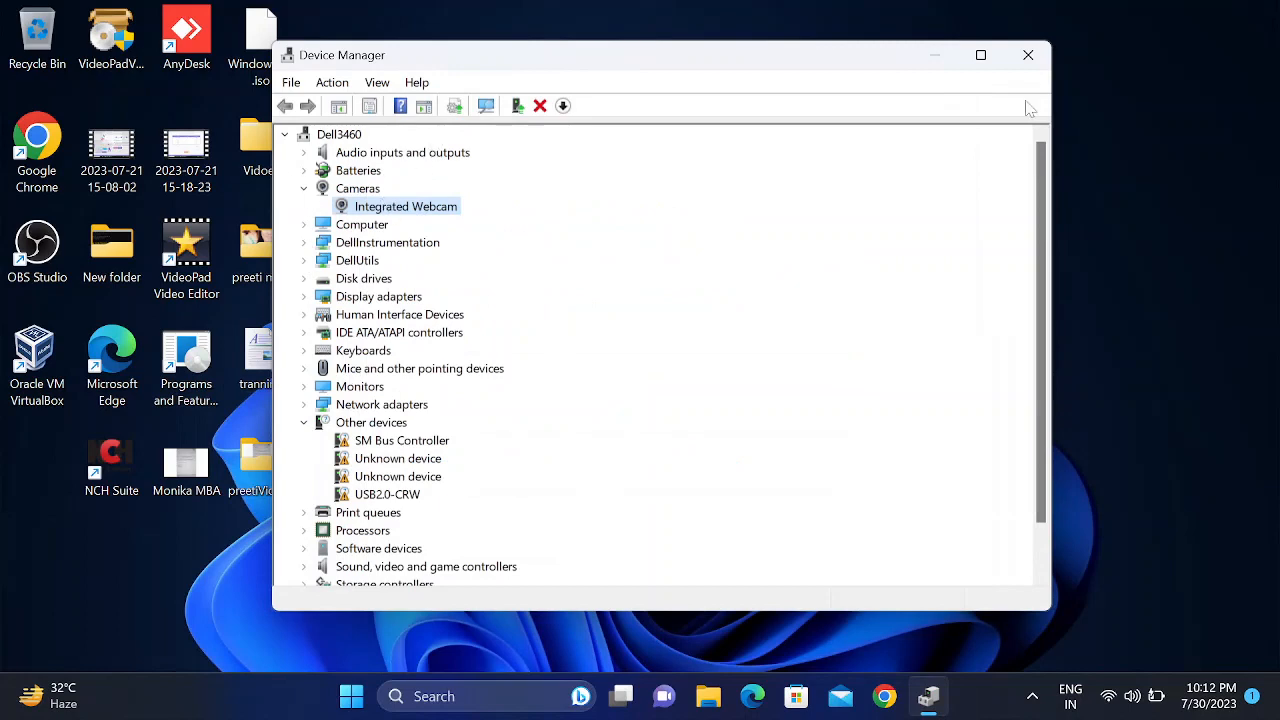
{"action": "right_click", "coordinate": [795, 165]}
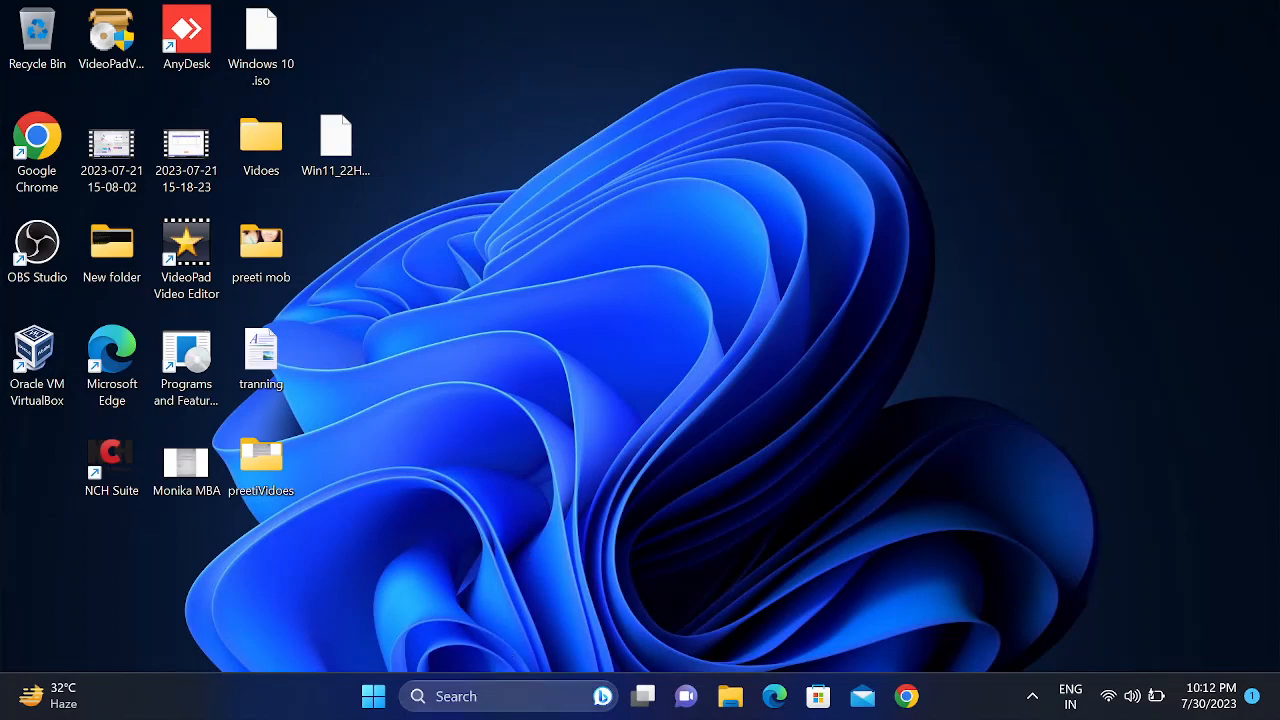
- Search 'service' to open Services and check Bluetooth Audio Gateway Service starts automatically
{"action": "type", "text": "service"}
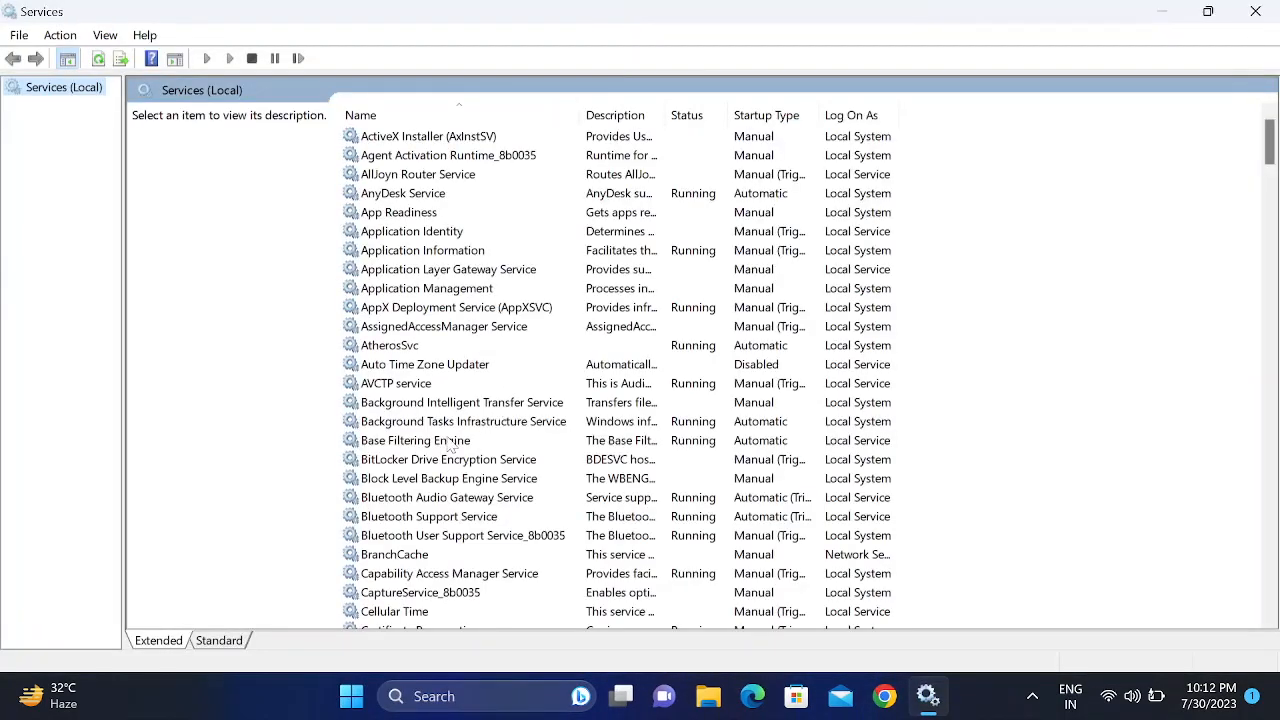
{"action": "left_click", "coordinate": [448, 459]}
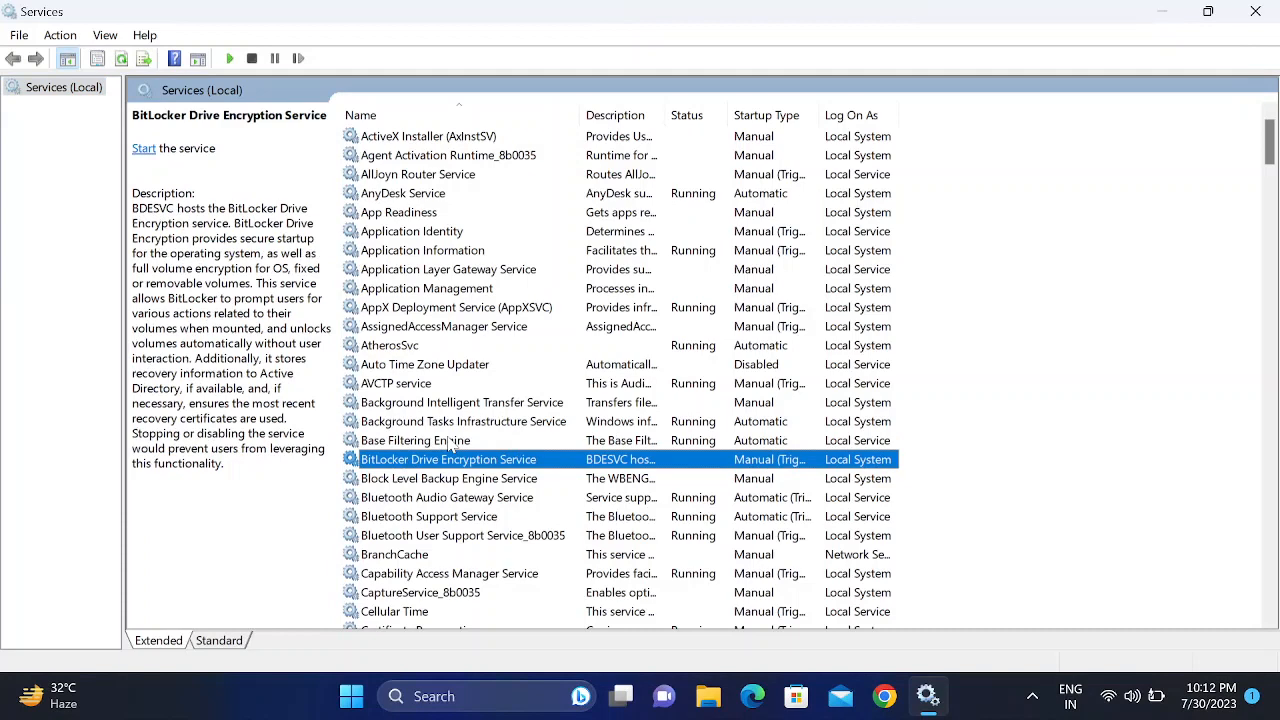
{"action": "left_click", "coordinate": [446, 497]}
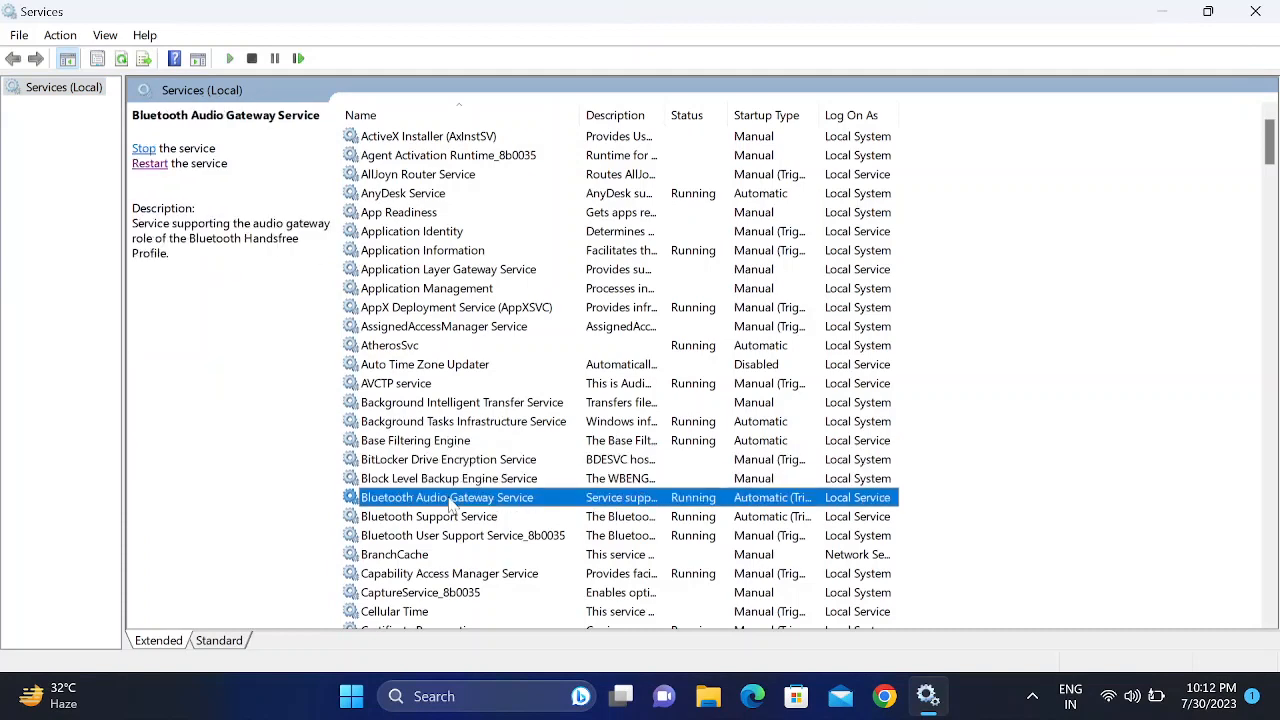
{"action": "right_click", "coordinate": [446, 497]}
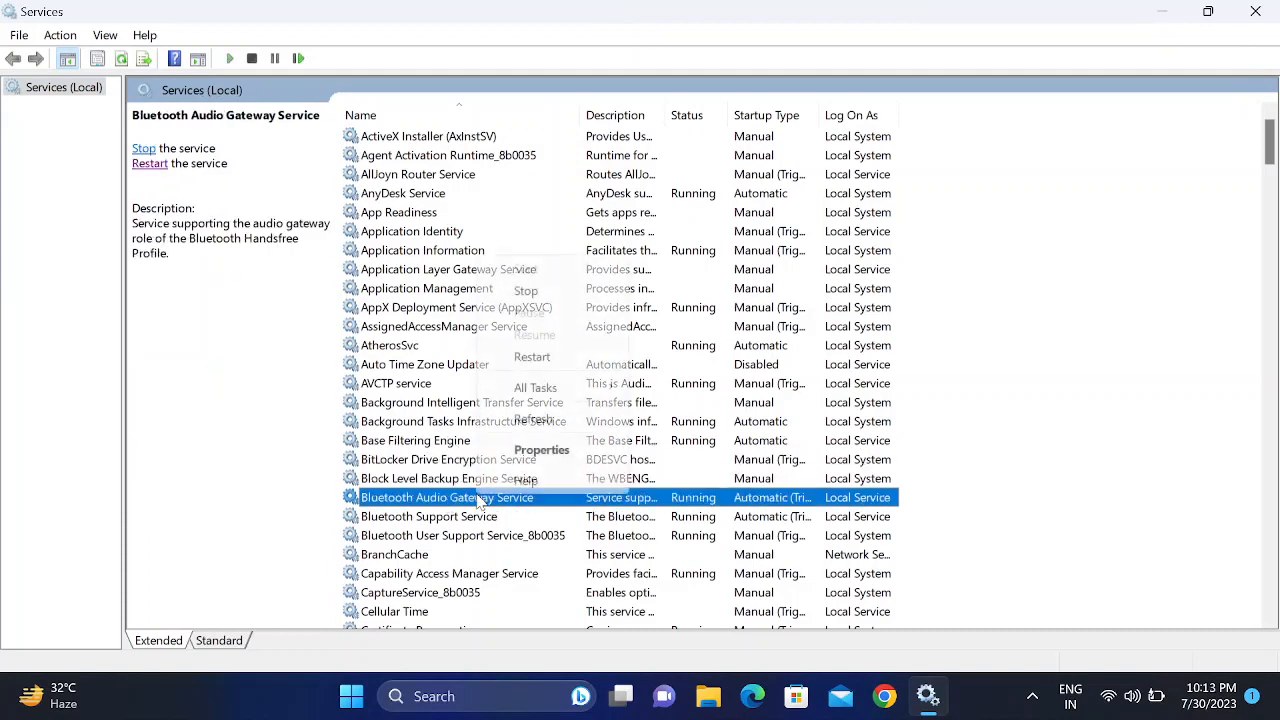
{"action": "left_click", "coordinate": [541, 449]}
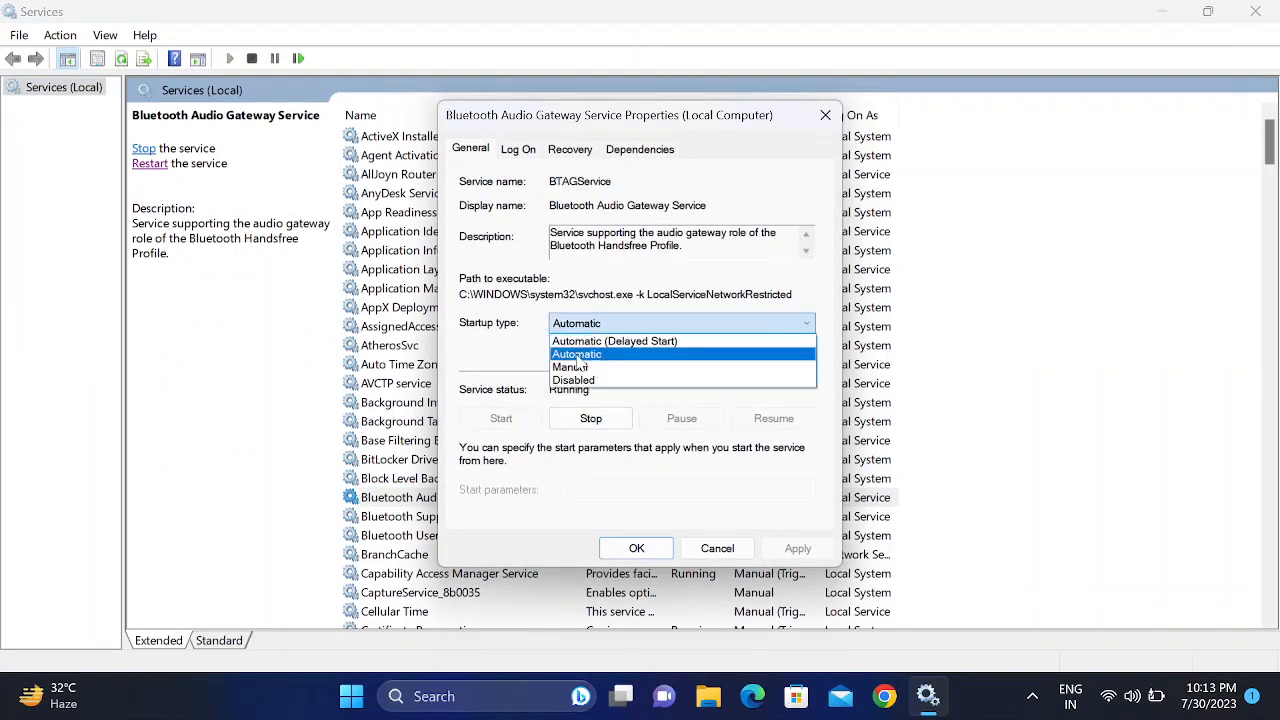
{"action": "left_click", "coordinate": [577, 354]}
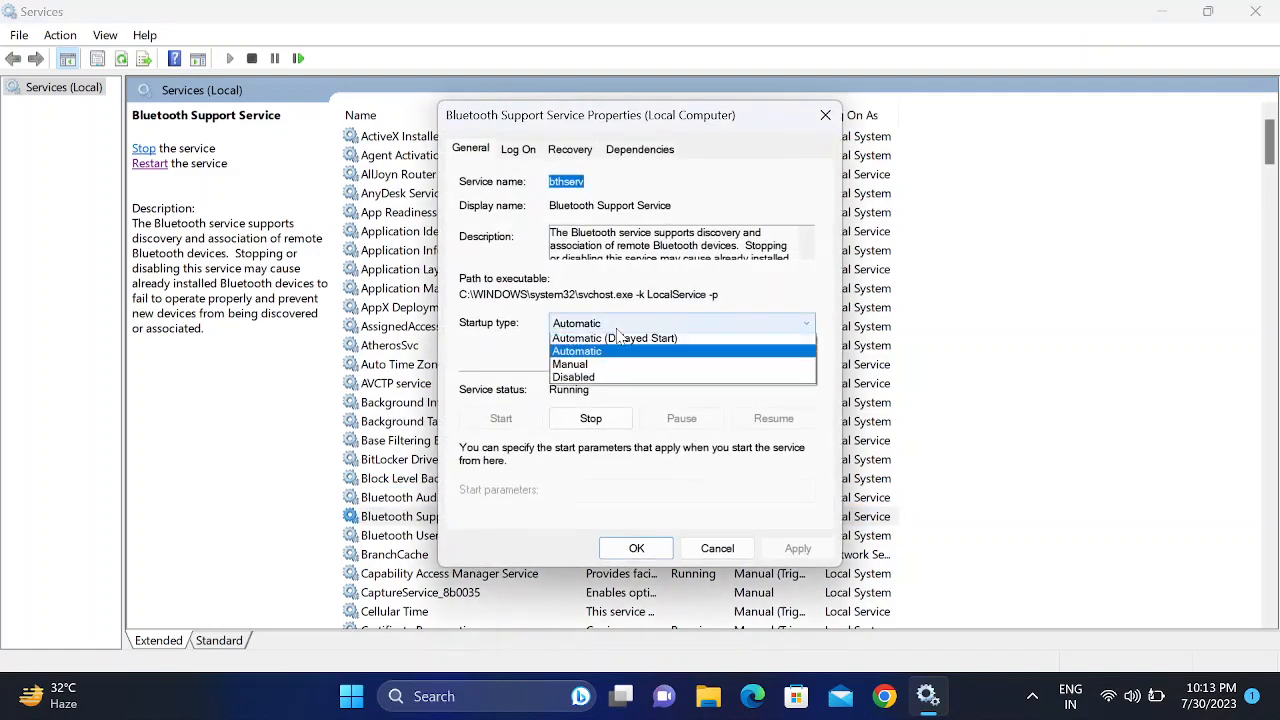
- Confirm Bluetooth Support and Bluetooth User Support services' startup types and close their properties
{"action": "left_click", "coordinate": [577, 351]}
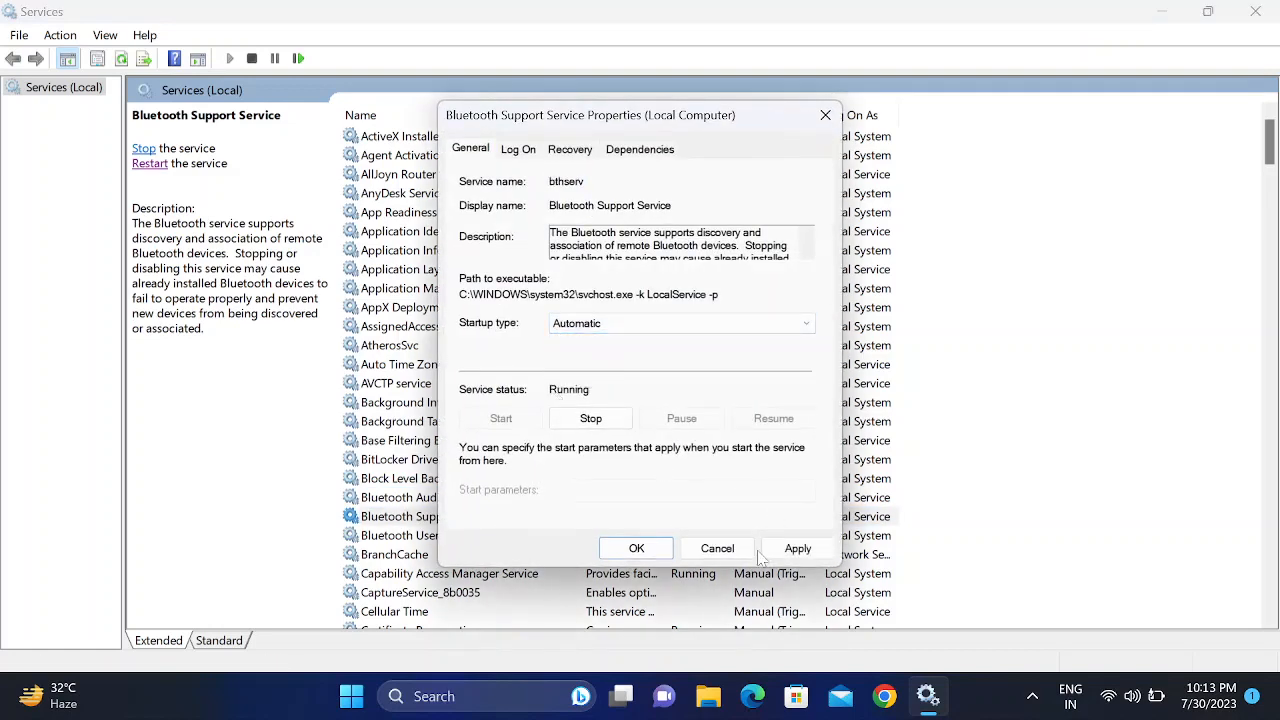
{"action": "left_click", "coordinate": [716, 548]}
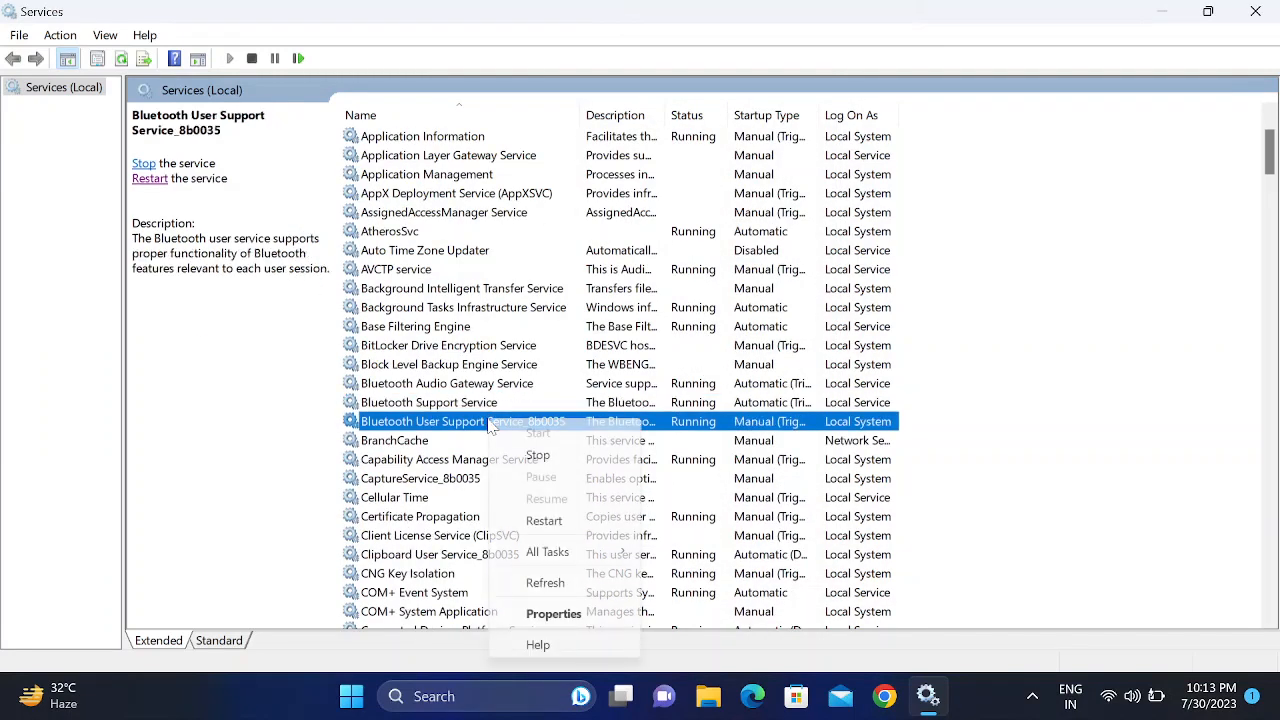
{"action": "left_click", "coordinate": [553, 613]}
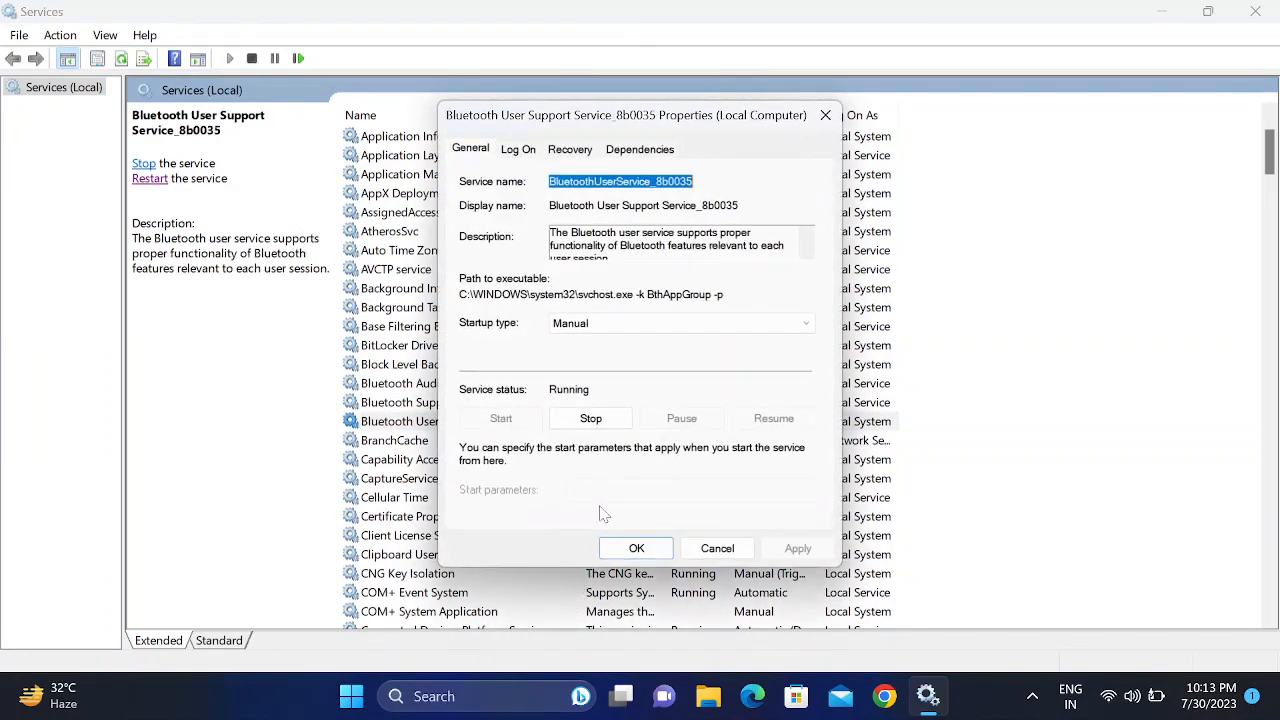
{"action": "left_click", "coordinate": [680, 323]}
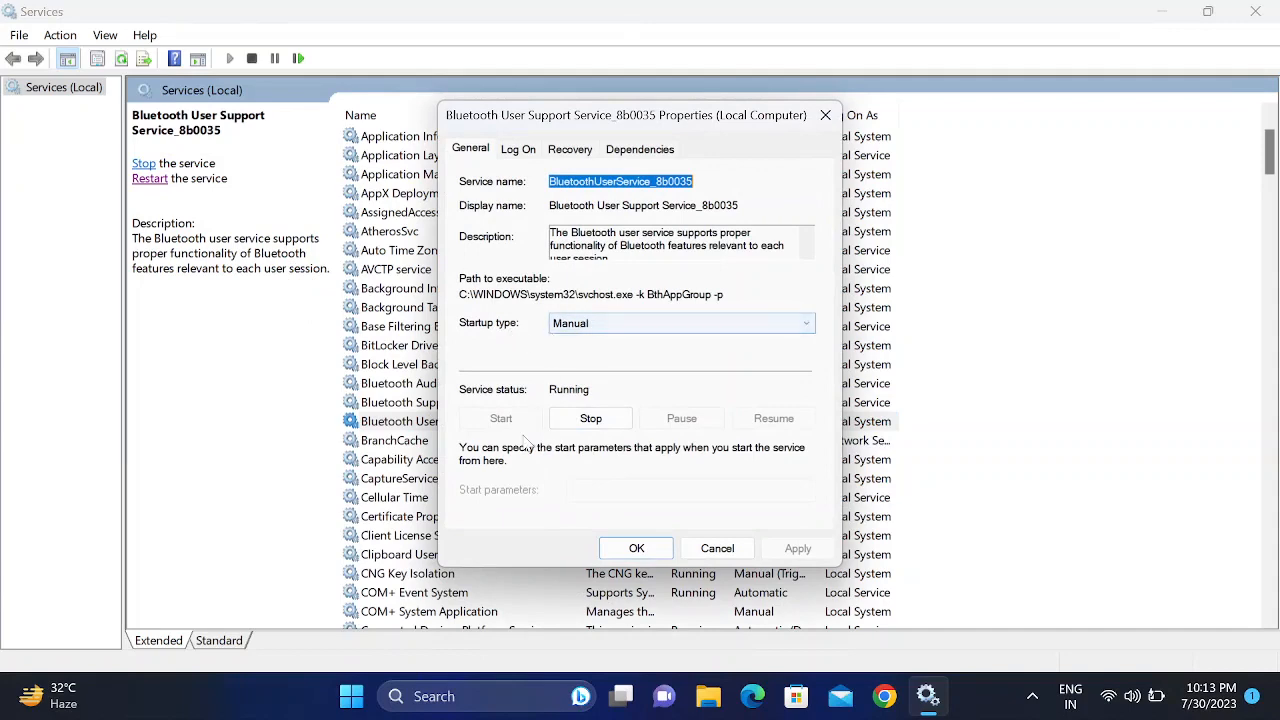
{"action": "left_click", "coordinate": [636, 548]}
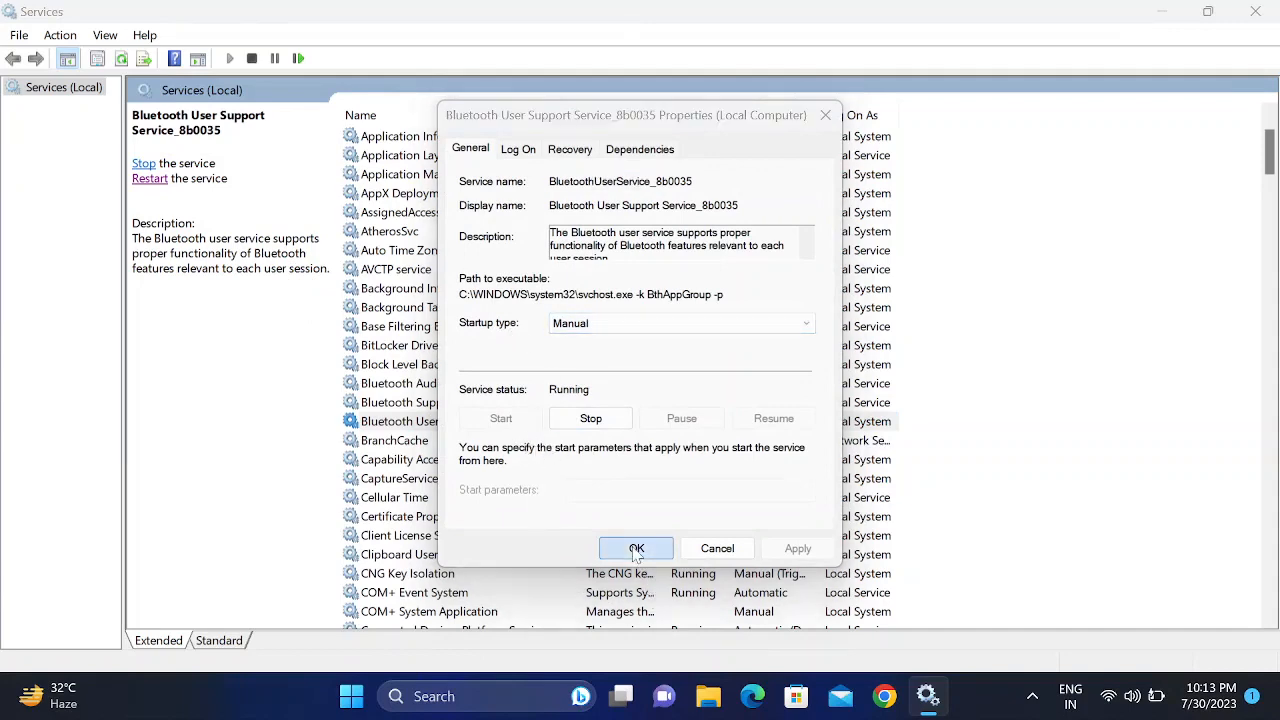
{"action": "left_click", "coordinate": [637, 548]}
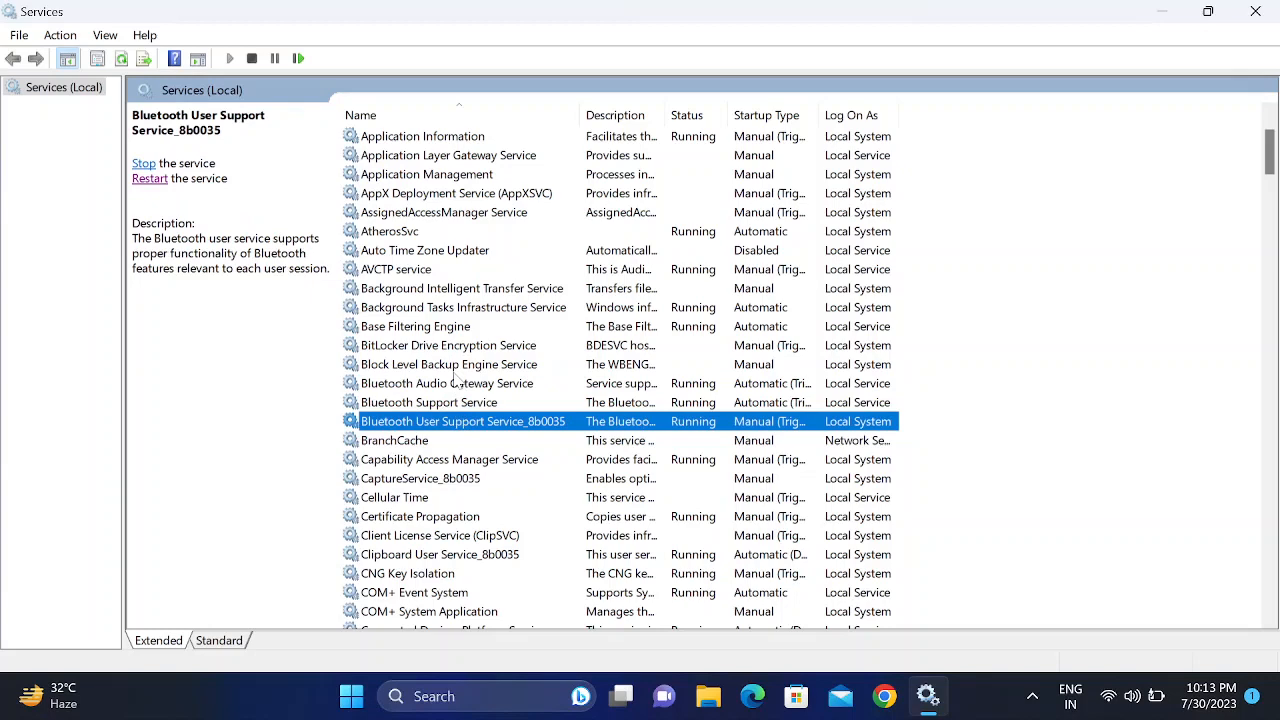
- Restart the Bluetooth Support Service with its dependent user service, dismissing the could-not-stop error
{"action": "left_click", "coordinate": [447, 383]}
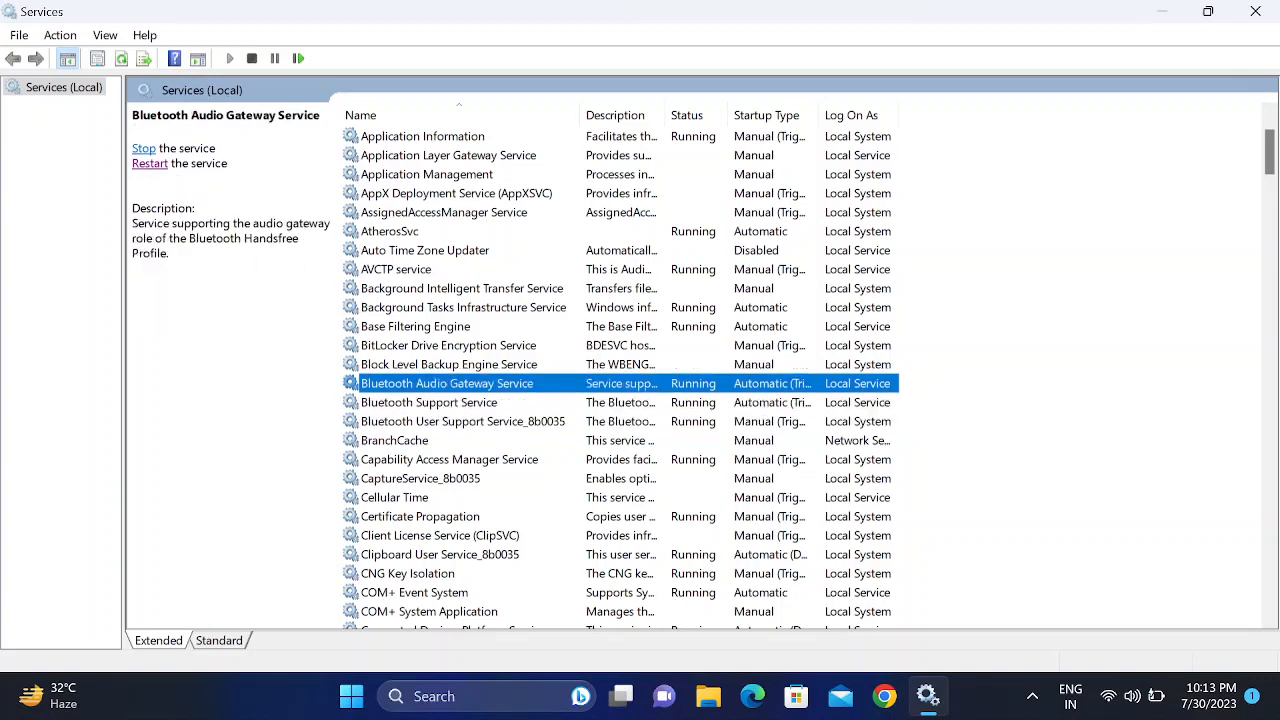
{"action": "left_click", "coordinate": [143, 148]}
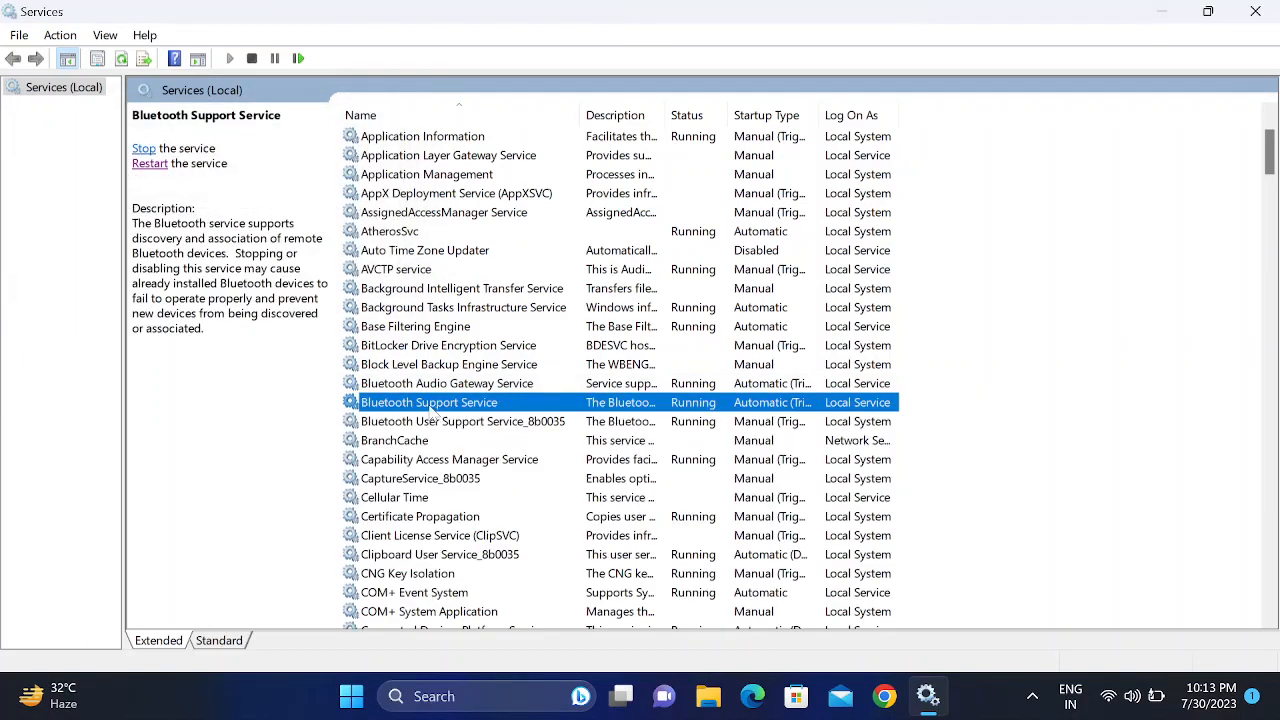
{"action": "left_click", "coordinate": [150, 163]}
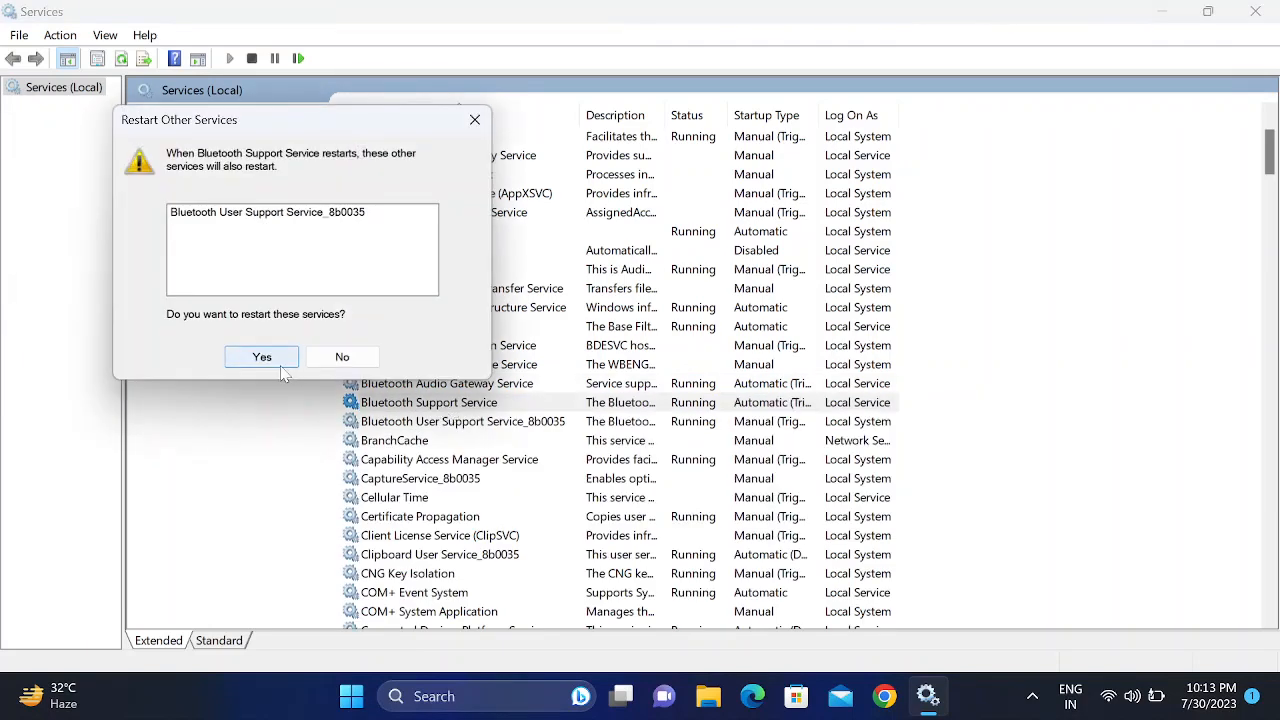
{"action": "left_click", "coordinate": [261, 357]}
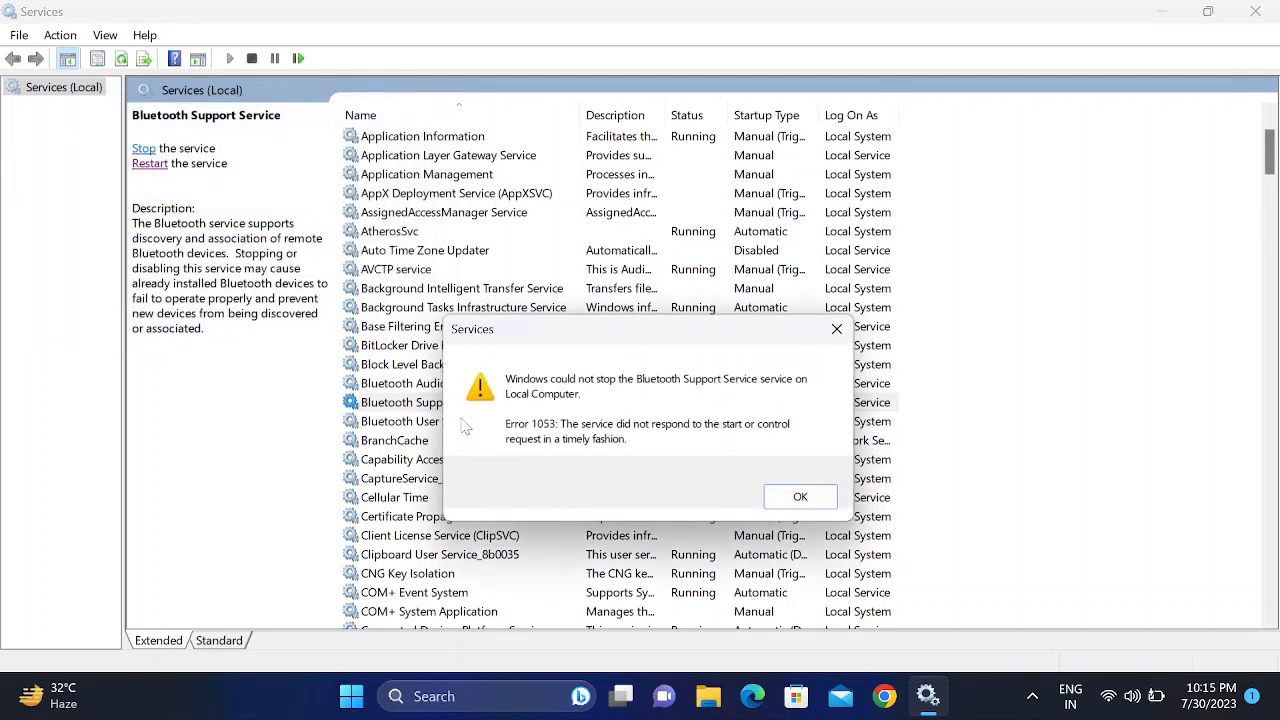
{"action": "left_click", "coordinate": [800, 497]}
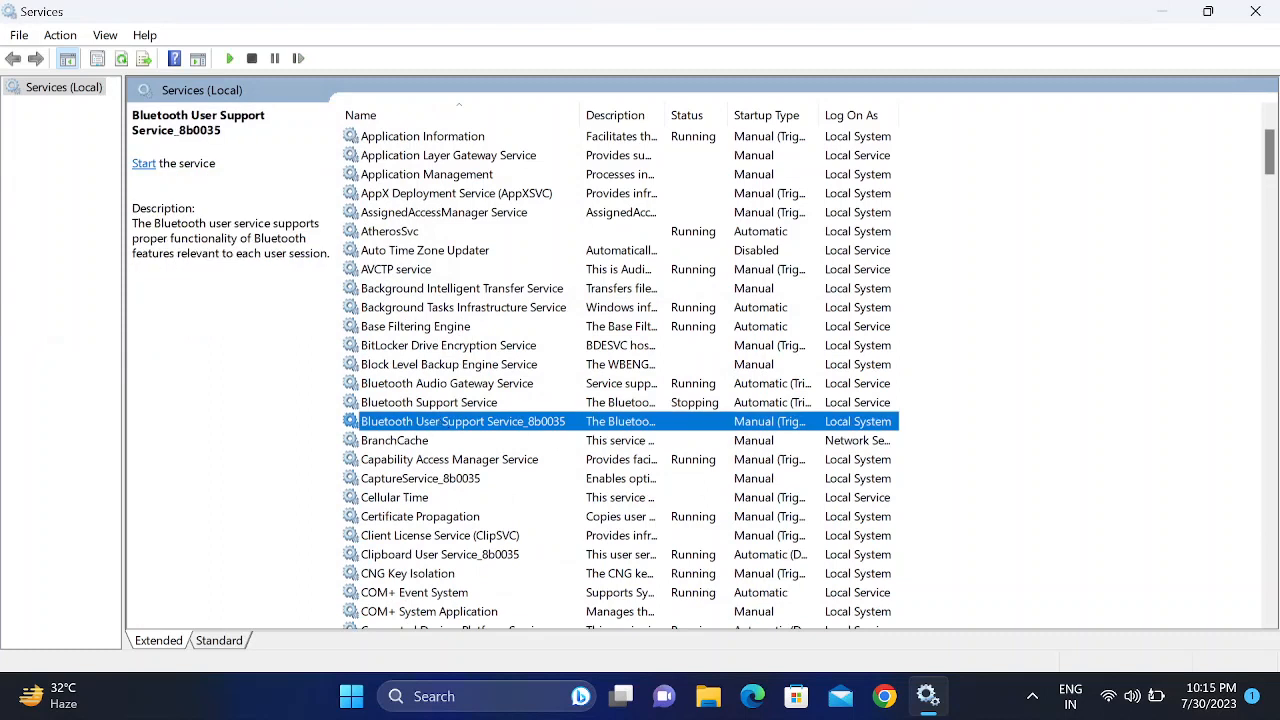
{"action": "mouse_move", "coordinate": [570, 428]}
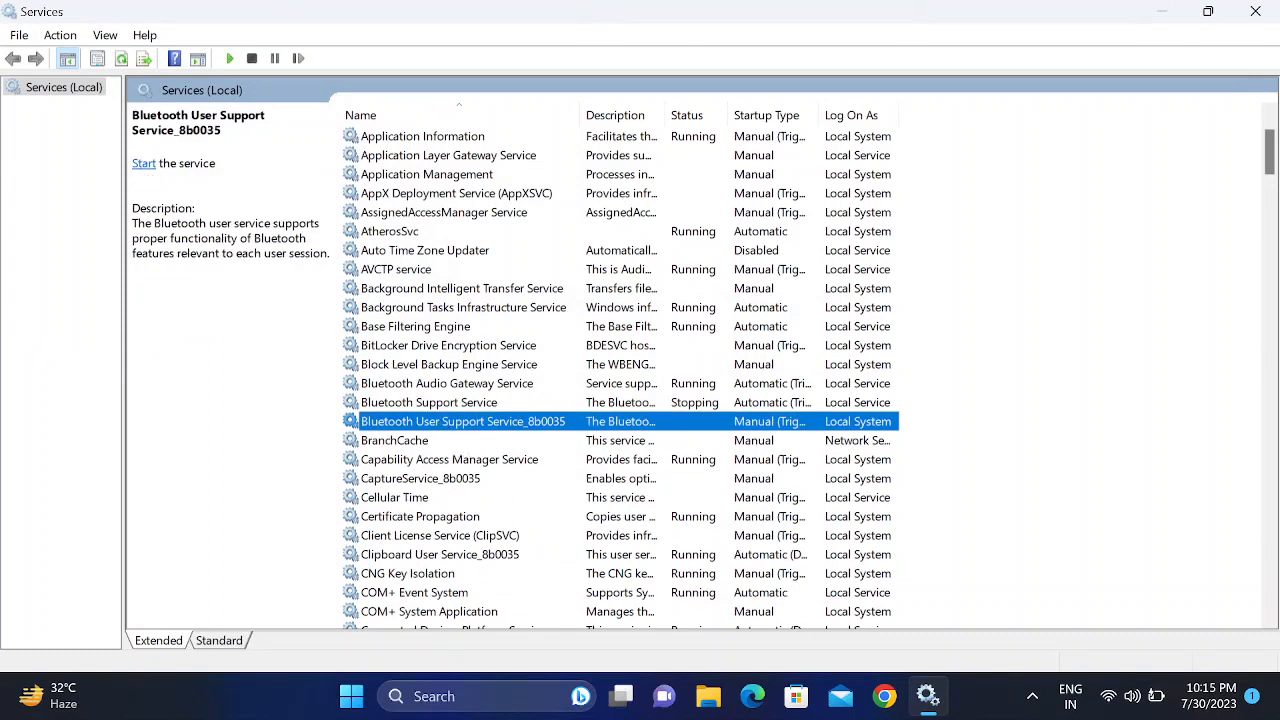
- Try starting Bluetooth User Support Service, dismiss the dependency error, review Bluetooth Support startup type
{"action": "left_click", "coordinate": [143, 163]}
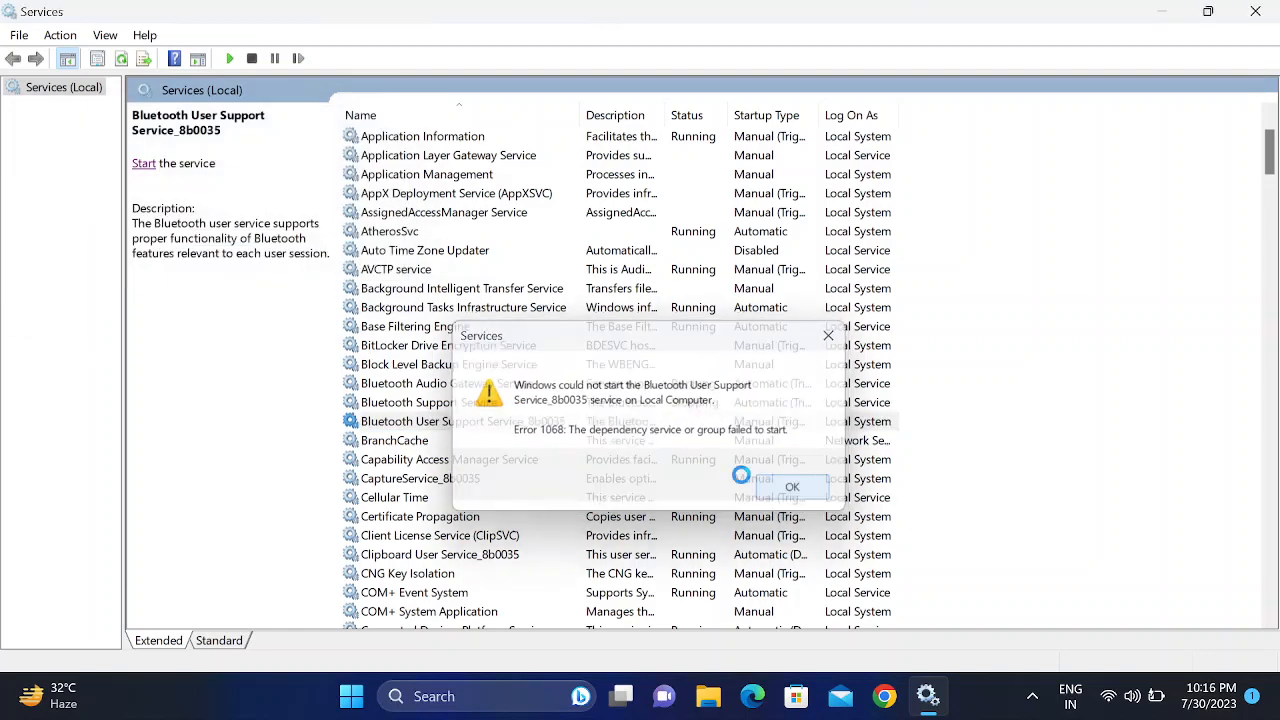
{"action": "left_click", "coordinate": [791, 487]}
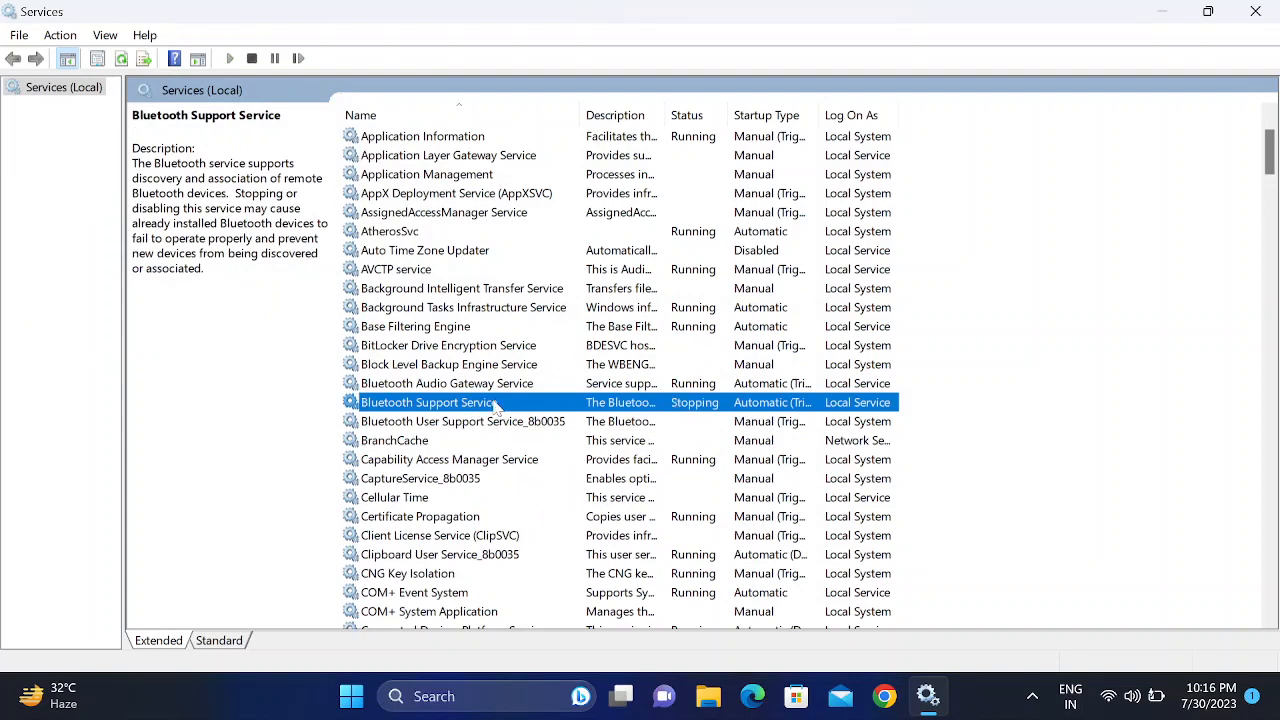
{"action": "double_click", "coordinate": [430, 402]}
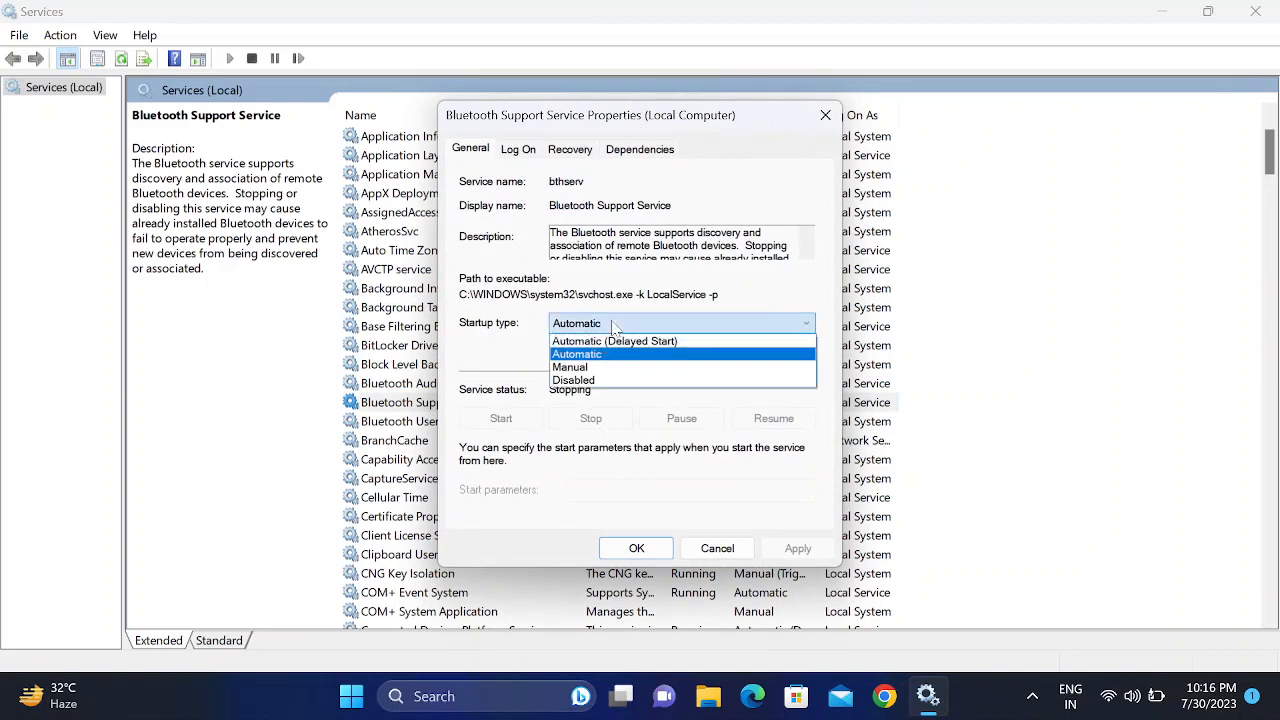
{"action": "left_click", "coordinate": [576, 354]}
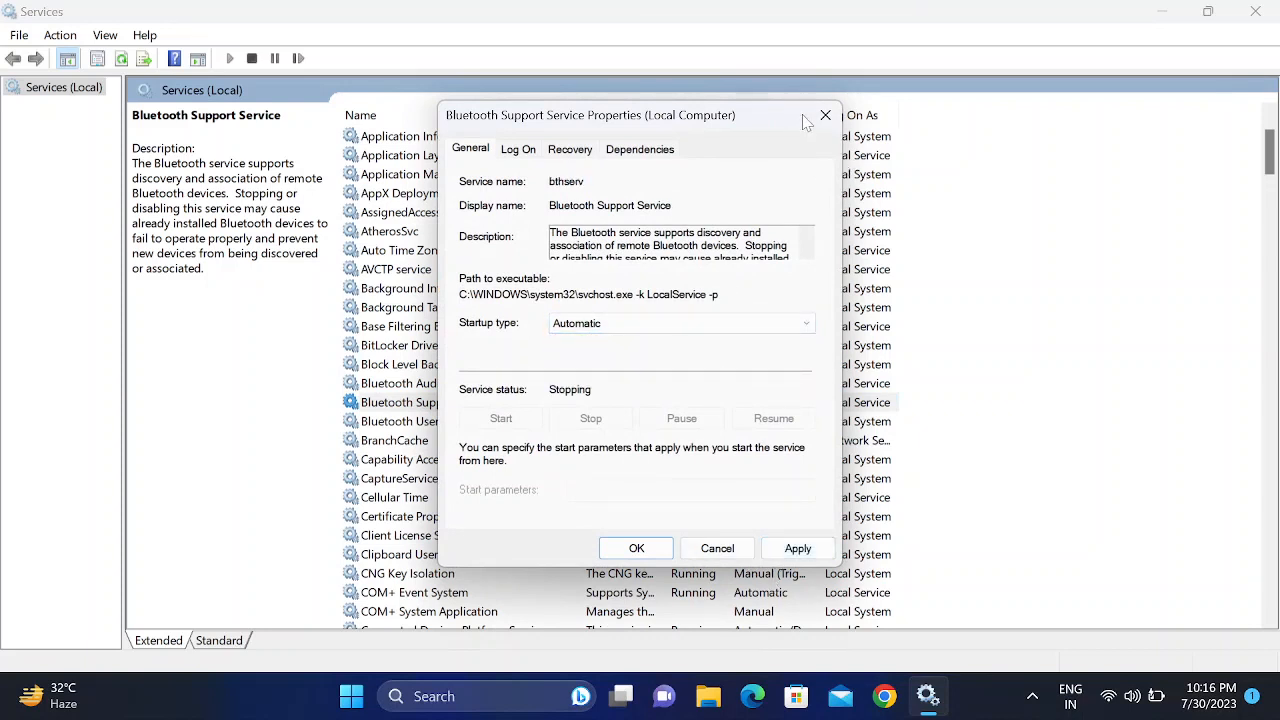
{"action": "left_click", "coordinate": [825, 115]}
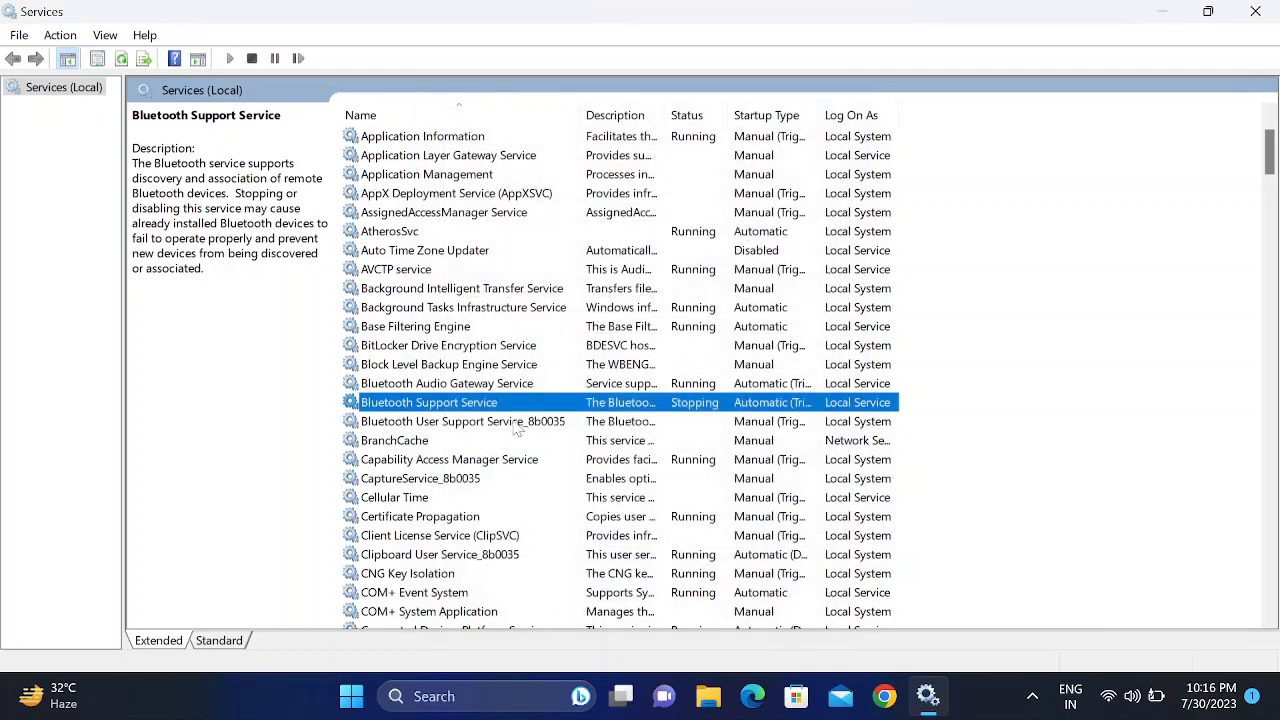
{"action": "mouse_move", "coordinate": [490, 402]}
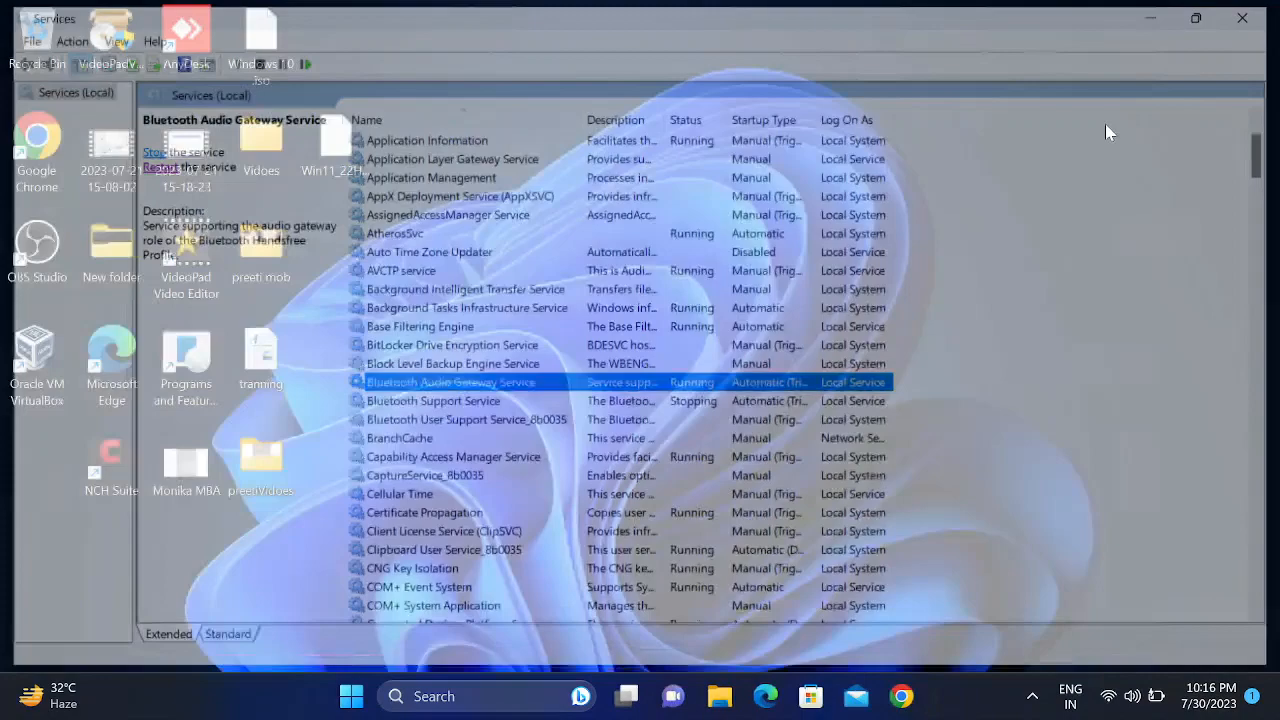
{"action": "left_click", "coordinate": [351, 696]}
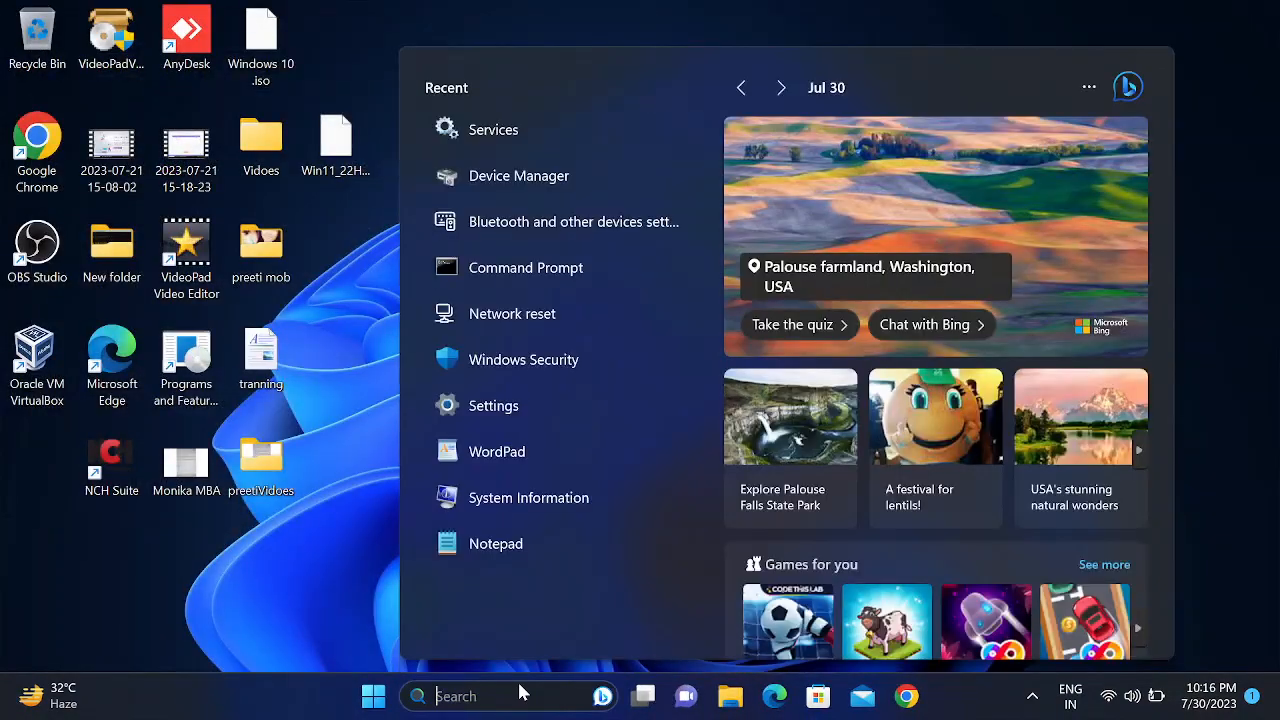
{"action": "type", "text": "ser"}
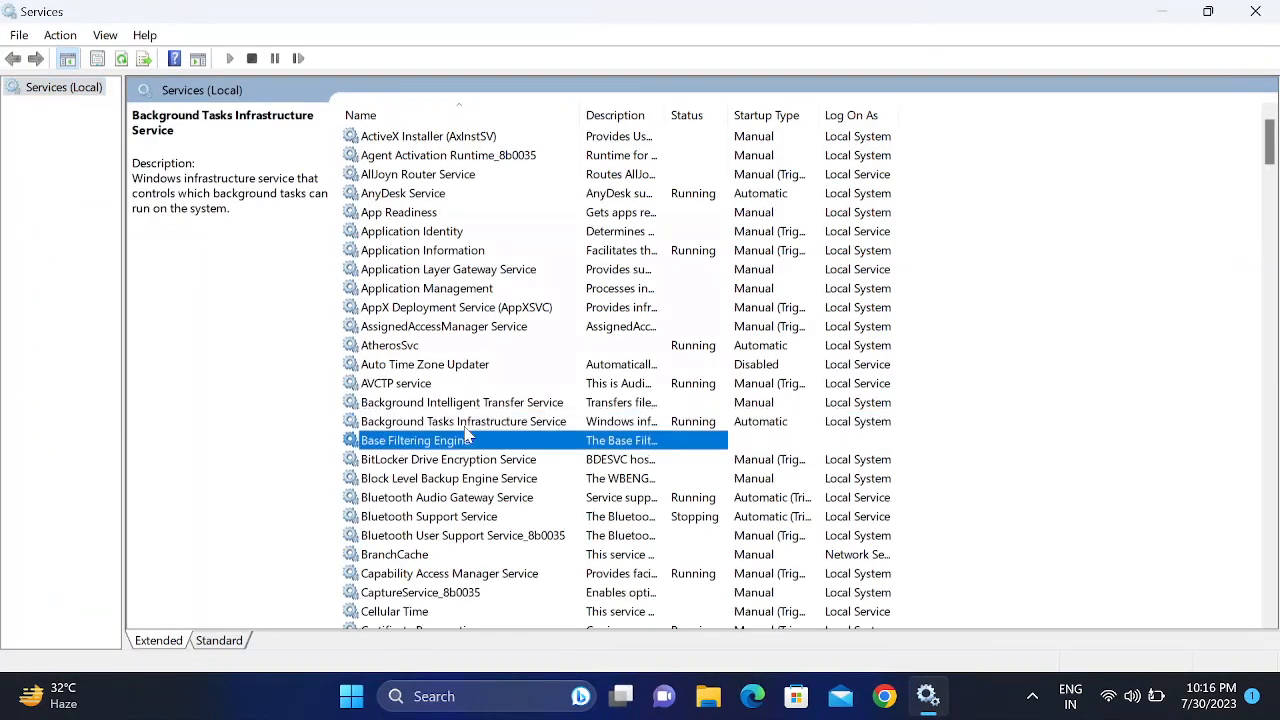
{"action": "left_click", "coordinate": [428, 516]}
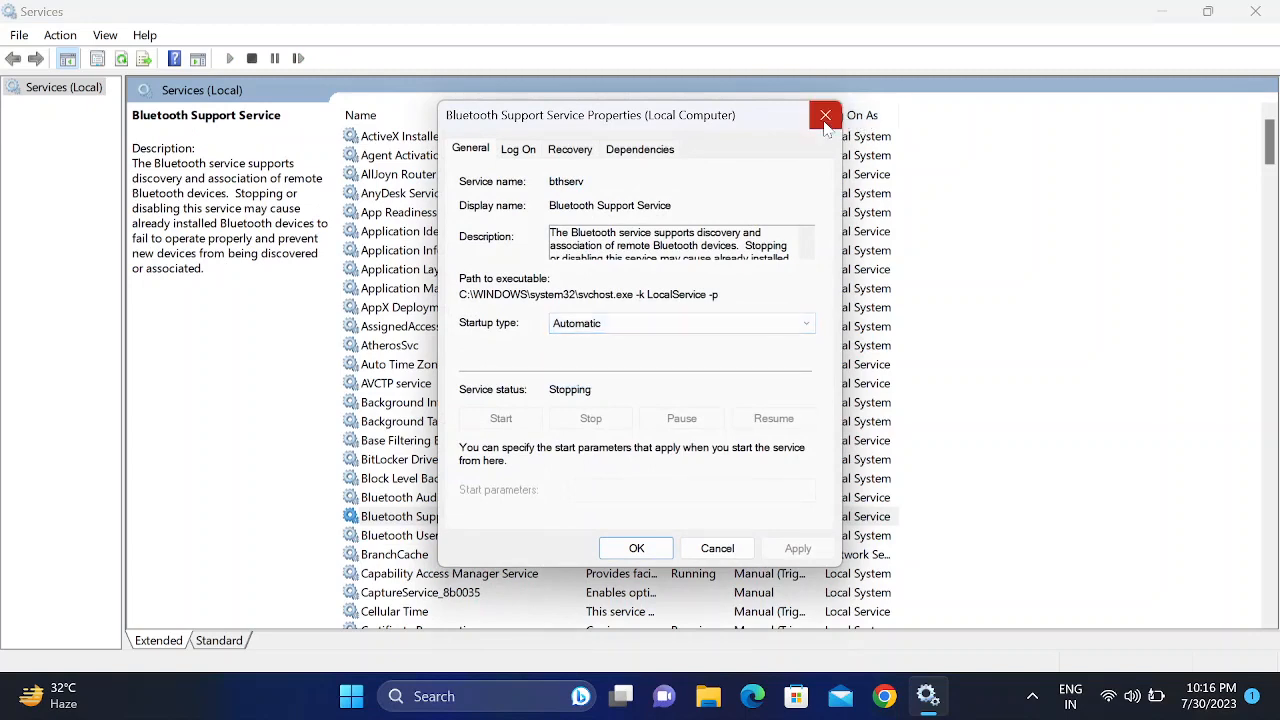
{"action": "left_click", "coordinate": [824, 115]}
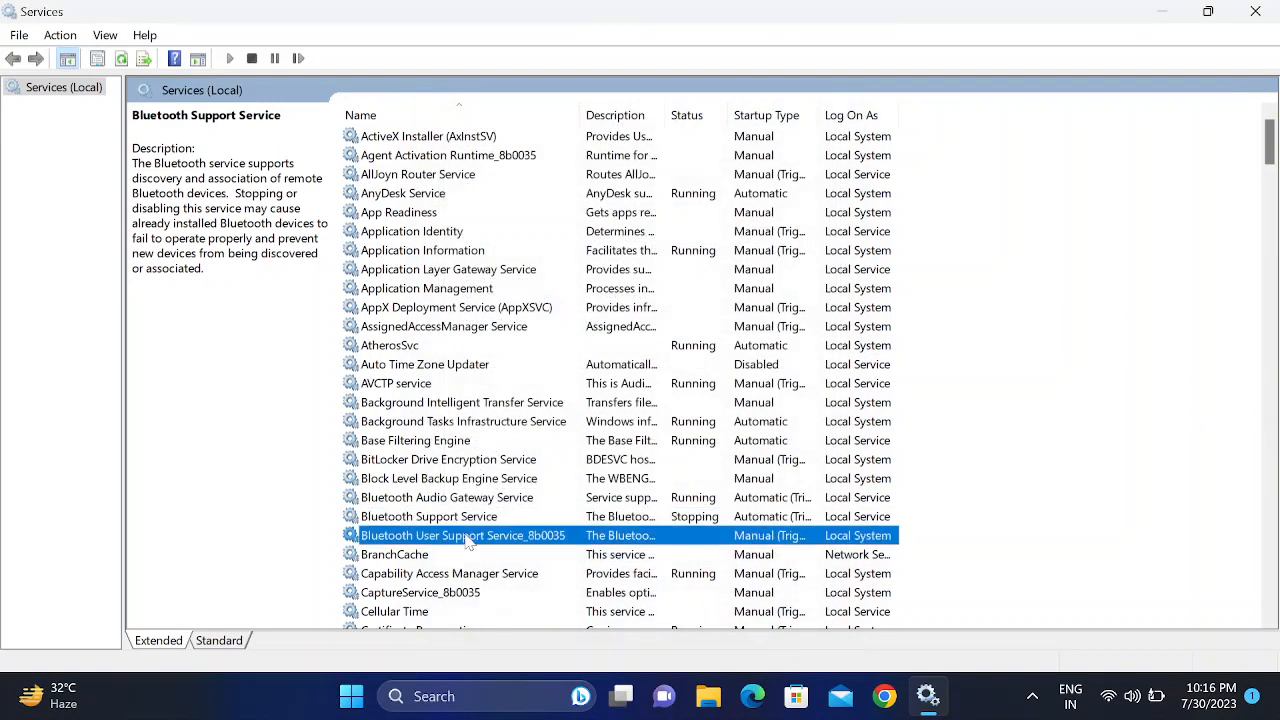
{"action": "left_click", "coordinate": [462, 535]}
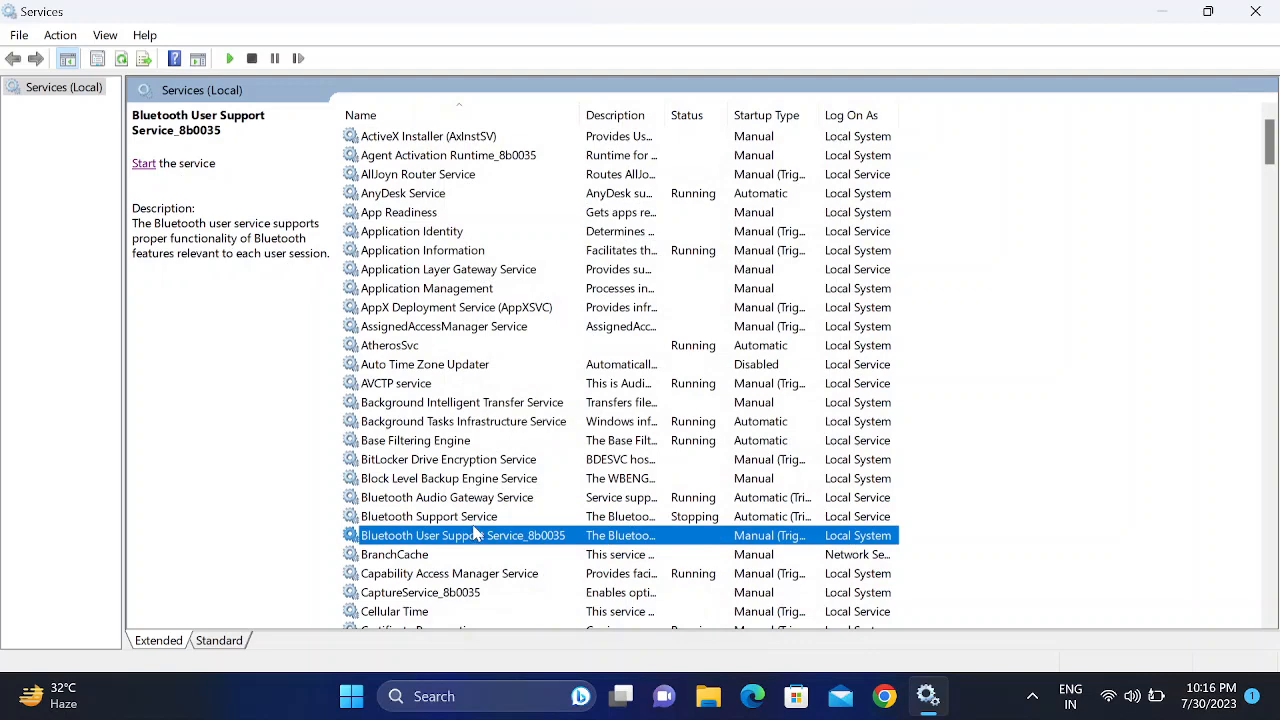
{"action": "scroll", "scroll_direction": "down", "scroll_amount": 3}
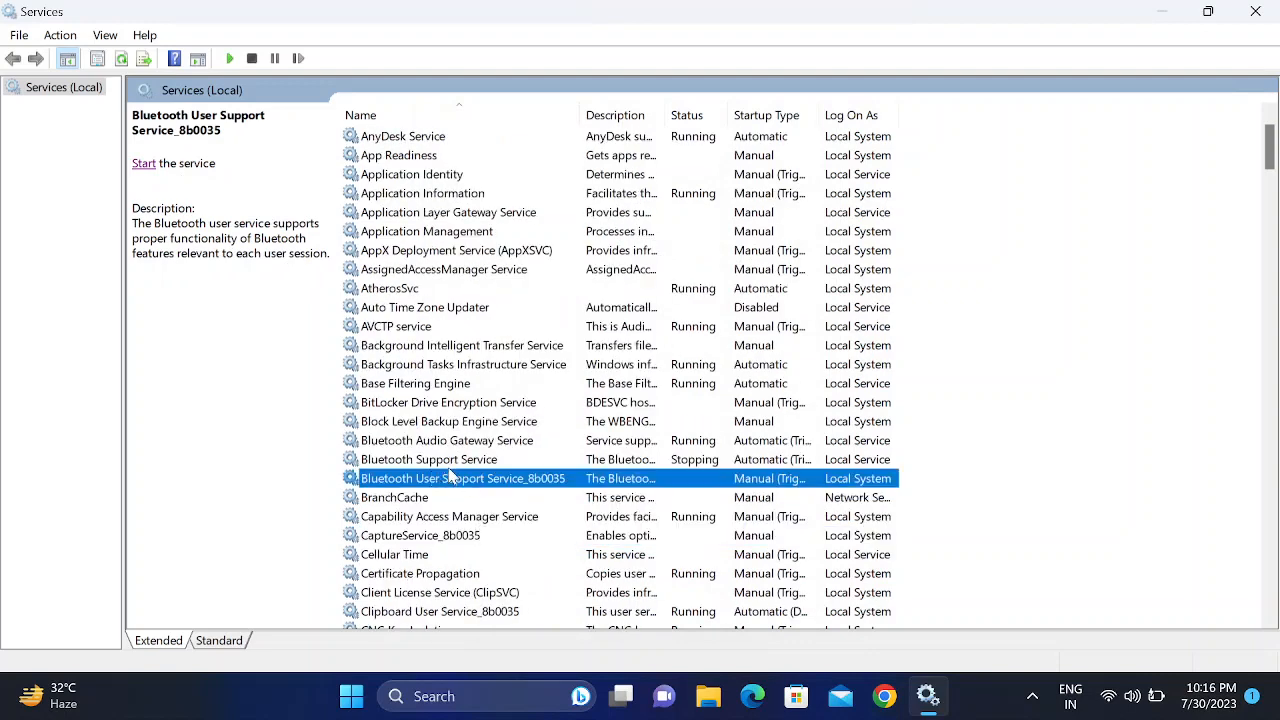
{"action": "mouse_move", "coordinate": [465, 485]}
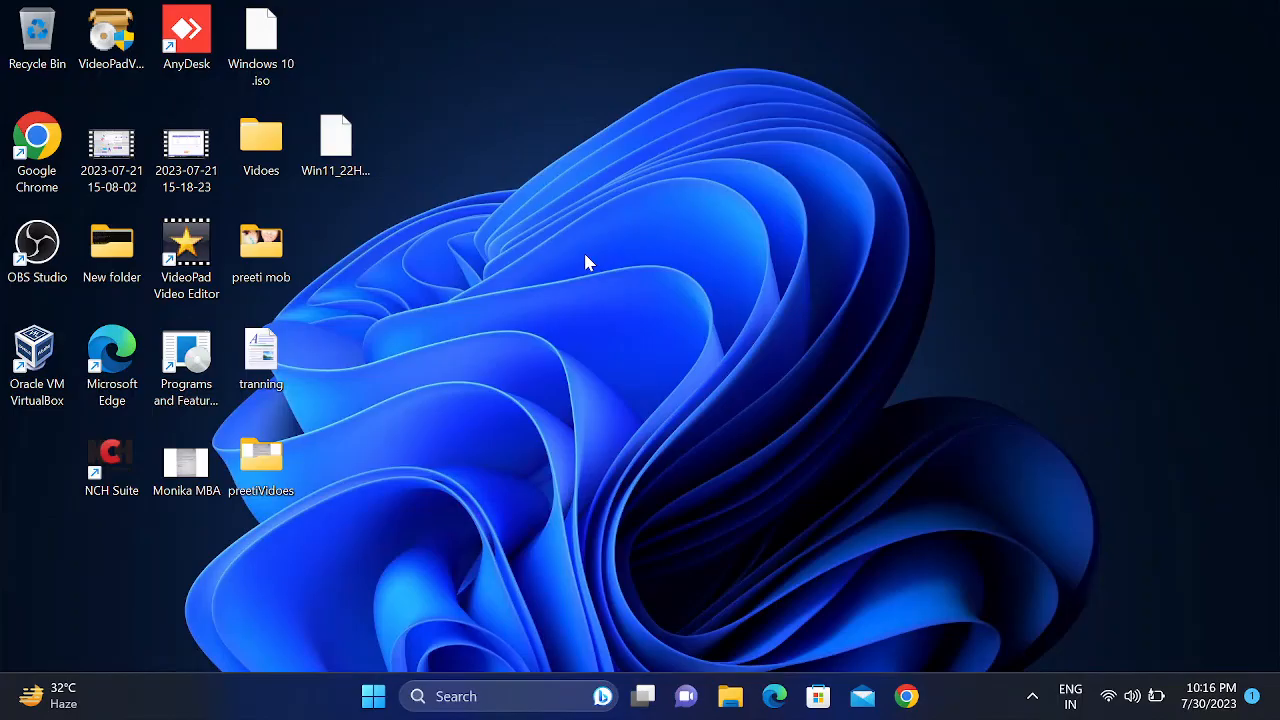
{"action": "mouse_move", "coordinate": [630, 316]}
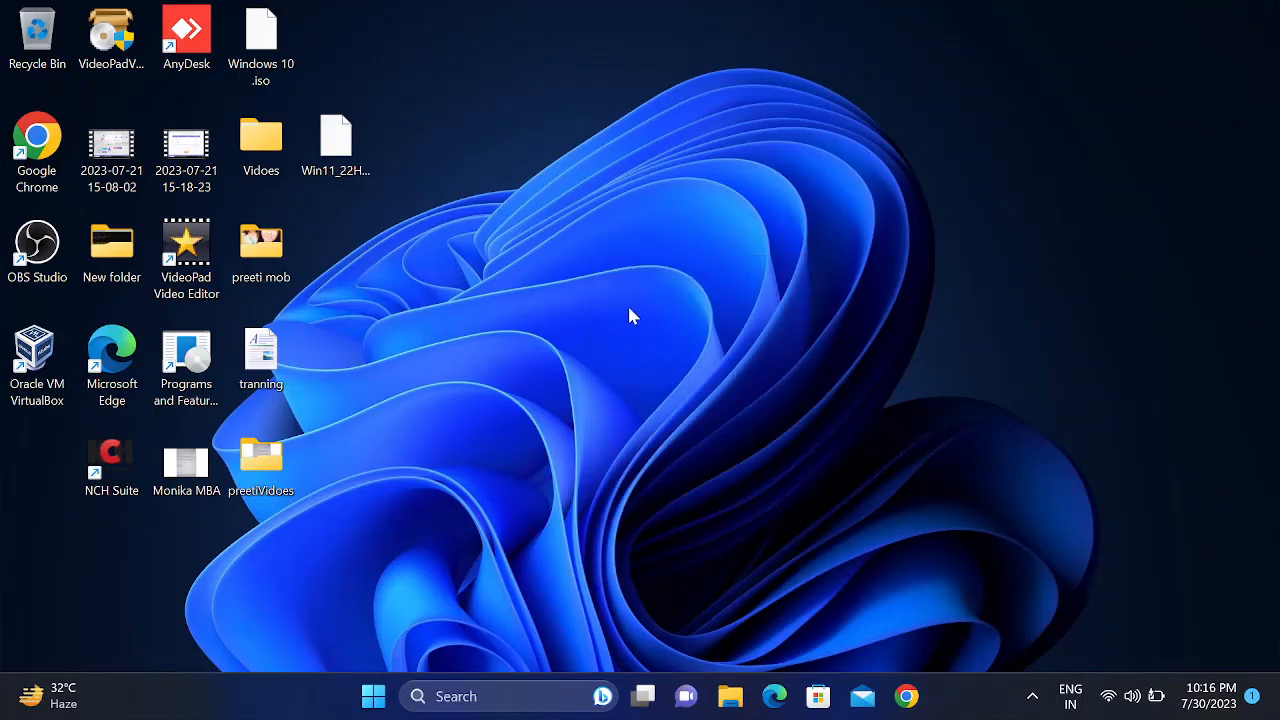
{"action": "mouse_move", "coordinate": [485, 663]}
{"action": "type", "text": "troub"}
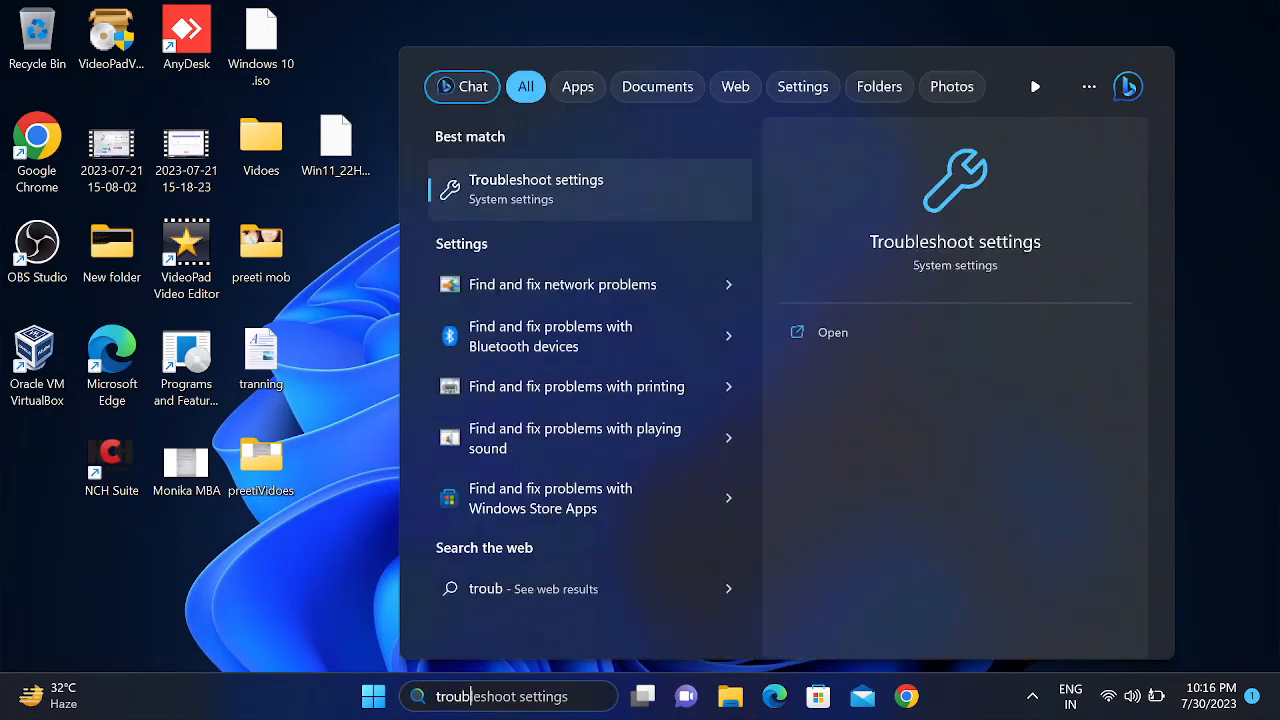
- Launch Troubleshoot settings from the taskbar search for 'troubleshoot'
{"action": "left_click", "coordinate": [536, 189]}
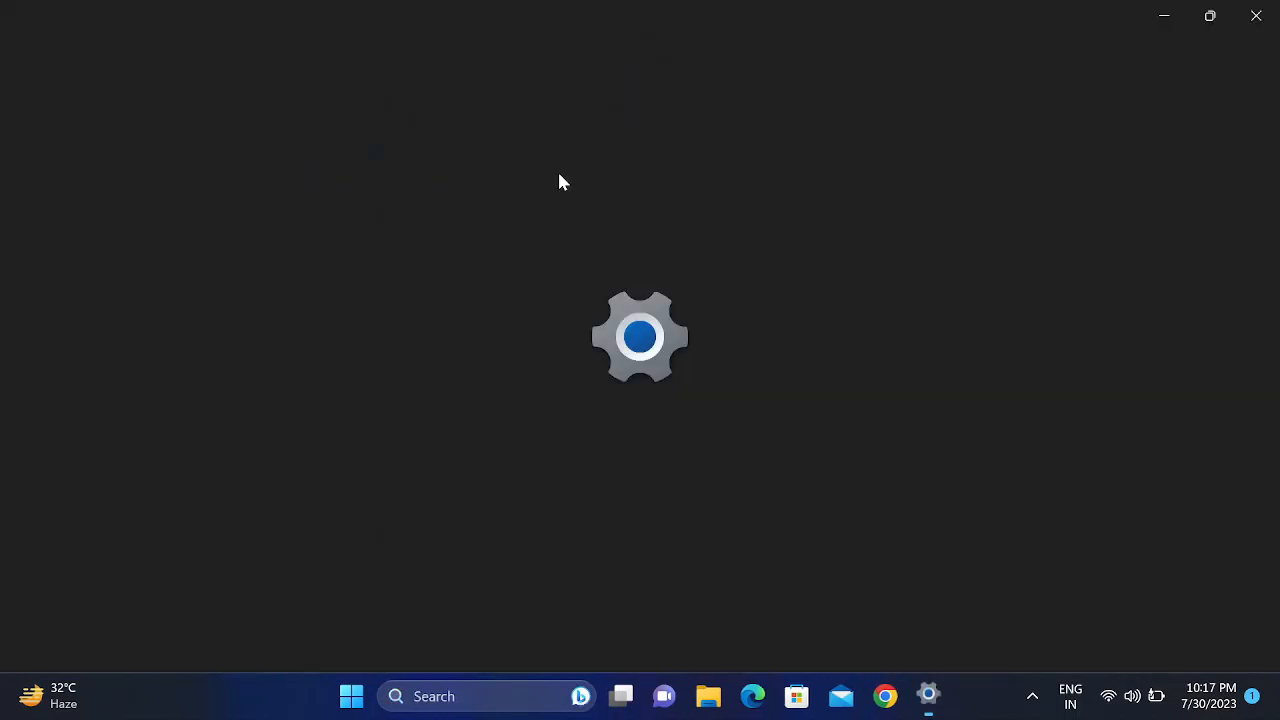
- Go to Other troubleshooters and run the Bluetooth troubleshooter
{"action": "left_click", "coordinate": [927, 696]}
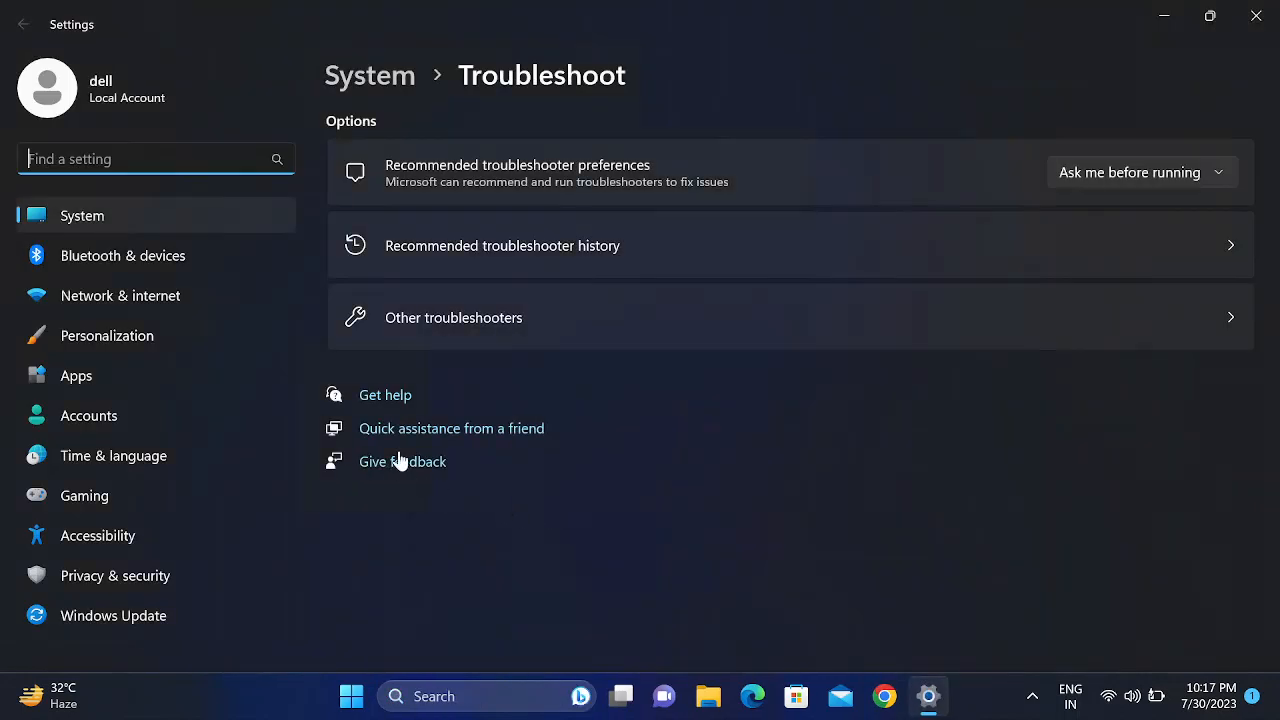
{"action": "left_click", "coordinate": [453, 317]}
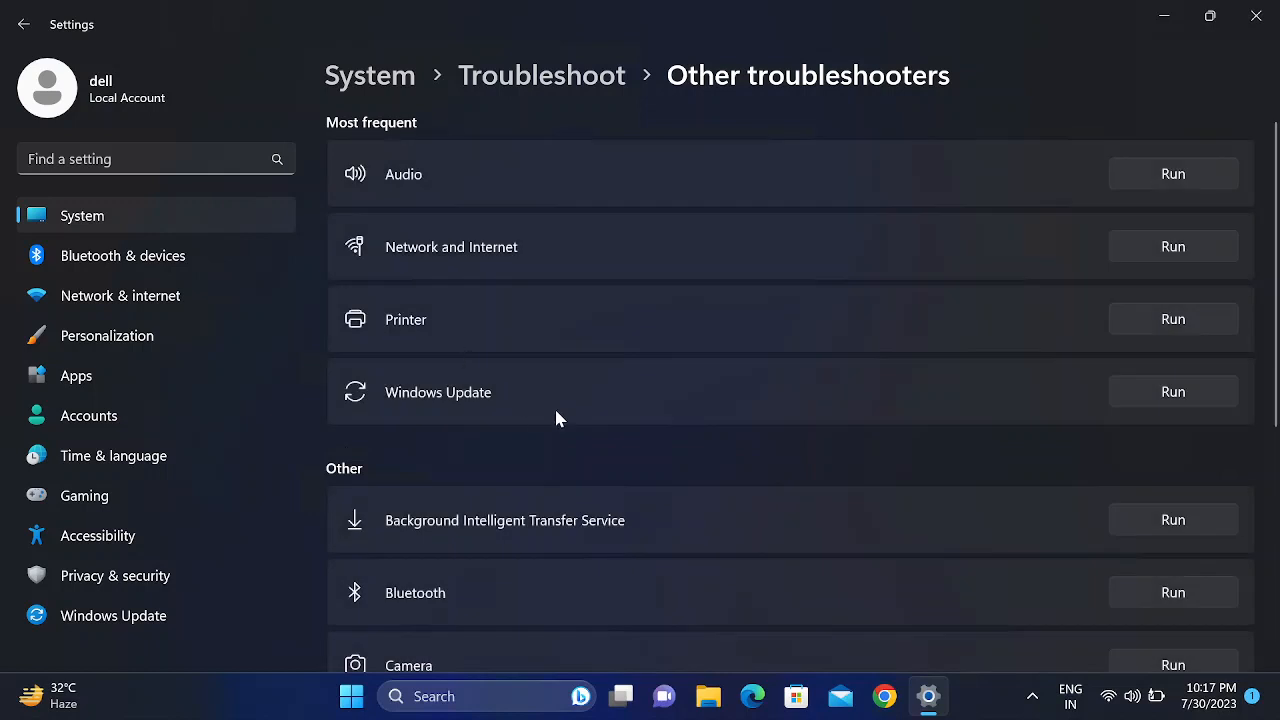
{"action": "scroll", "scroll_direction": "down", "scroll_amount": 3}
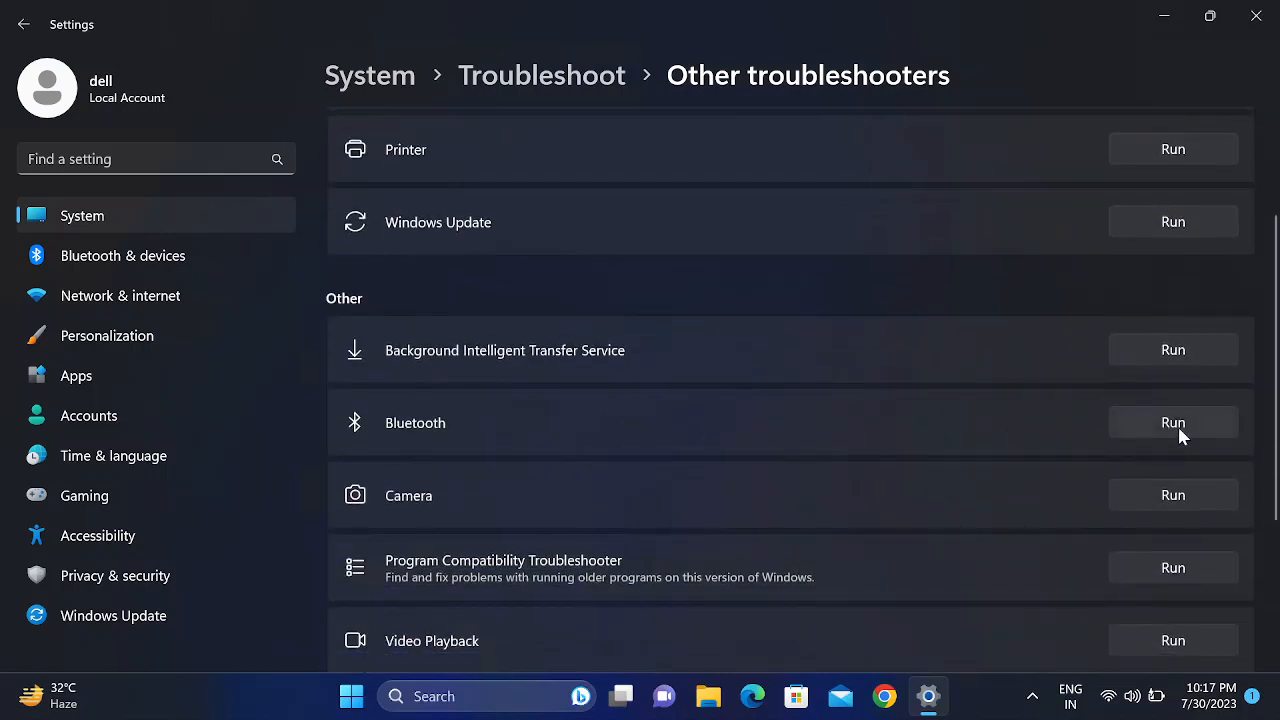
{"action": "left_click", "coordinate": [1172, 422]}
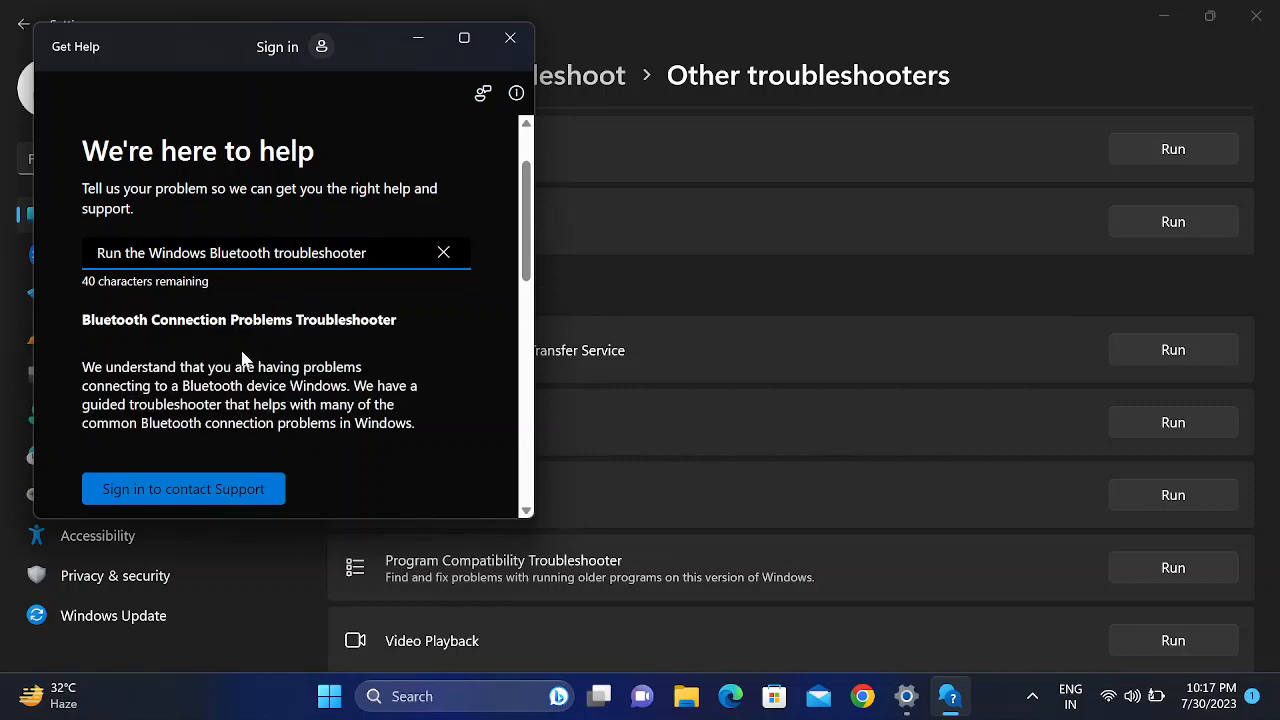
- Scroll the Get Help diagnostics consent window and close it
{"action": "scroll", "scroll_direction": "down", "scroll_amount": 3}
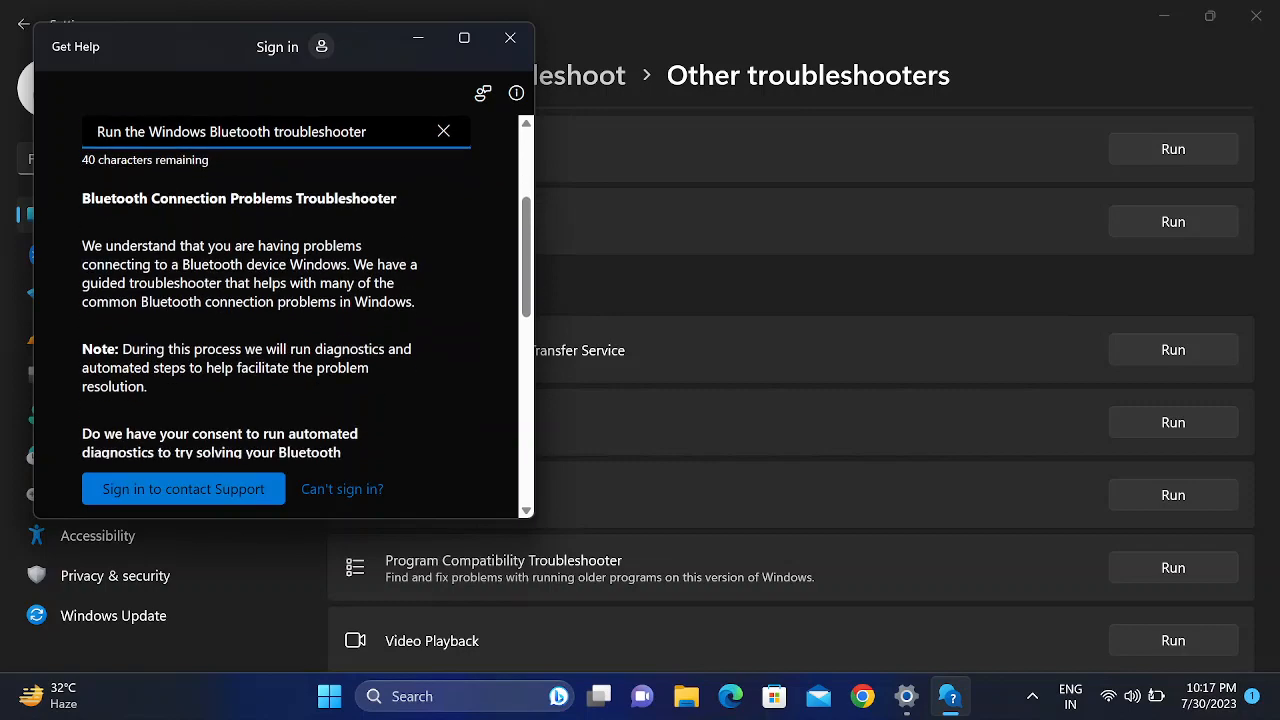
{"action": "scroll", "scroll_direction": "down", "scroll_amount": 3}
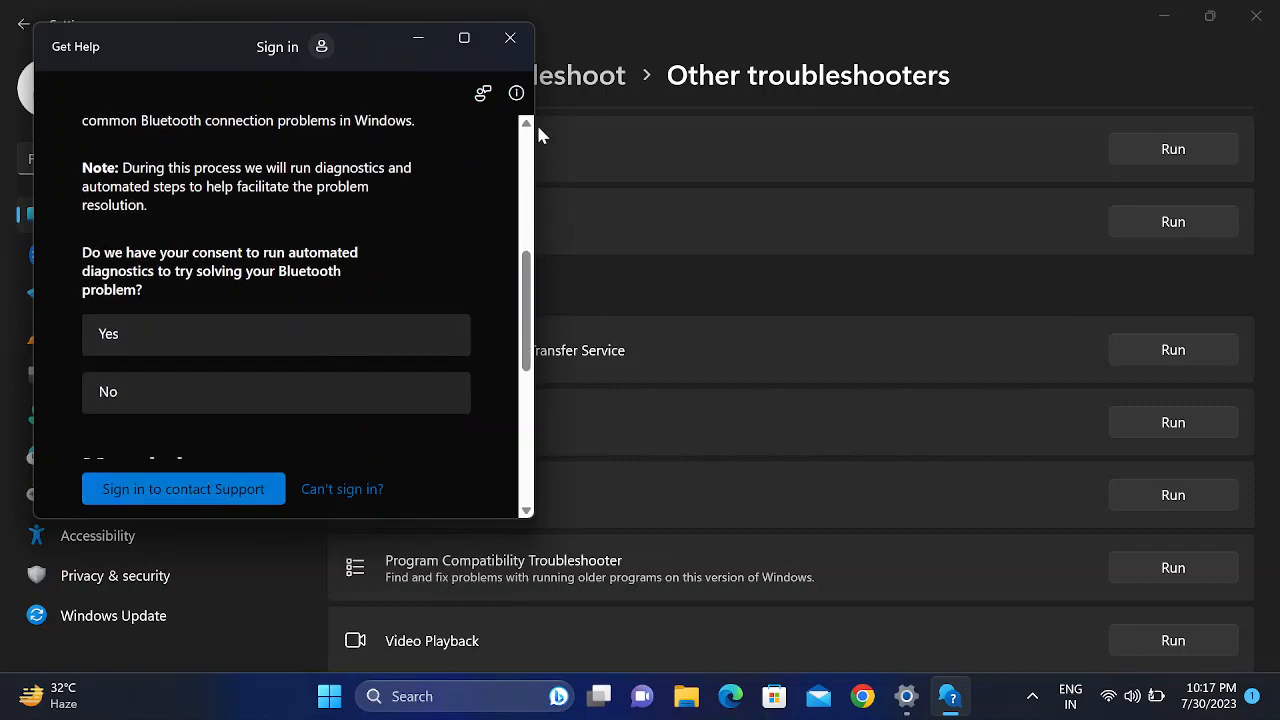
{"action": "left_click", "coordinate": [510, 38]}
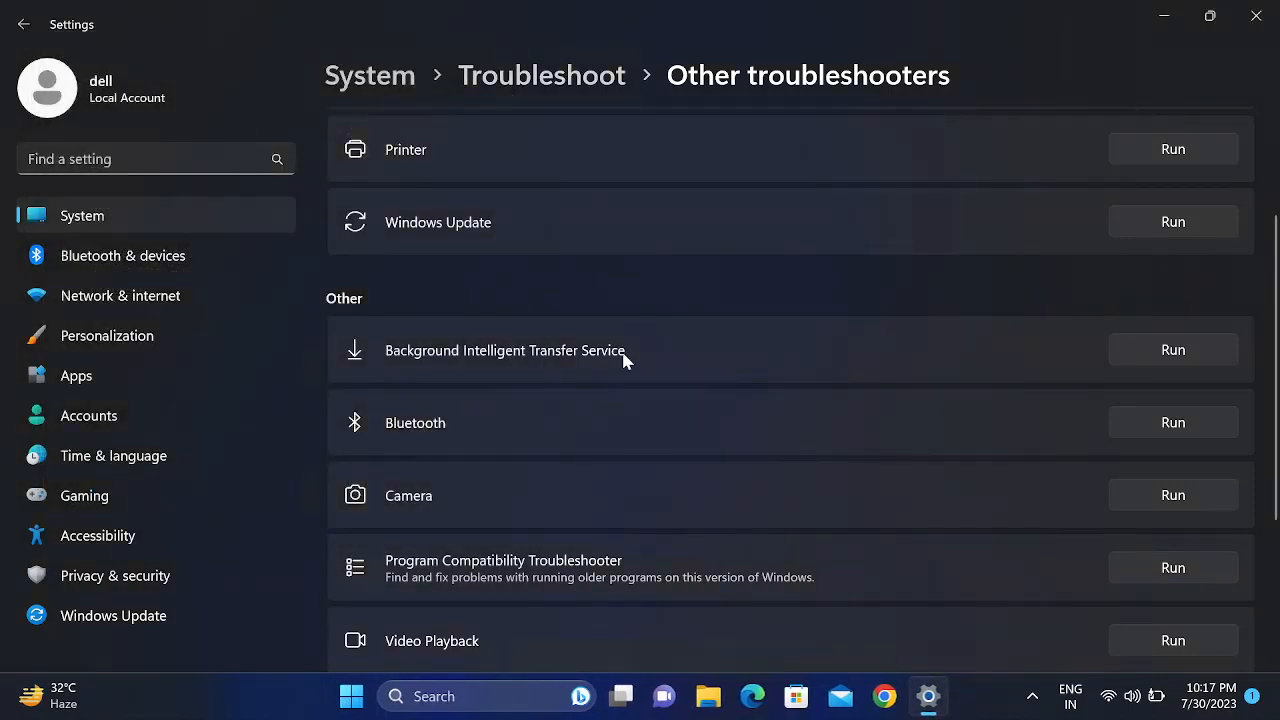
{"action": "mouse_move", "coordinate": [1118, 433]}
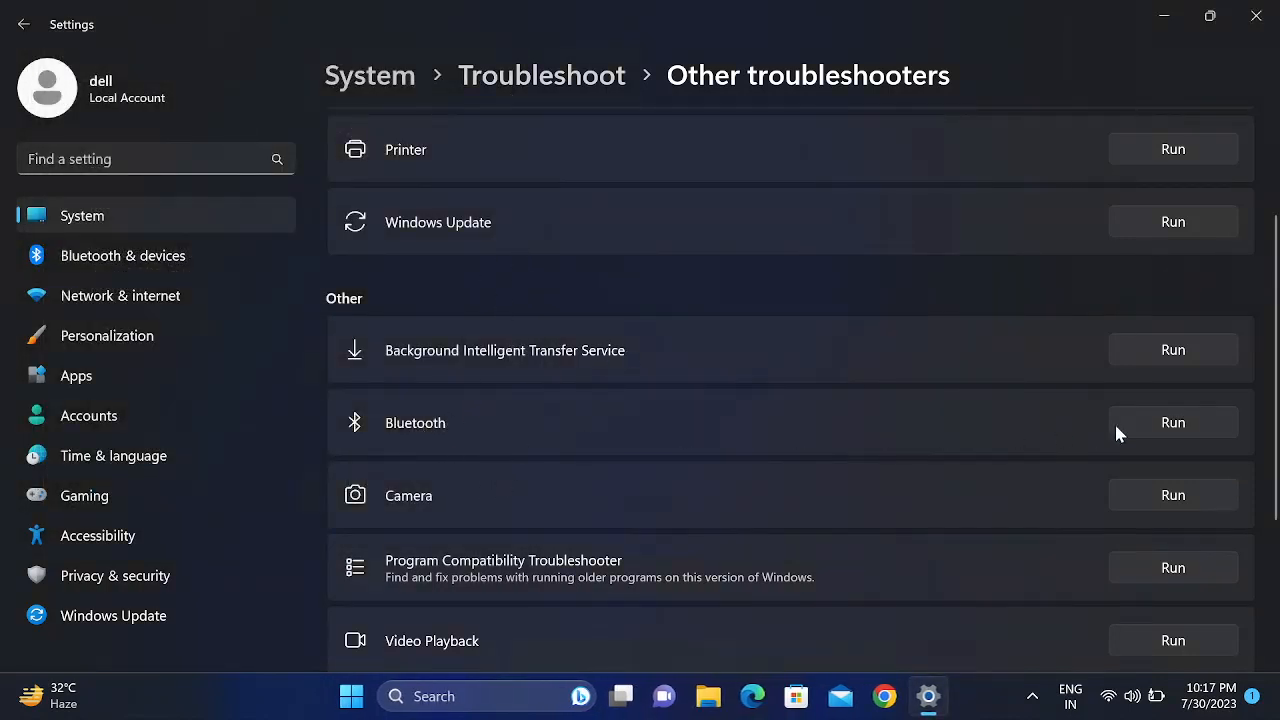
{"action": "mouse_move", "coordinate": [1135, 430]}
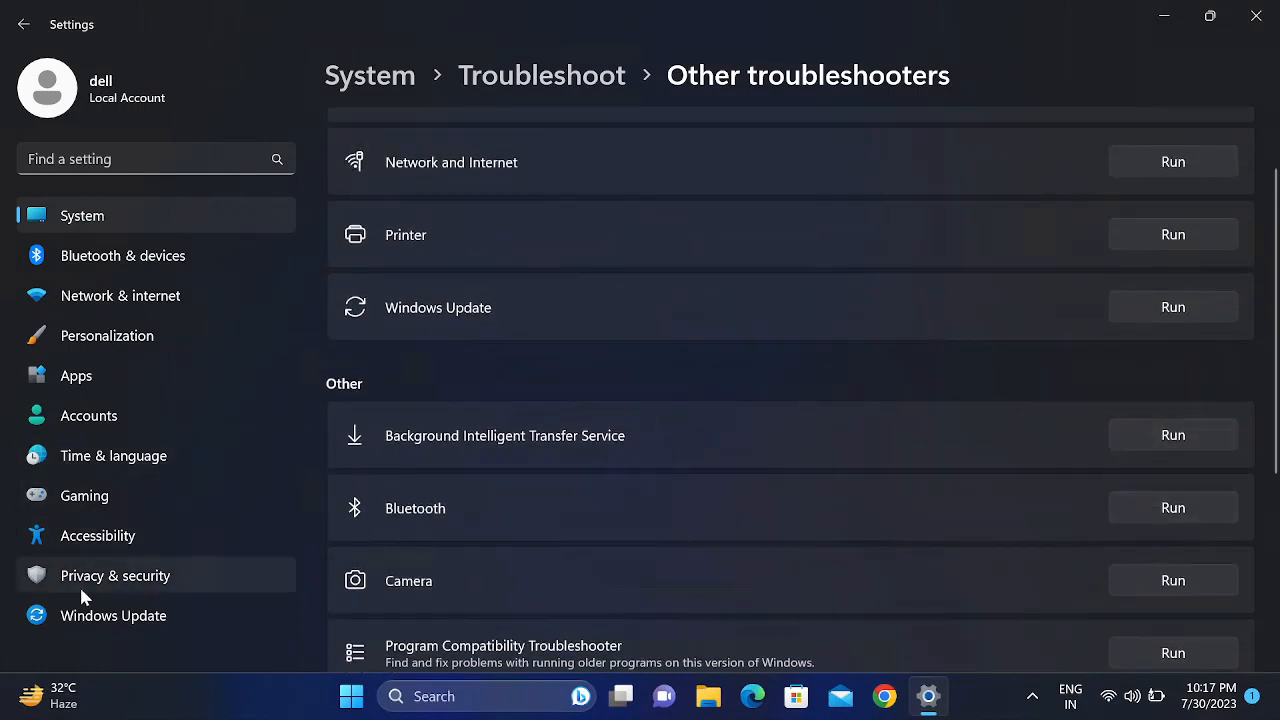
- Close the Settings window, returning to the empty desktop
{"action": "left_click", "coordinate": [1256, 16]}
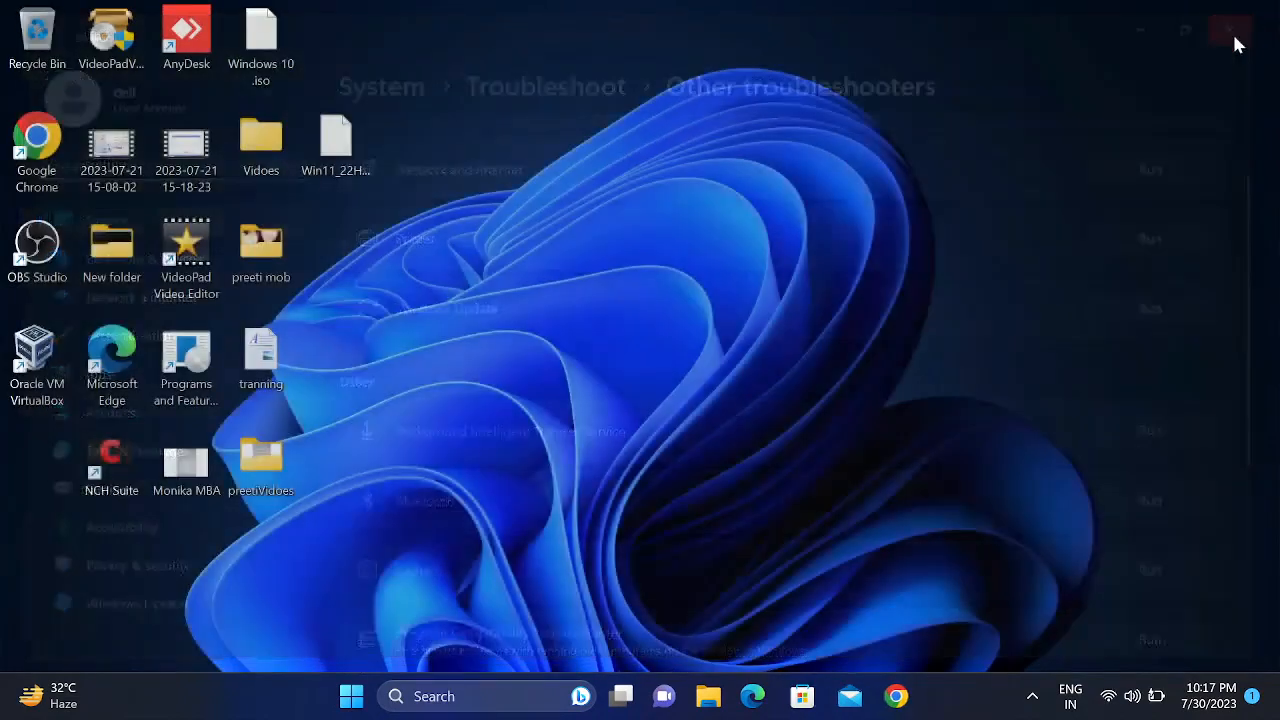
{"action": "right_click", "coordinate": [850, 420]}
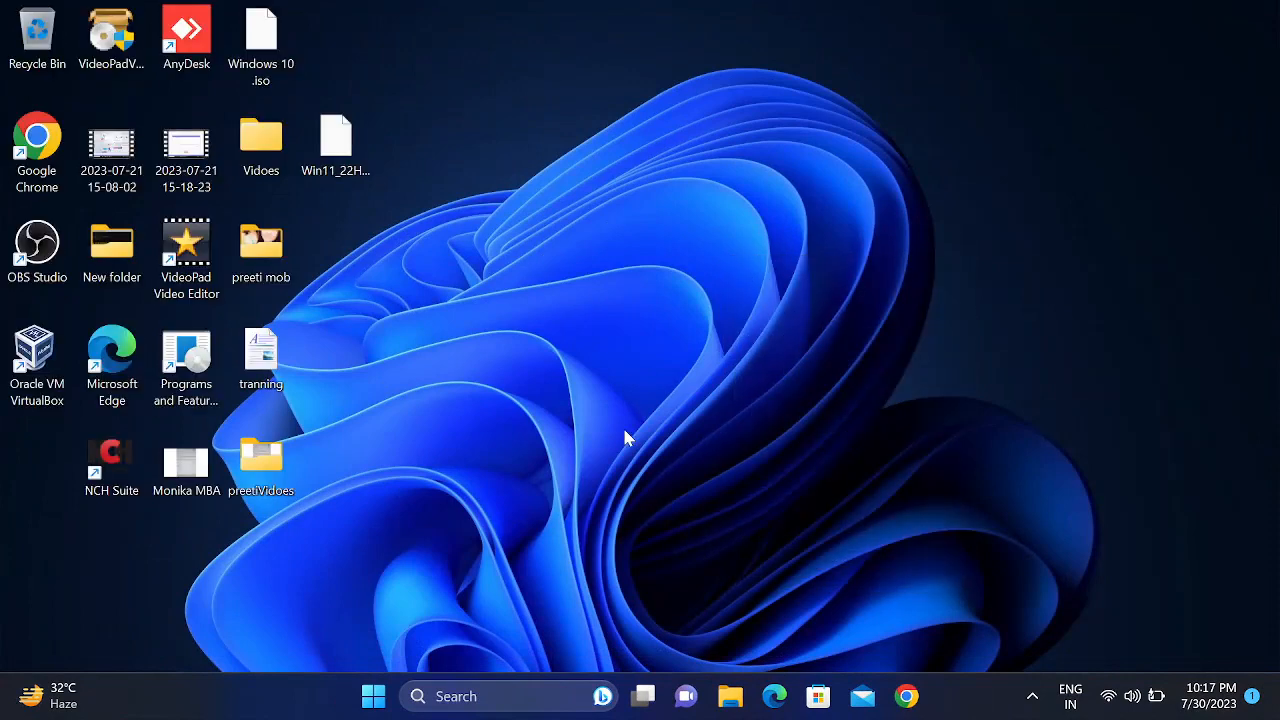
{"action": "mouse_move", "coordinate": [111, 450]}
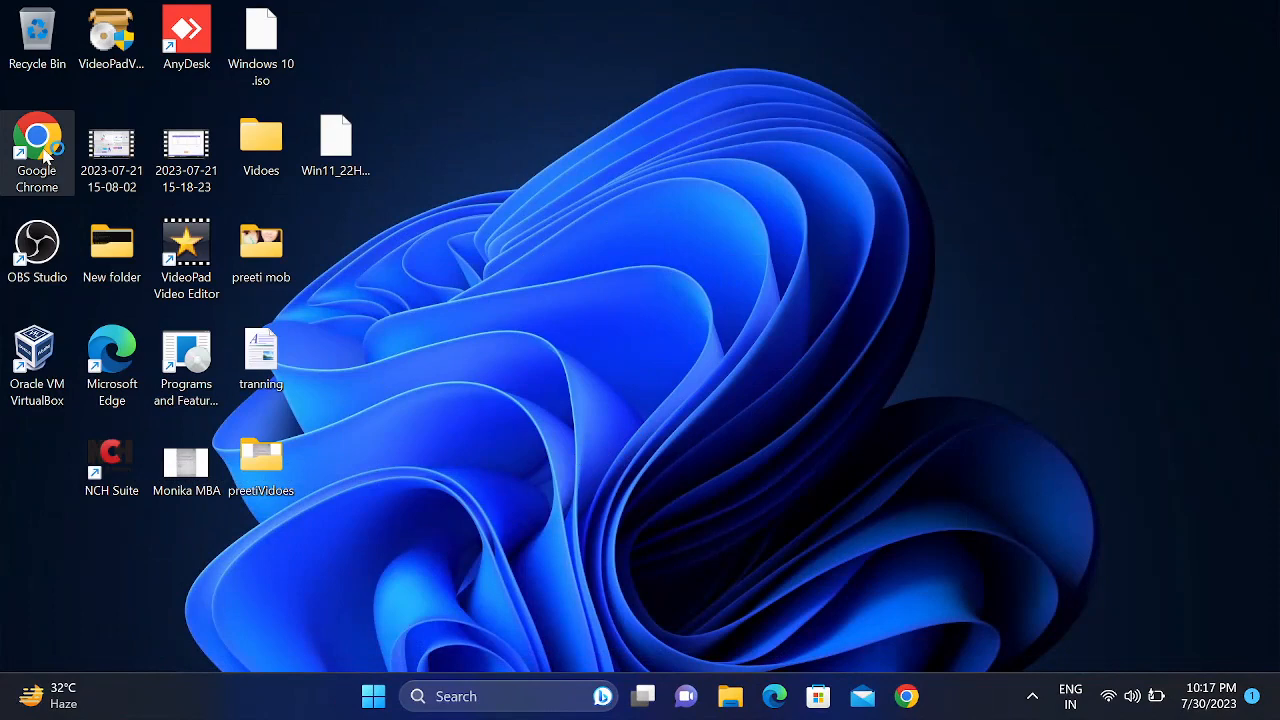
- Launch Chrome and reach Intel's Wireless Bluetooth download page via the Windows 11 driver search
{"action": "double_click", "coordinate": [37, 135]}
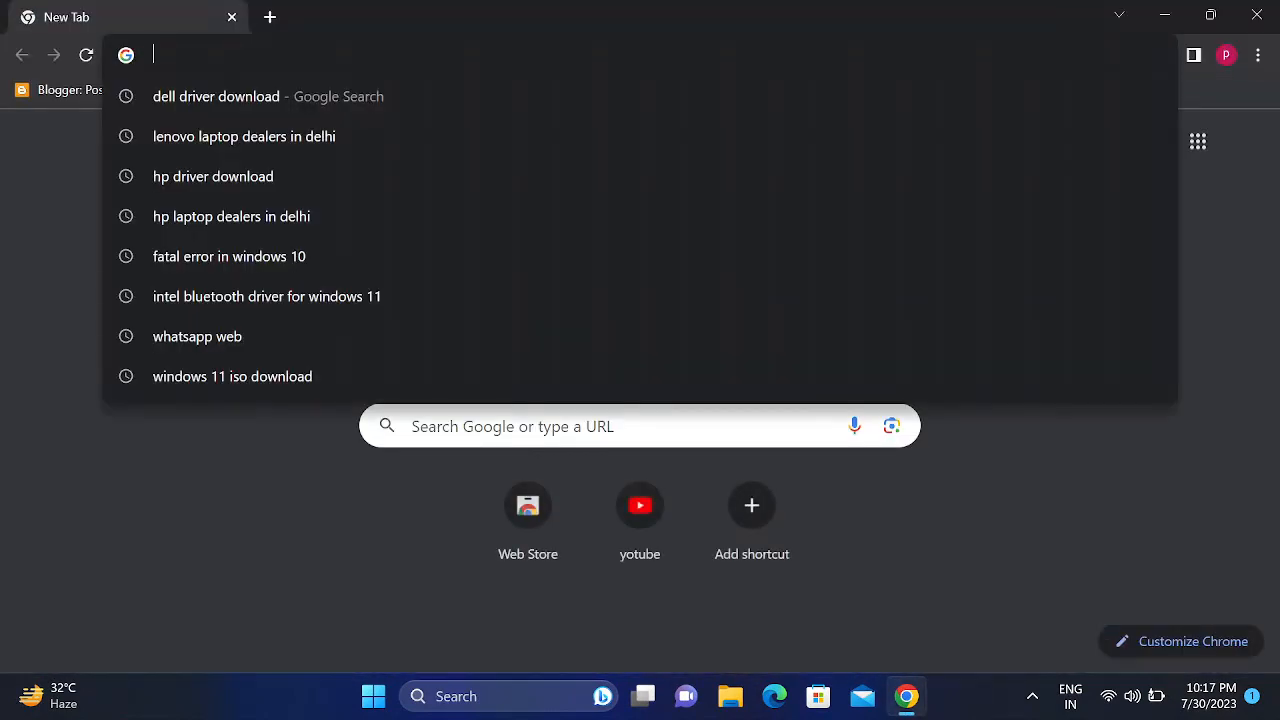
{"action": "mouse_move", "coordinate": [267, 296]}
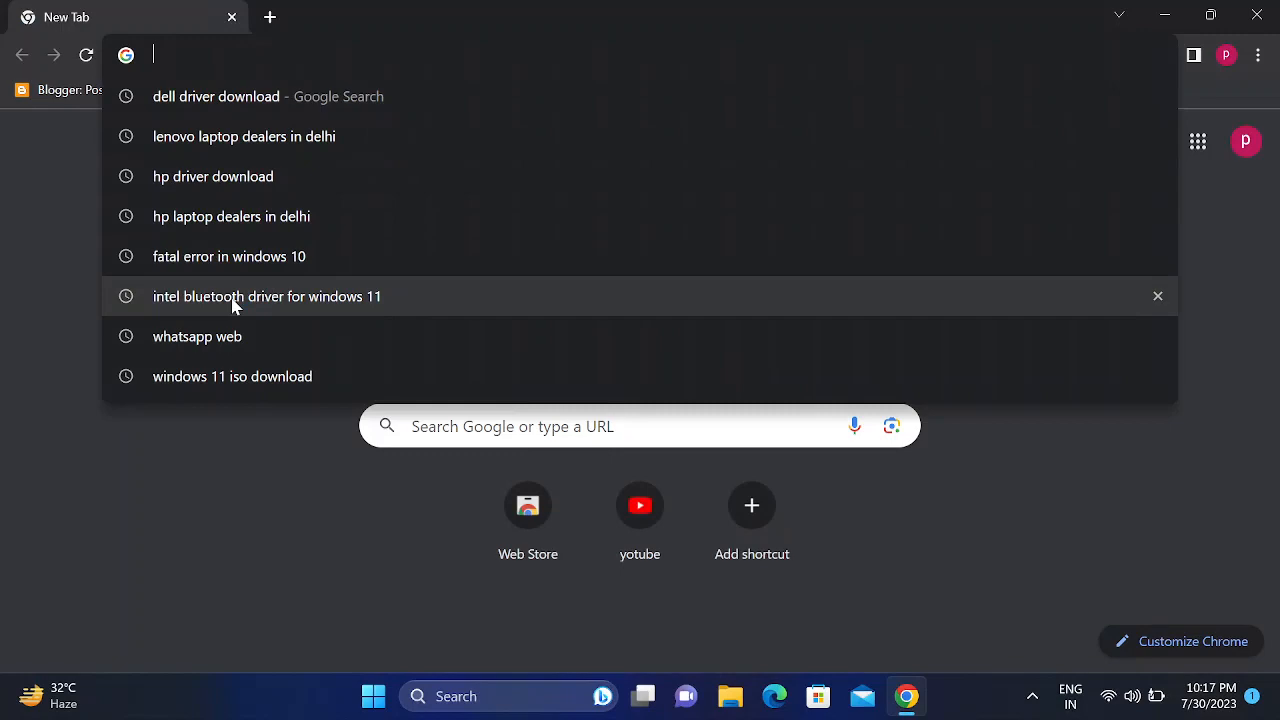
{"action": "left_click", "coordinate": [267, 296]}
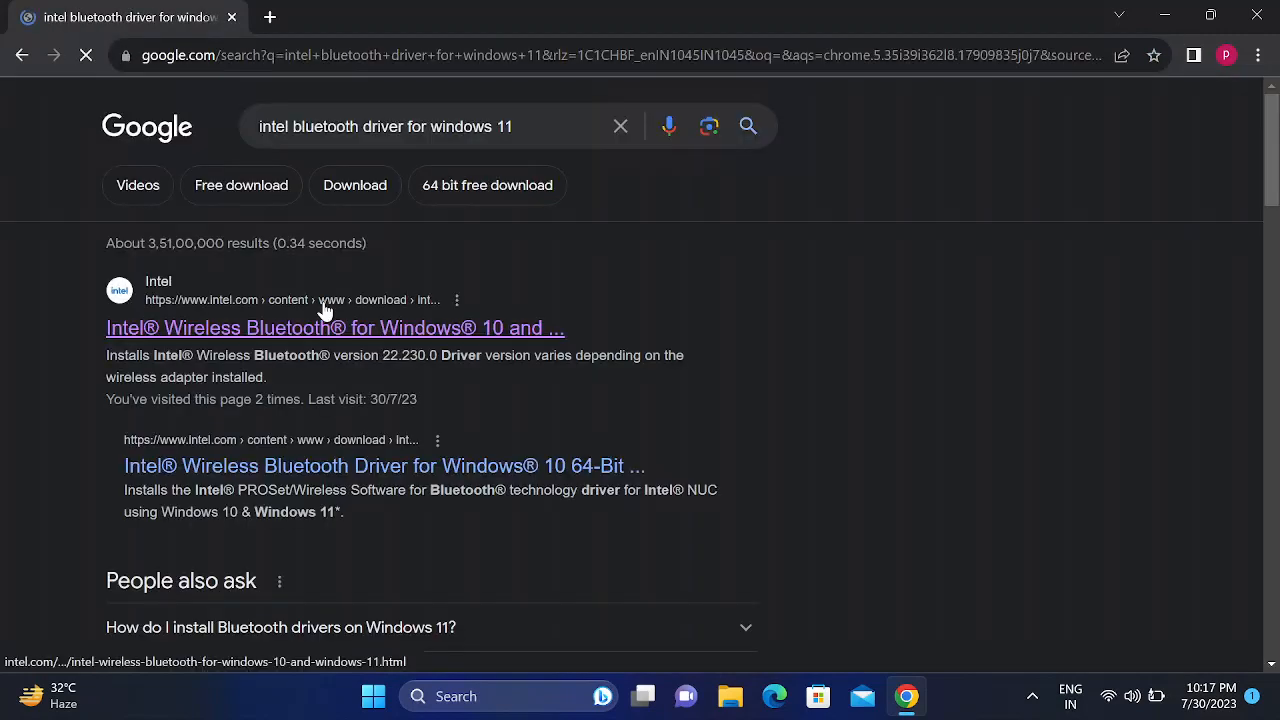
{"action": "left_click", "coordinate": [335, 327]}
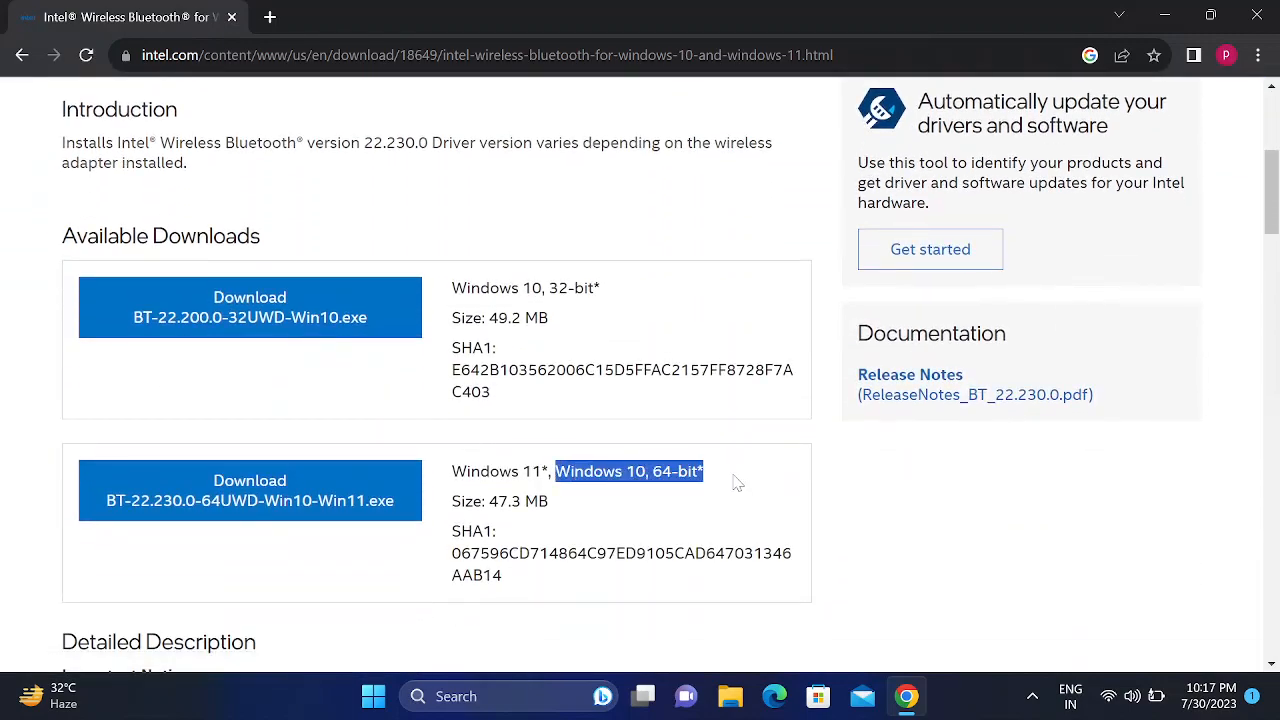
- Download BT-22.230.0-64UWD-Win10-Win11.exe, accepting the license, and bring up its download options
{"action": "left_click", "coordinate": [249, 490]}
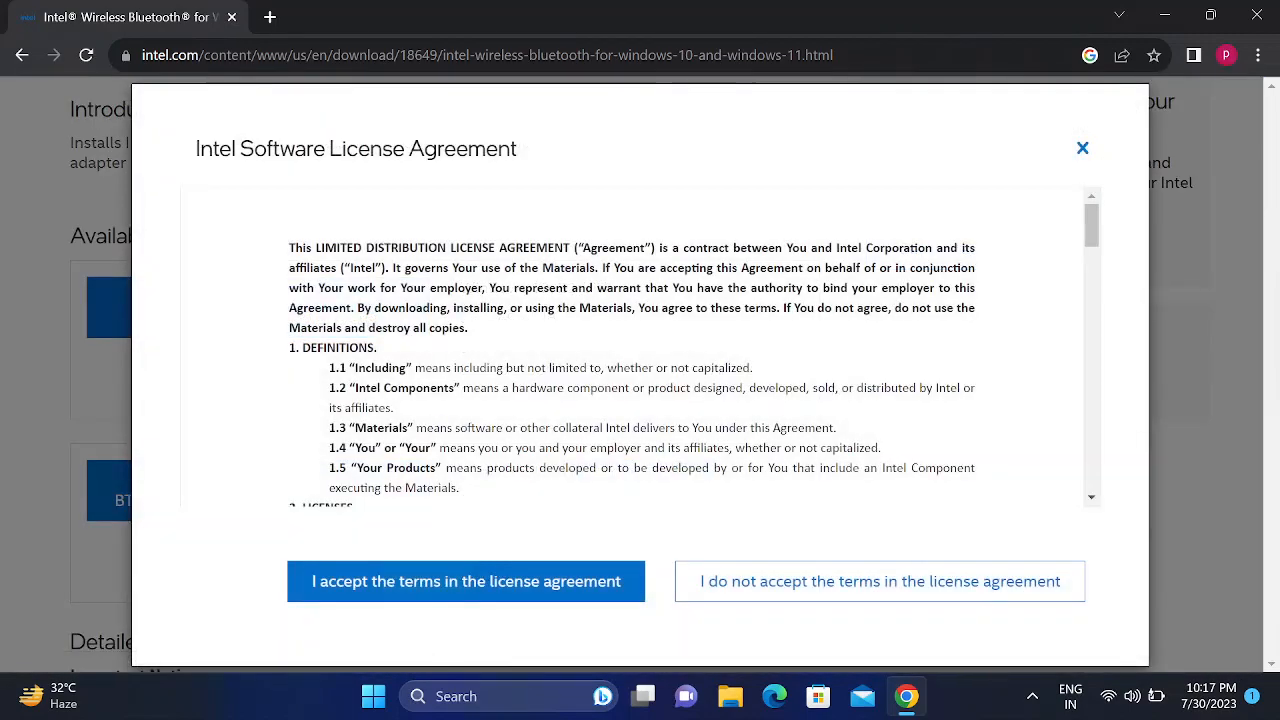
{"action": "left_click", "coordinate": [466, 581]}
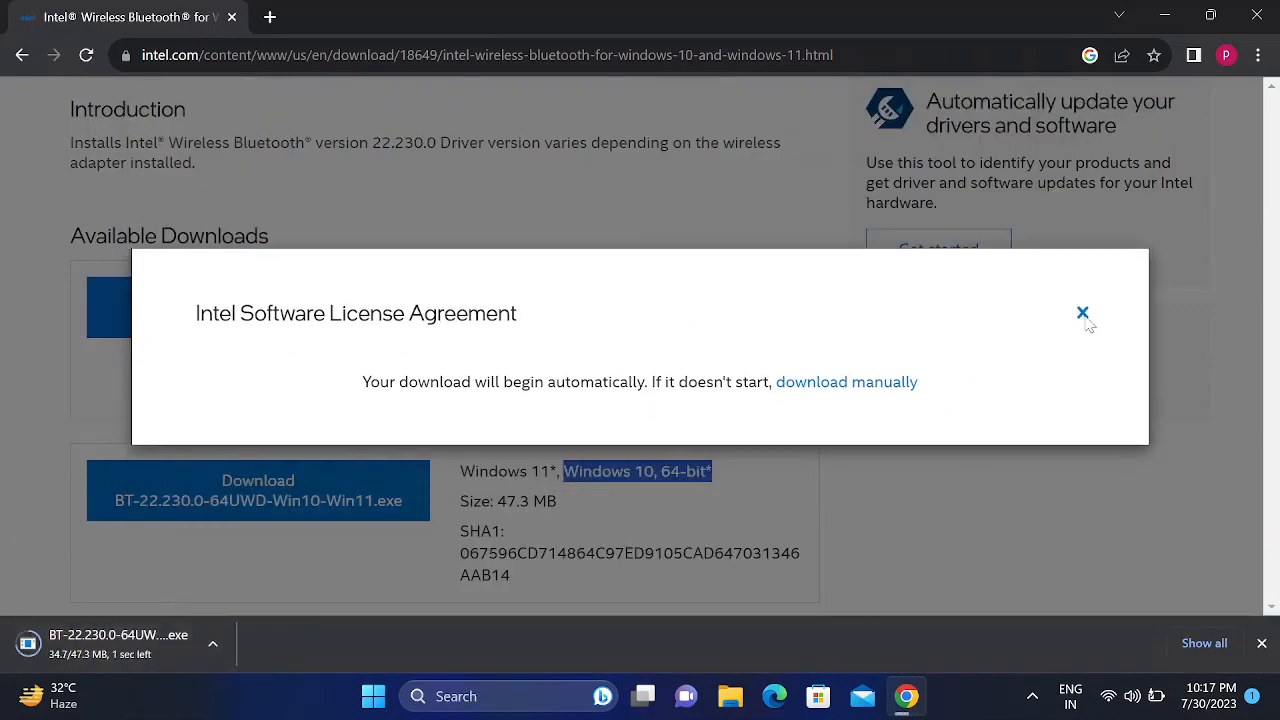
{"action": "left_click", "coordinate": [1082, 312]}
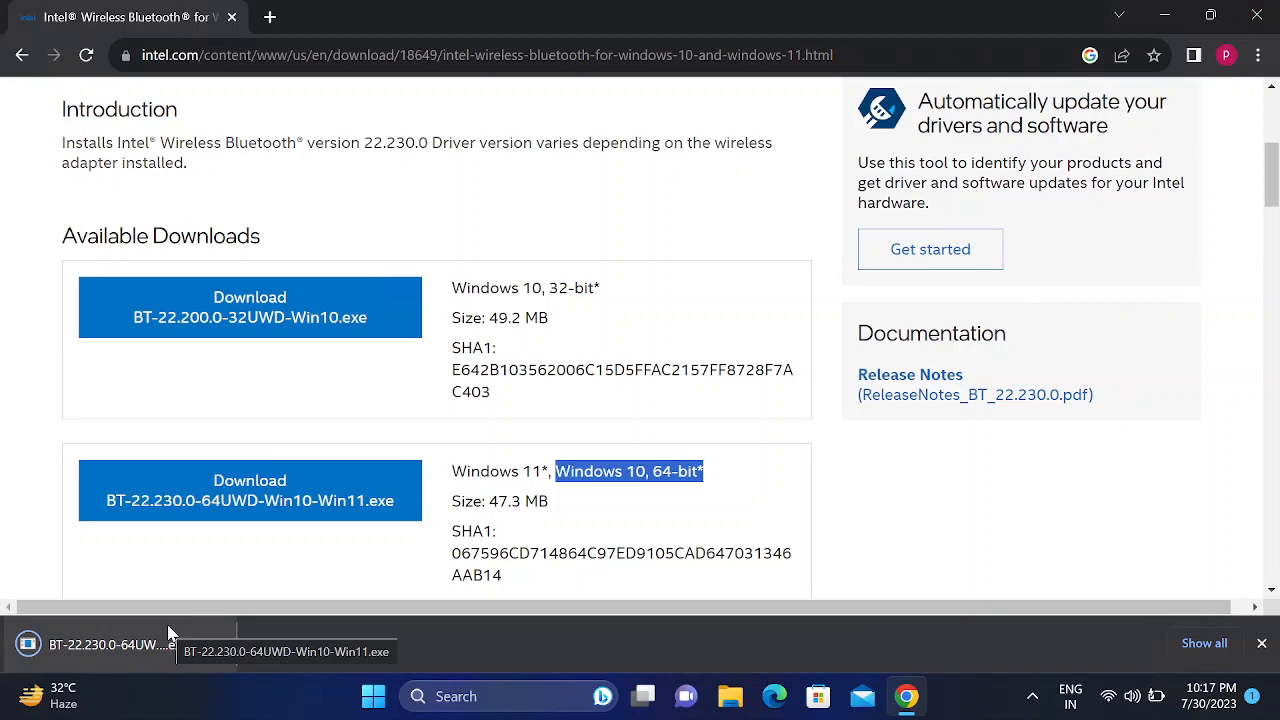
{"action": "left_click", "coordinate": [213, 644]}
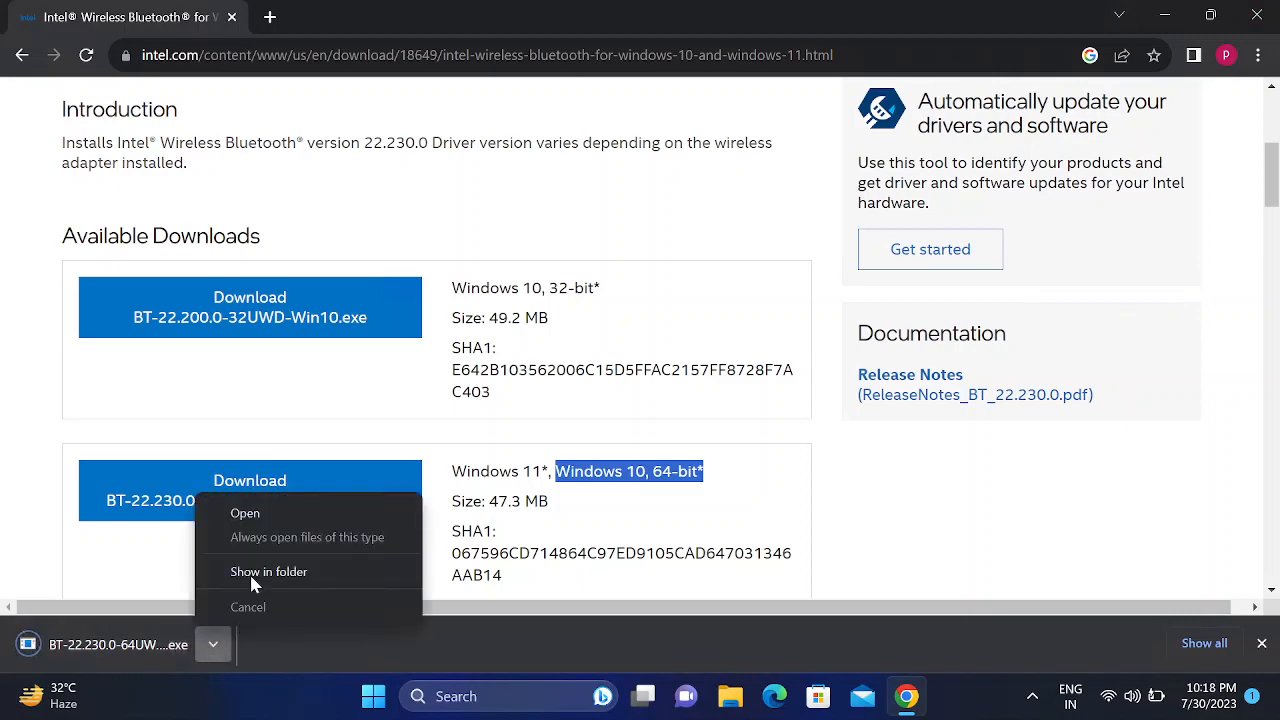
- Show the downloaded BT-22.230.0-64UWD-Win10-Win11 installer in the Downloads folder and select it
{"action": "left_click", "coordinate": [268, 571]}
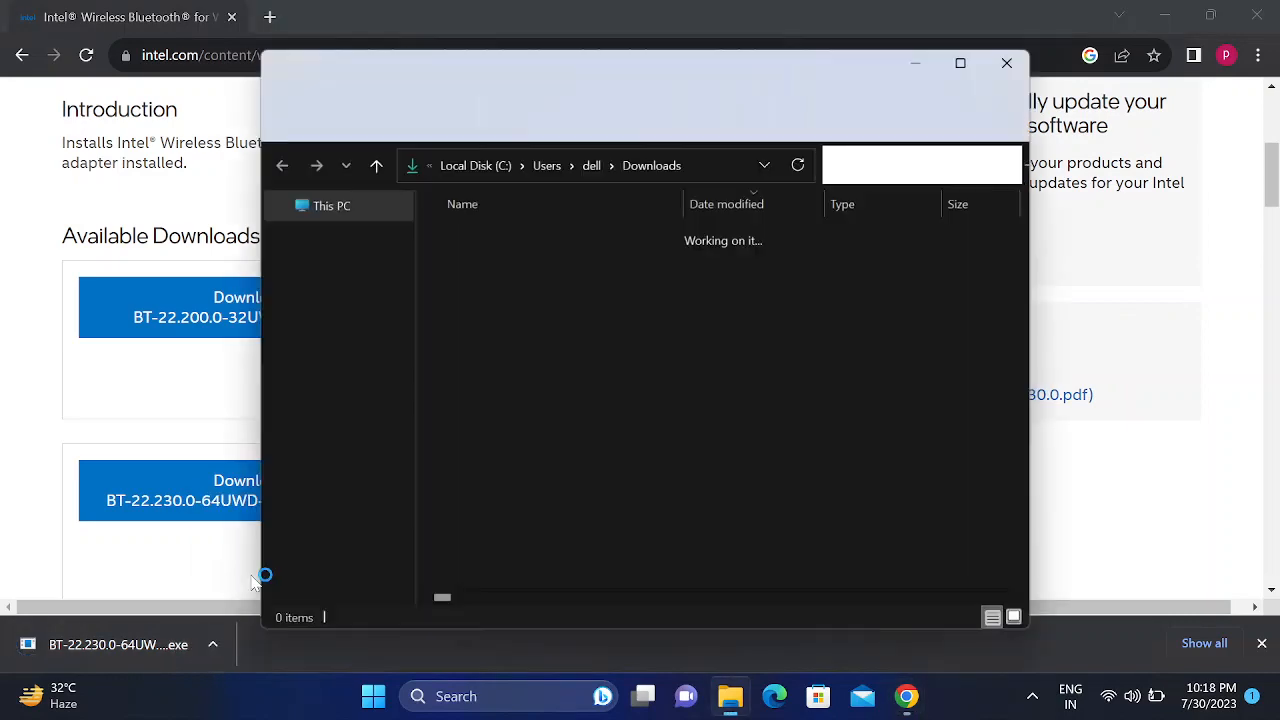
{"action": "left_click", "coordinate": [959, 63]}
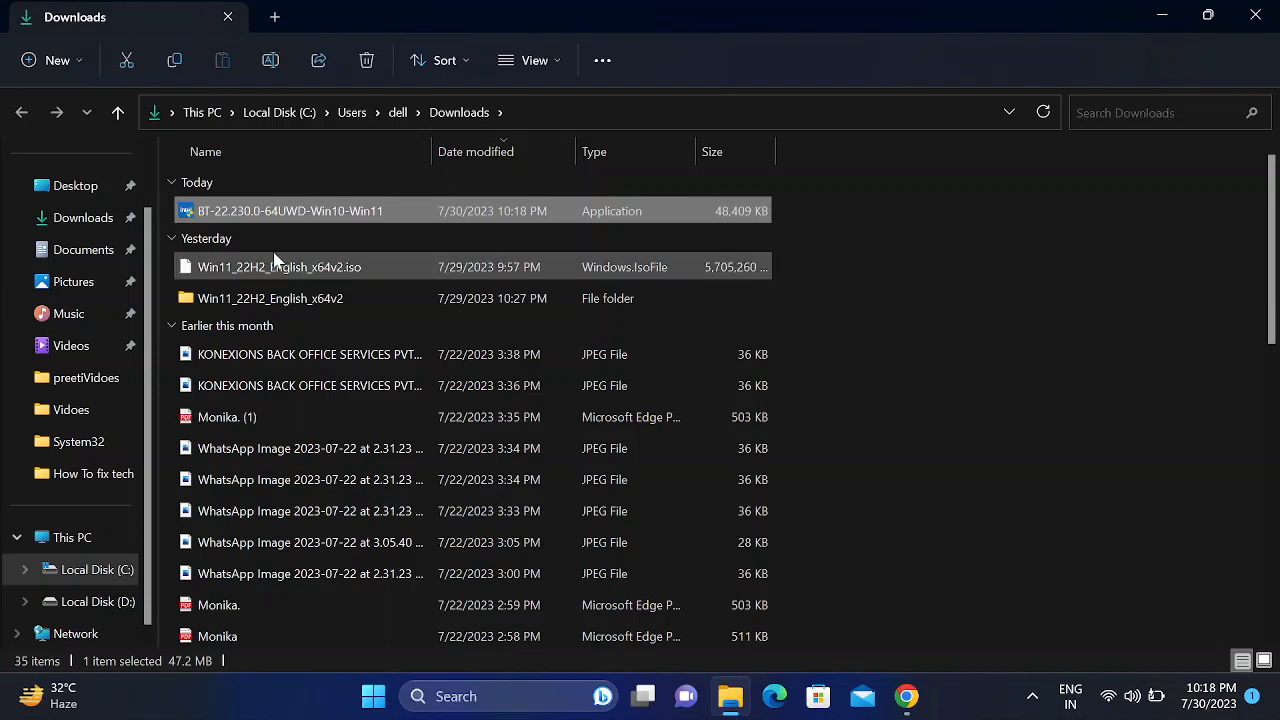
{"action": "mouse_move", "coordinate": [270, 211]}
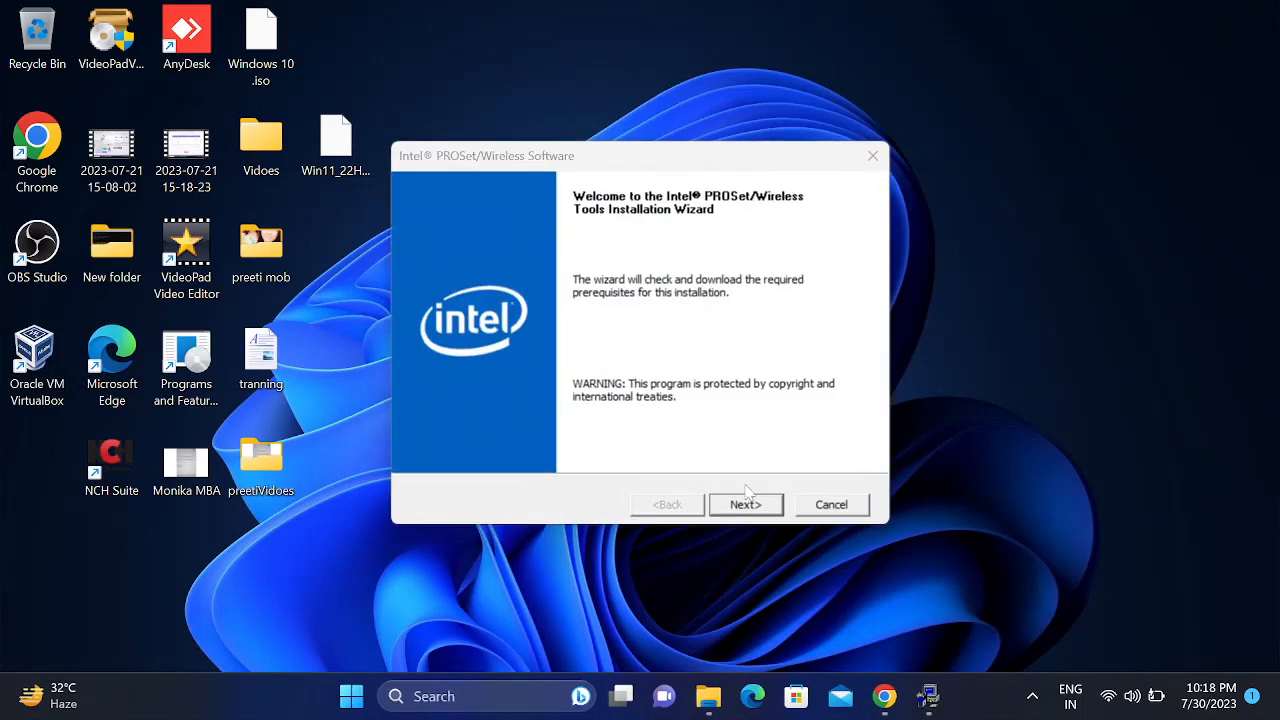
- Run the Intel Wireless Bluetooth Setup: accept the license, install the Complete feature set, and finish
{"action": "left_click", "coordinate": [745, 504]}
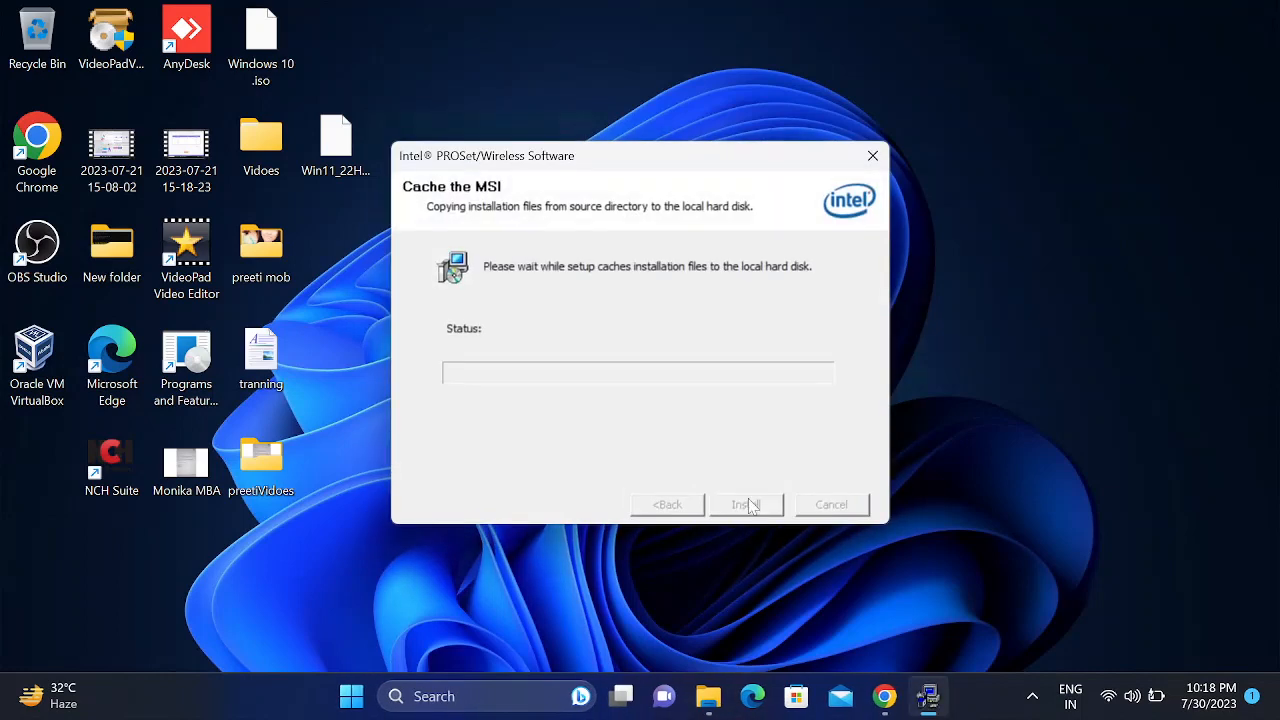
{"action": "left_click", "coordinate": [746, 504]}
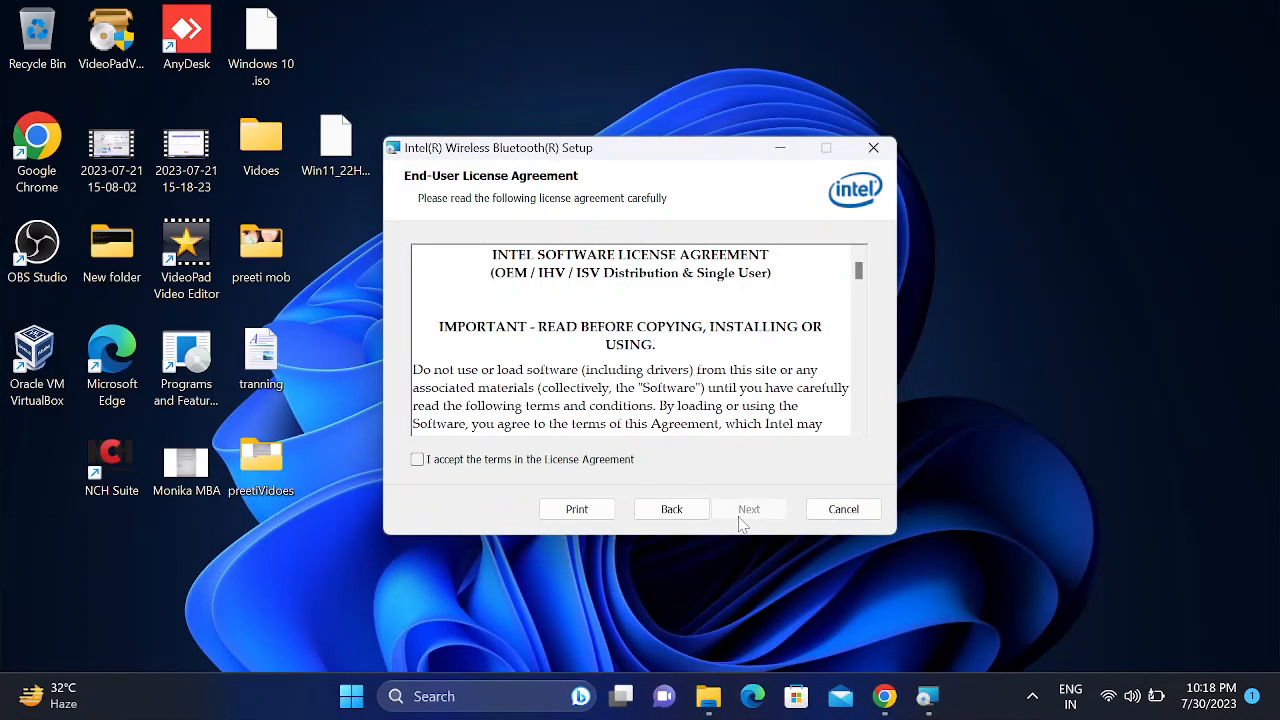
{"action": "left_click", "coordinate": [417, 459]}
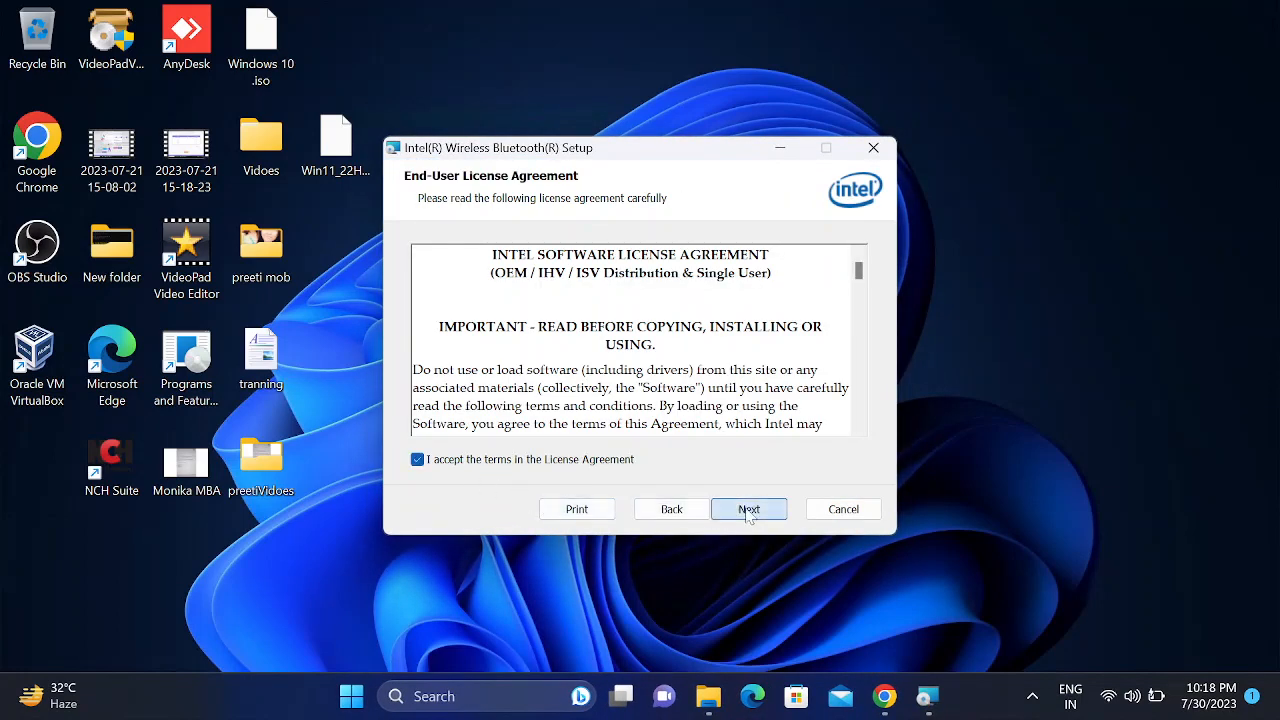
{"action": "left_click", "coordinate": [749, 509]}
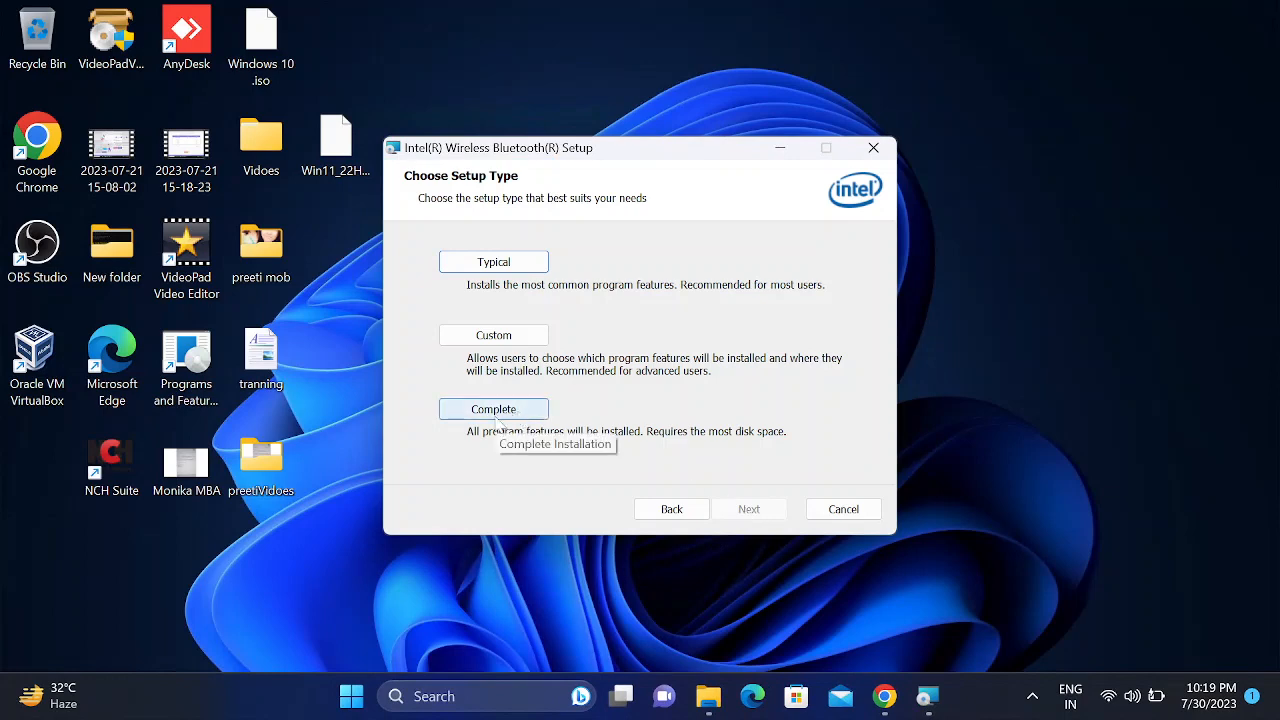
{"action": "left_click", "coordinate": [748, 509]}
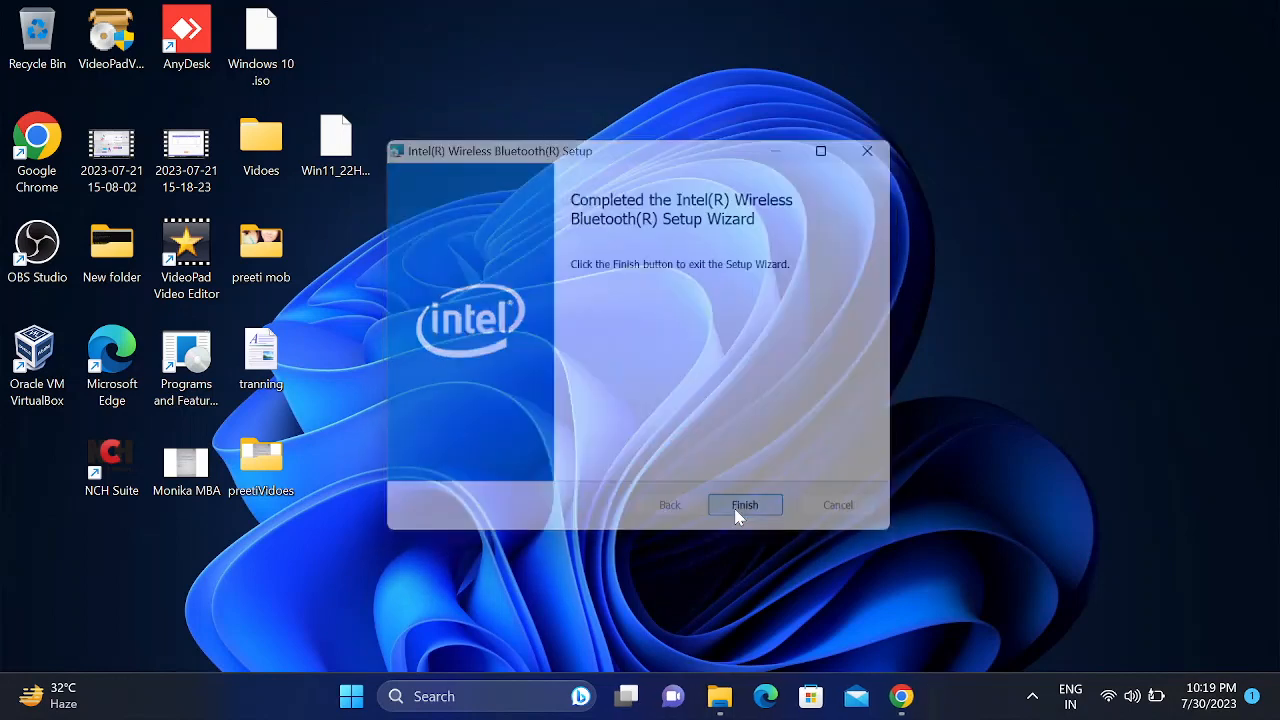
{"action": "left_click", "coordinate": [744, 504]}
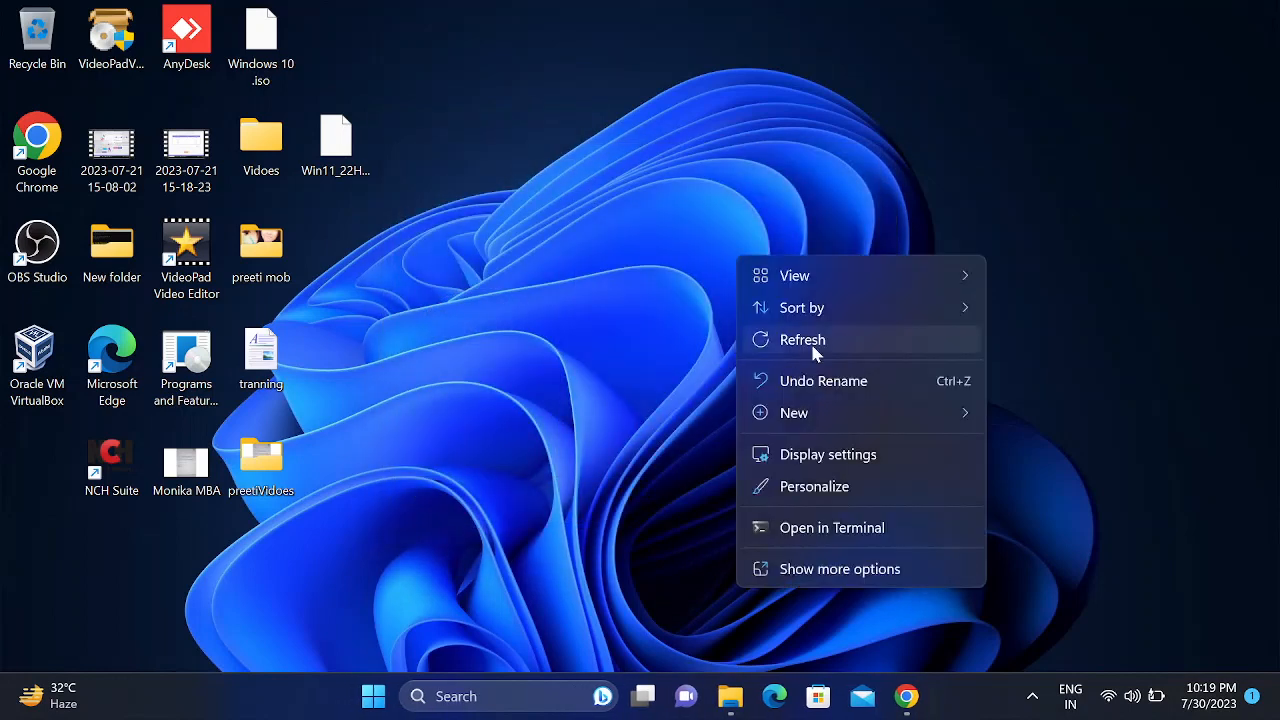
- Dismiss the desktop menu and bring up the Start menu's power options to restart
{"action": "left_click", "coordinate": [802, 339]}
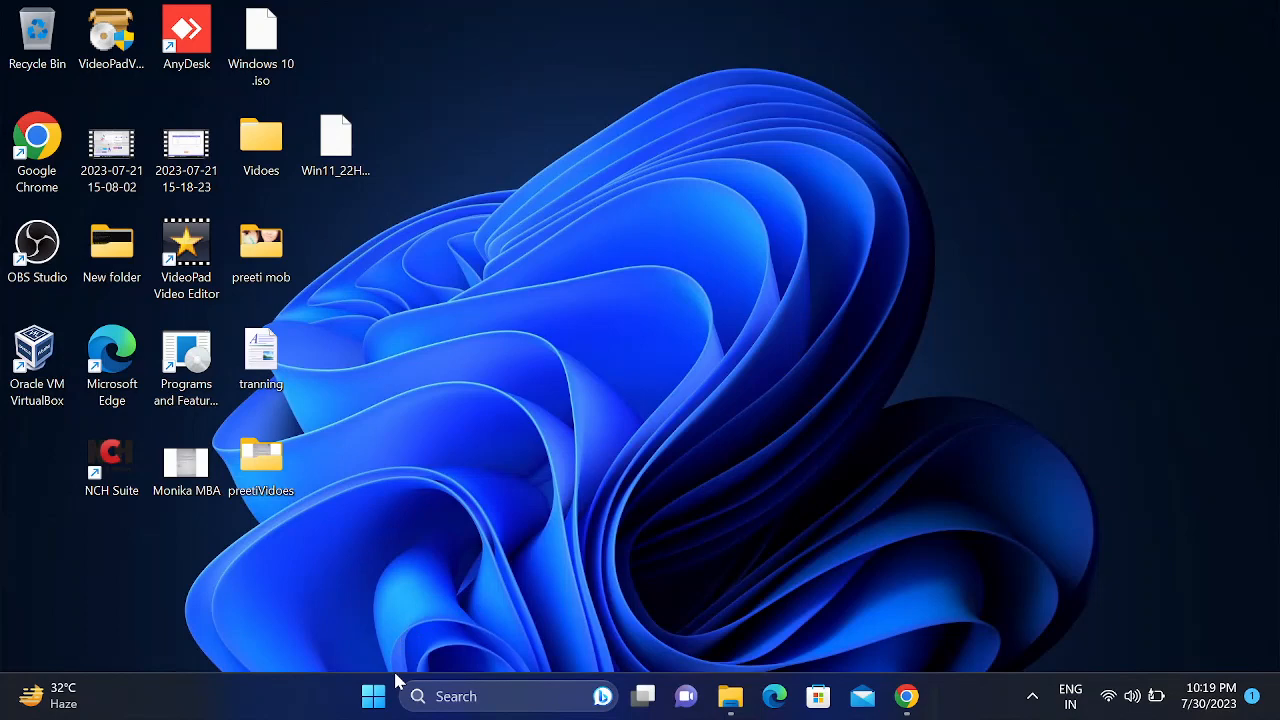
{"action": "left_click", "coordinate": [373, 696]}
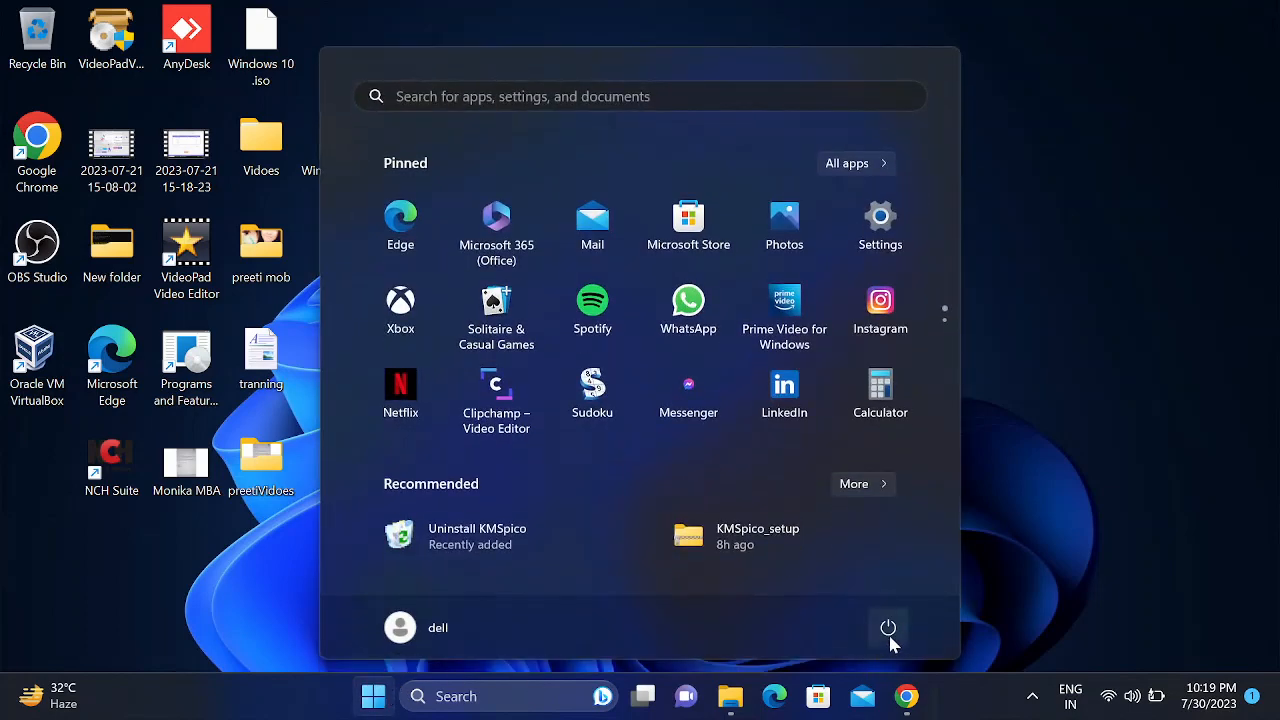
{"action": "left_click", "coordinate": [887, 627]}
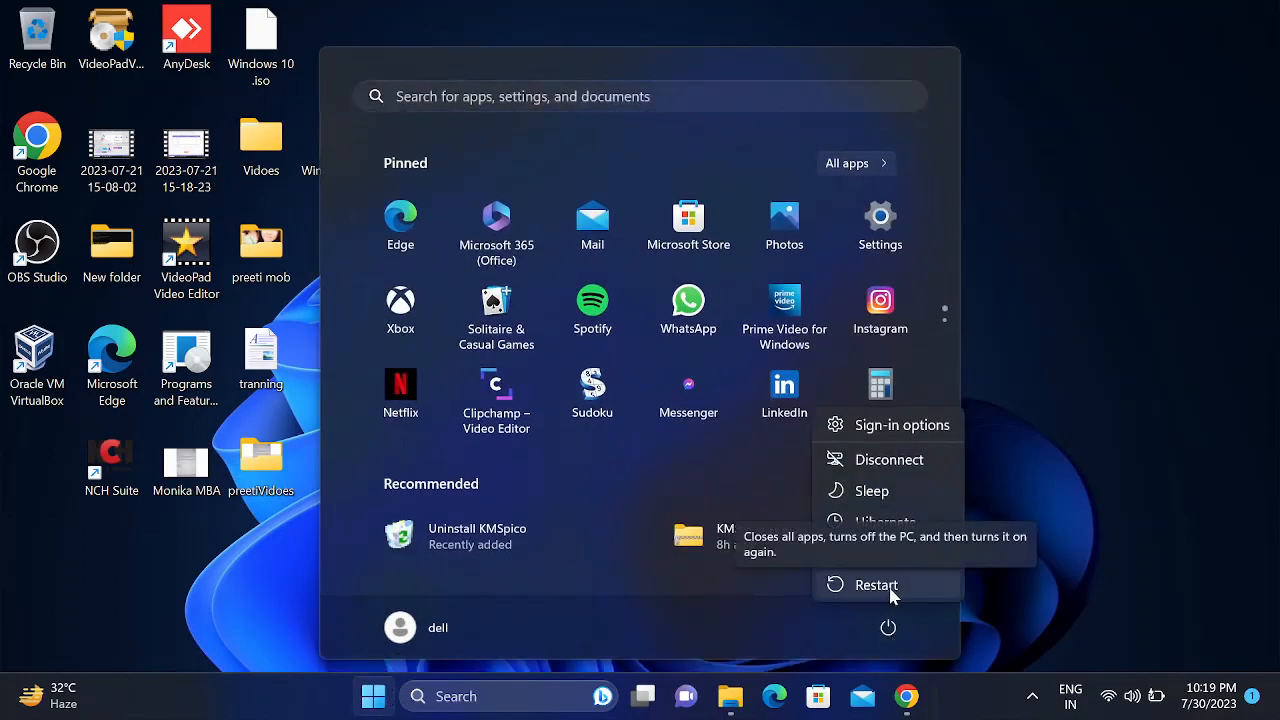
{"action": "mouse_move", "coordinate": [897, 595]}
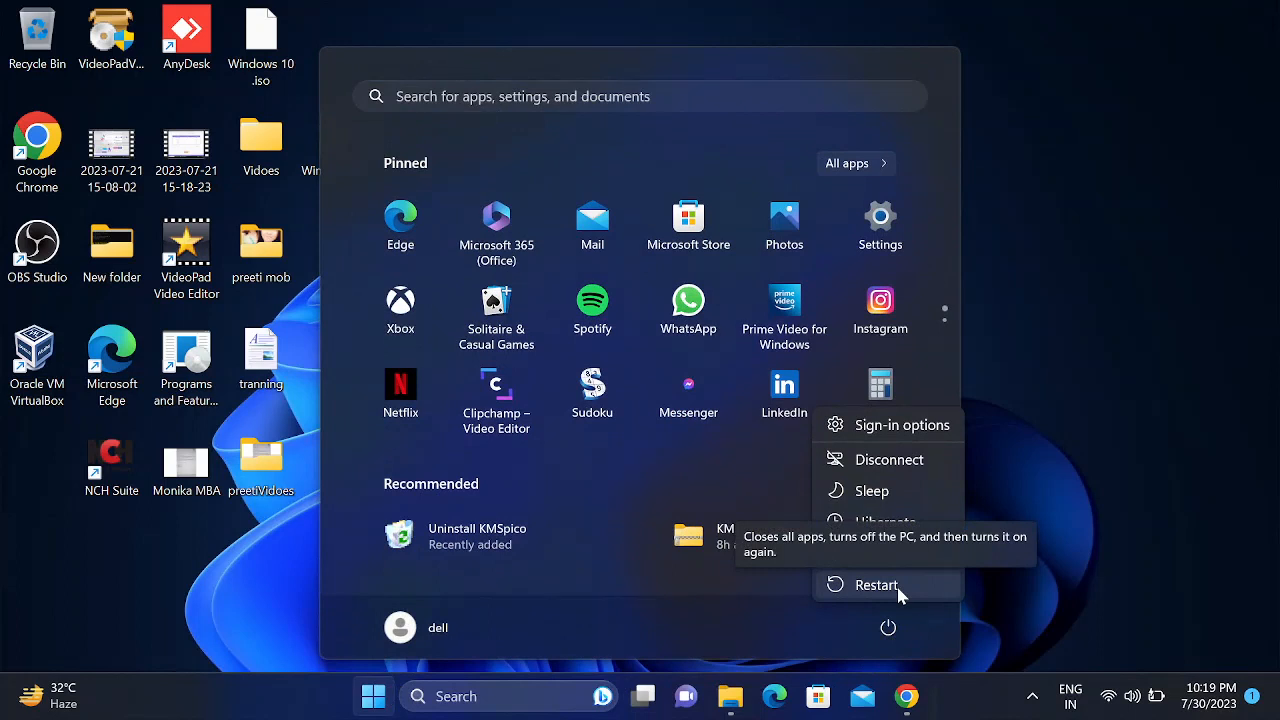
{"action": "mouse_move", "coordinate": [888, 591]}
{"action": "type", "text": "b"}
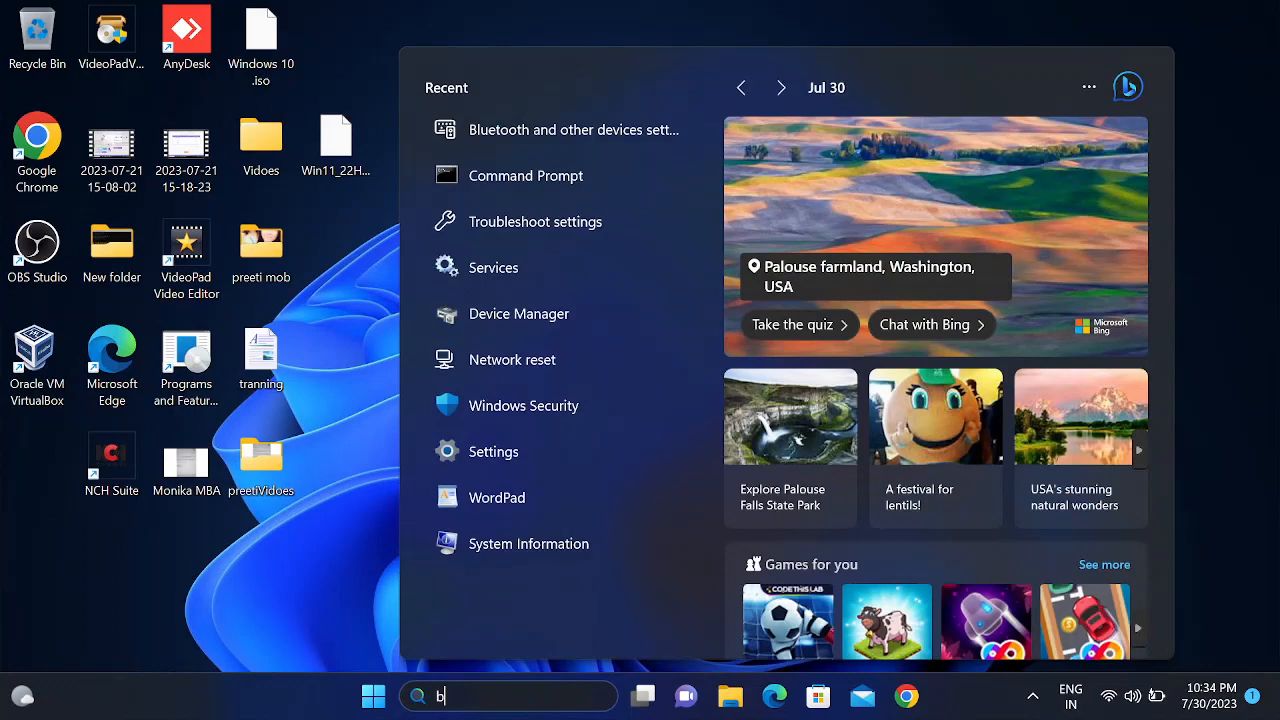
- Find Bluetooth settings, switch Bluetooth off and back on, and move to Windows Update
{"action": "type", "text": "lue"}
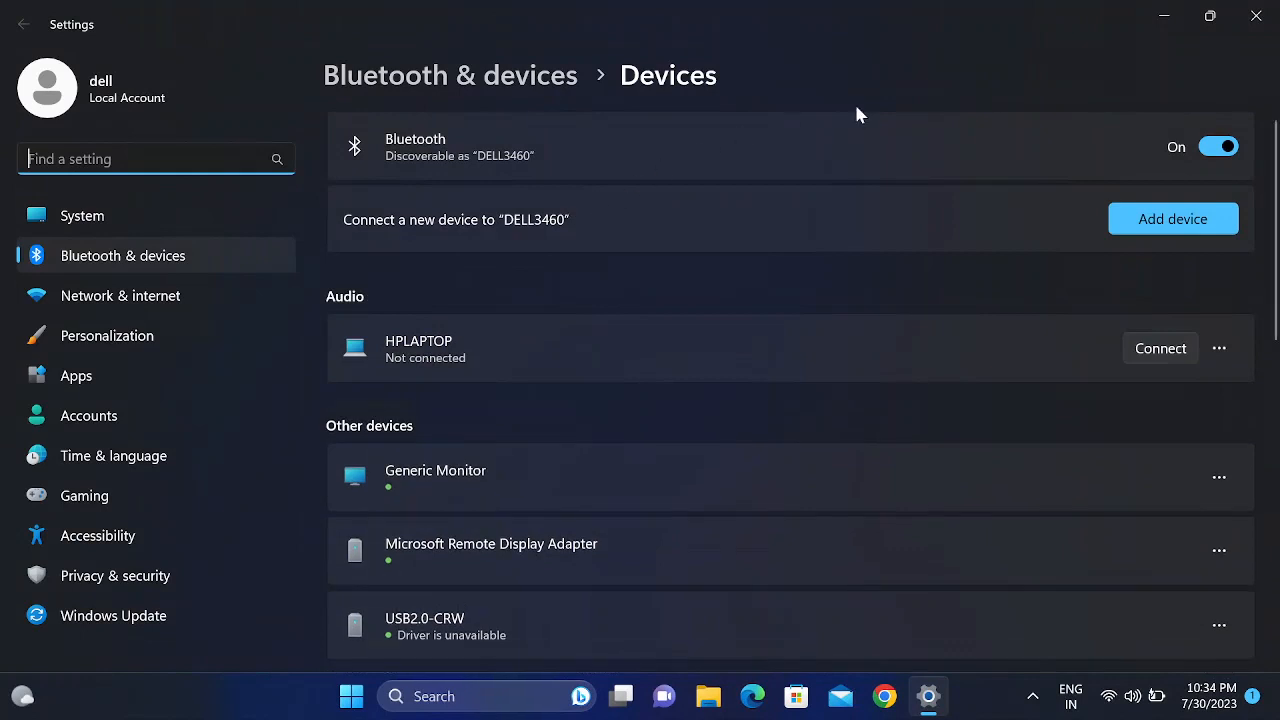
{"action": "left_click", "coordinate": [1218, 147]}
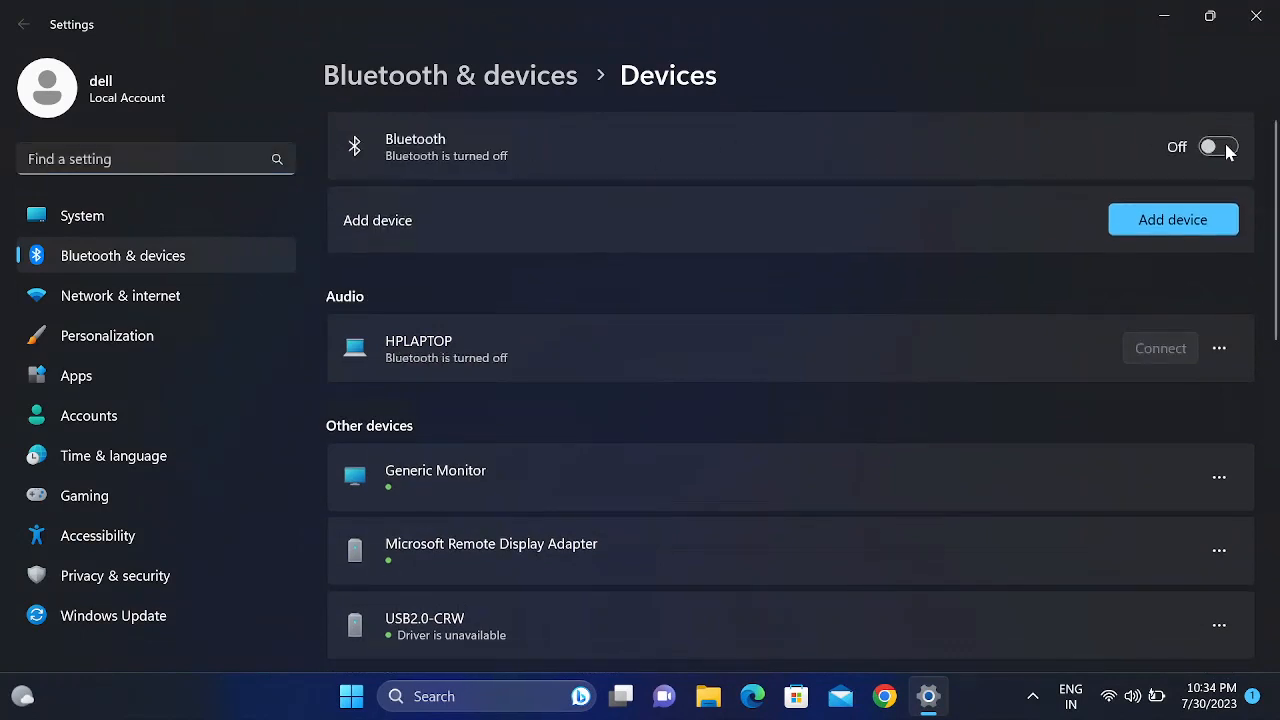
{"action": "left_click", "coordinate": [1219, 147]}
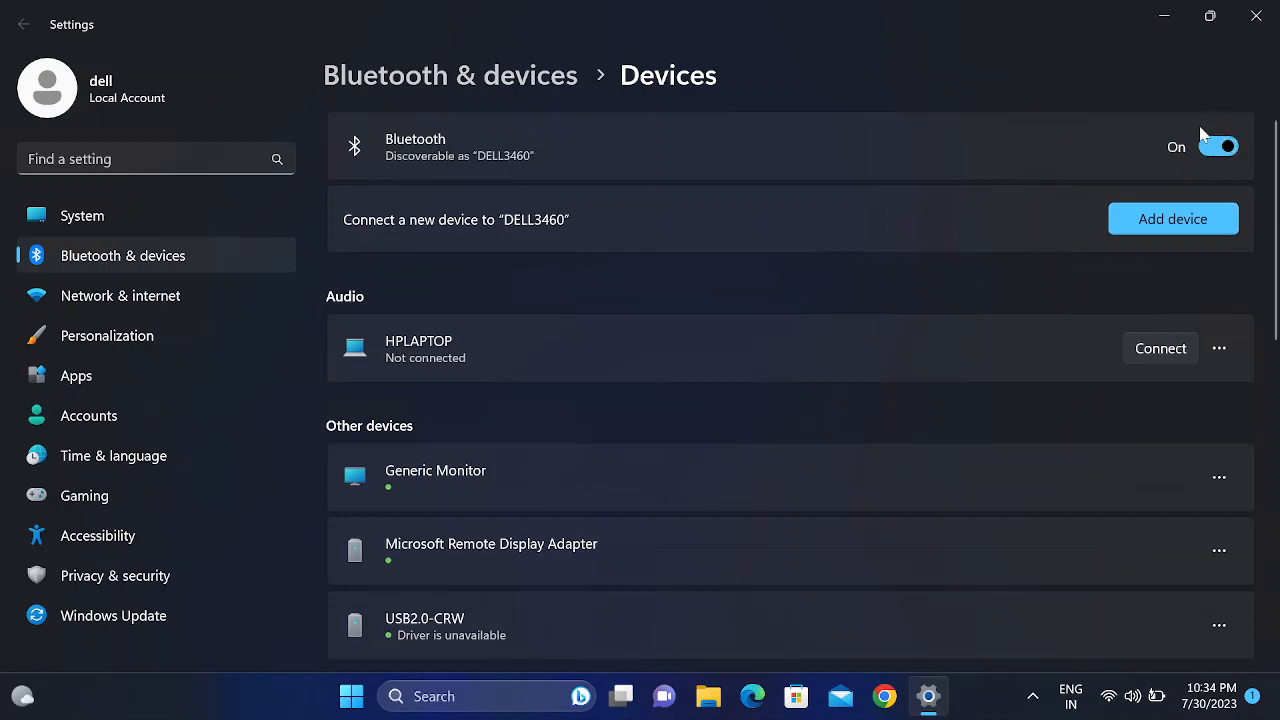
{"action": "left_click", "coordinate": [113, 615]}
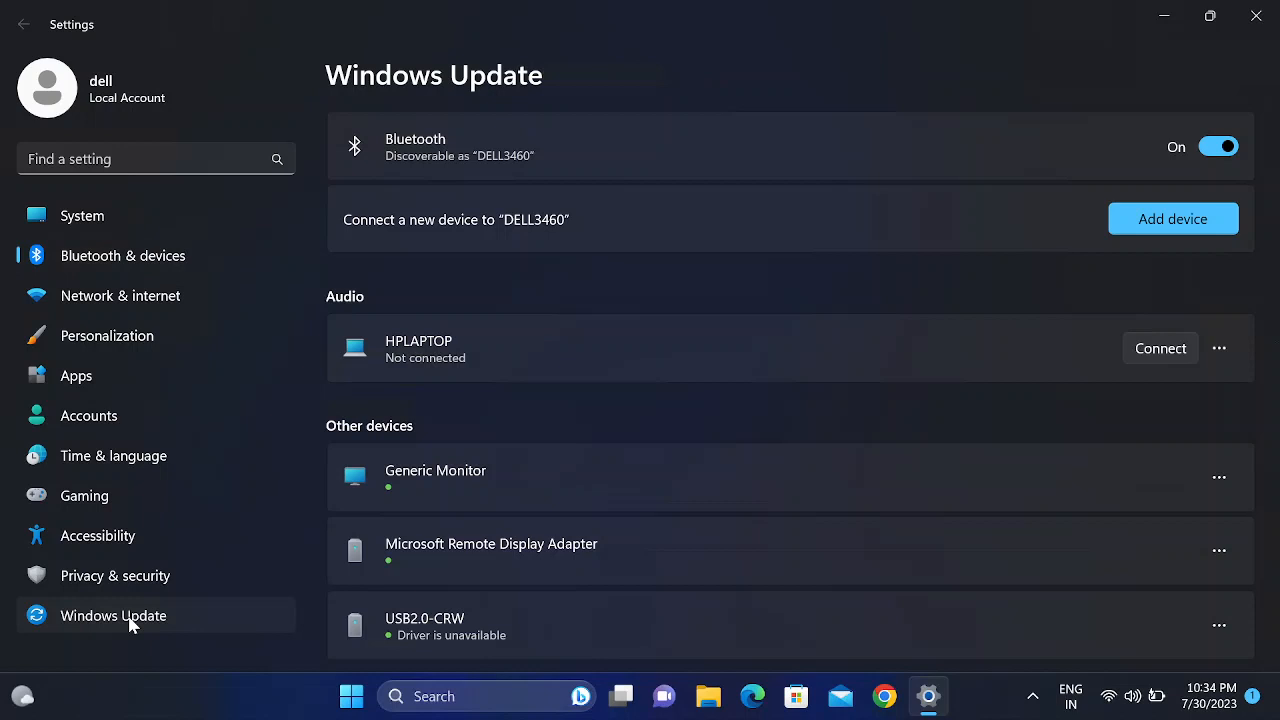
- Retry the Windows Update check after the connection error, then close Settings
{"action": "left_click", "coordinate": [113, 615]}
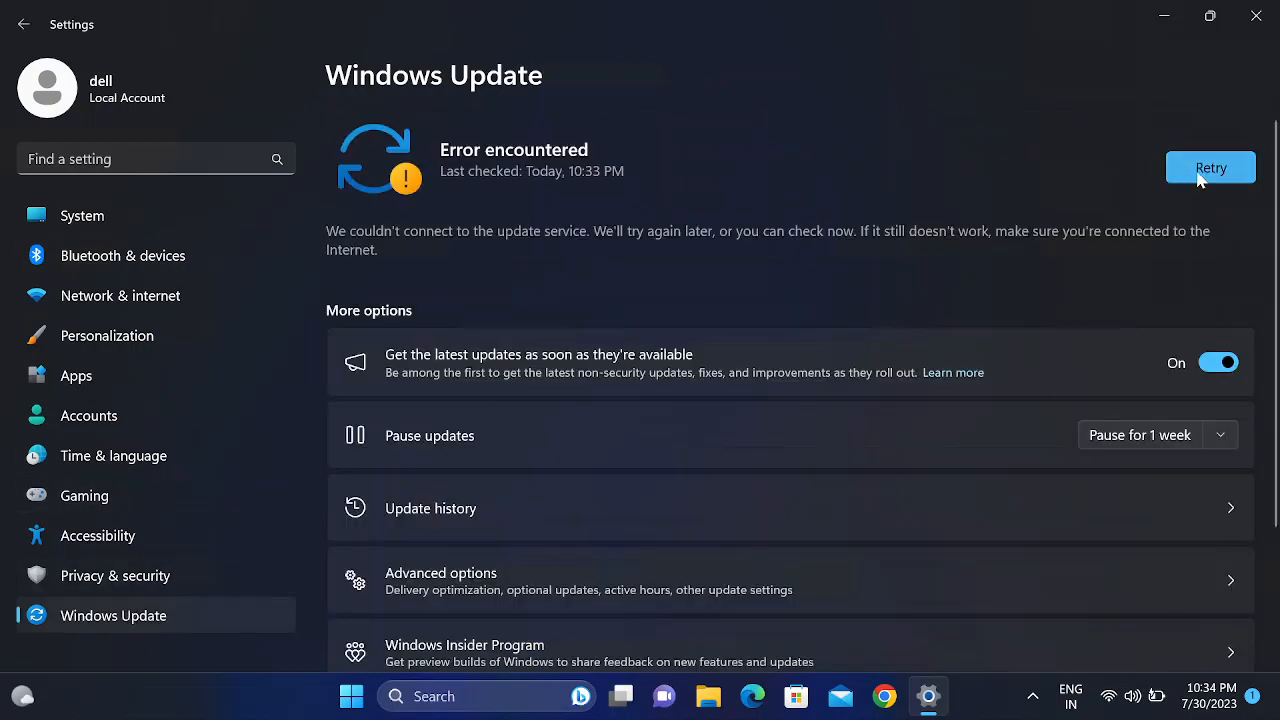
{"action": "left_click", "coordinate": [1210, 167]}
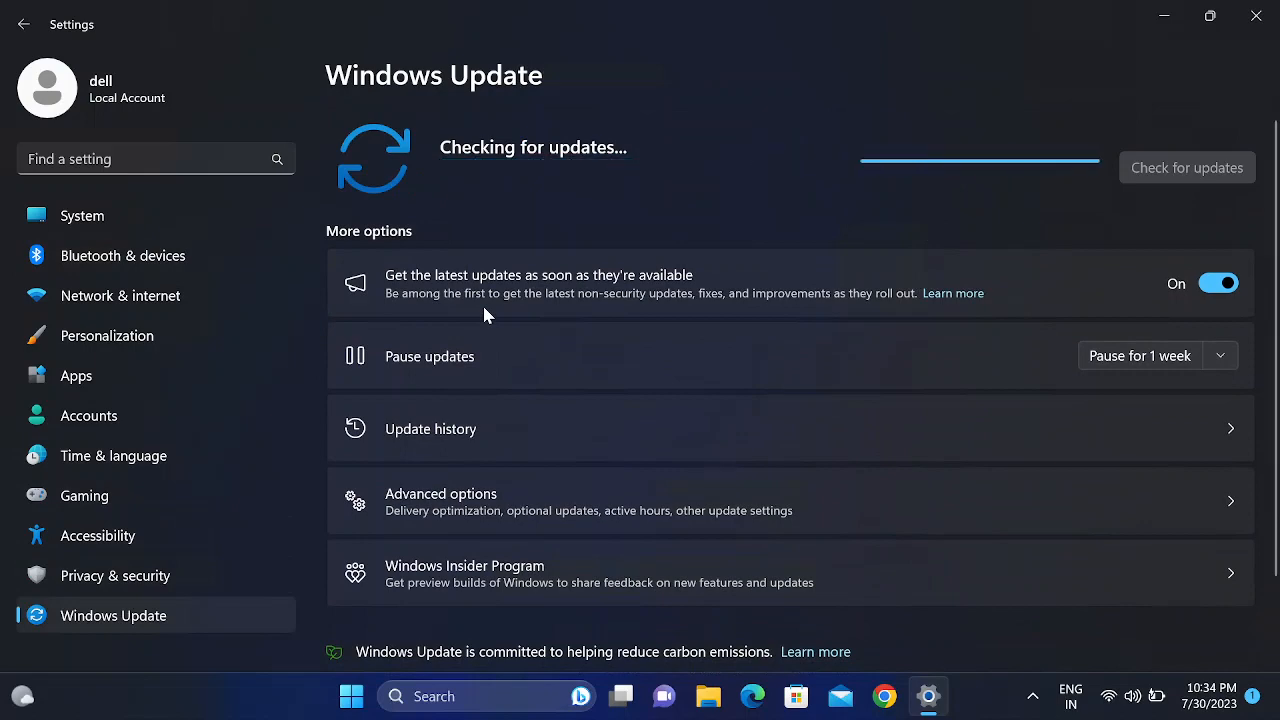
{"action": "mouse_move", "coordinate": [505, 289]}
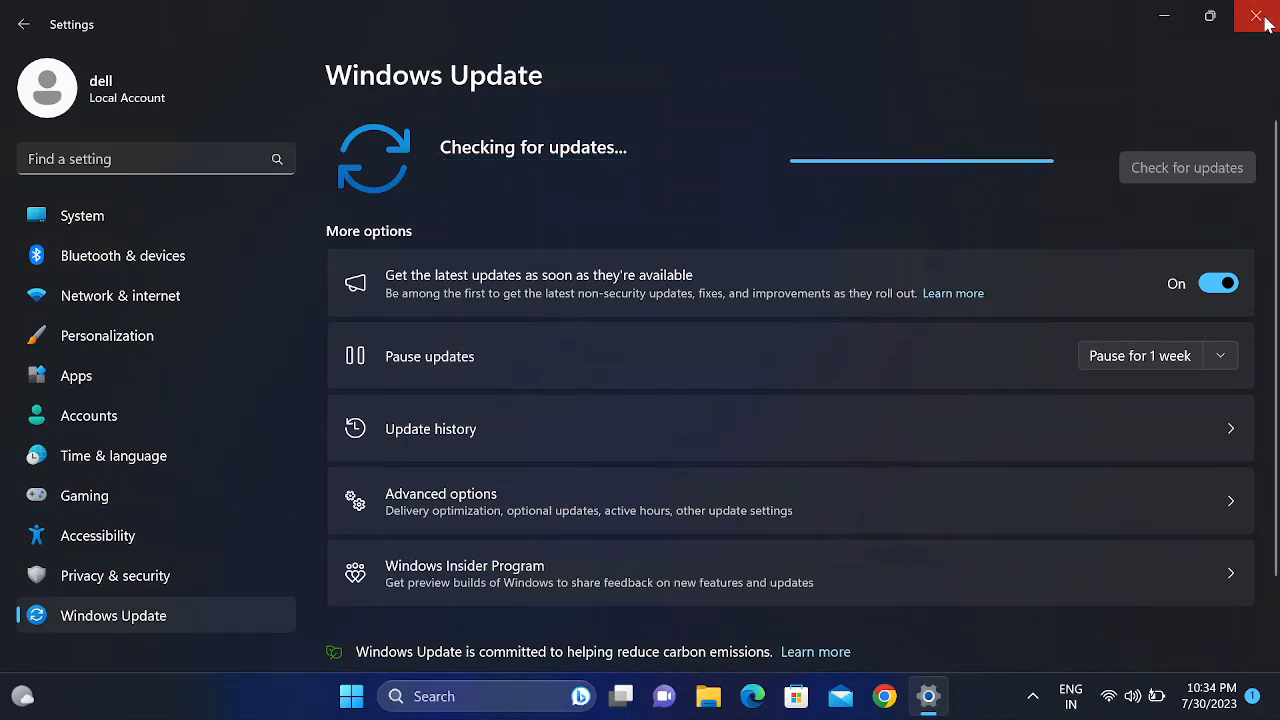
{"action": "left_click", "coordinate": [1262, 17]}
{"action": "type", "text": "r"}
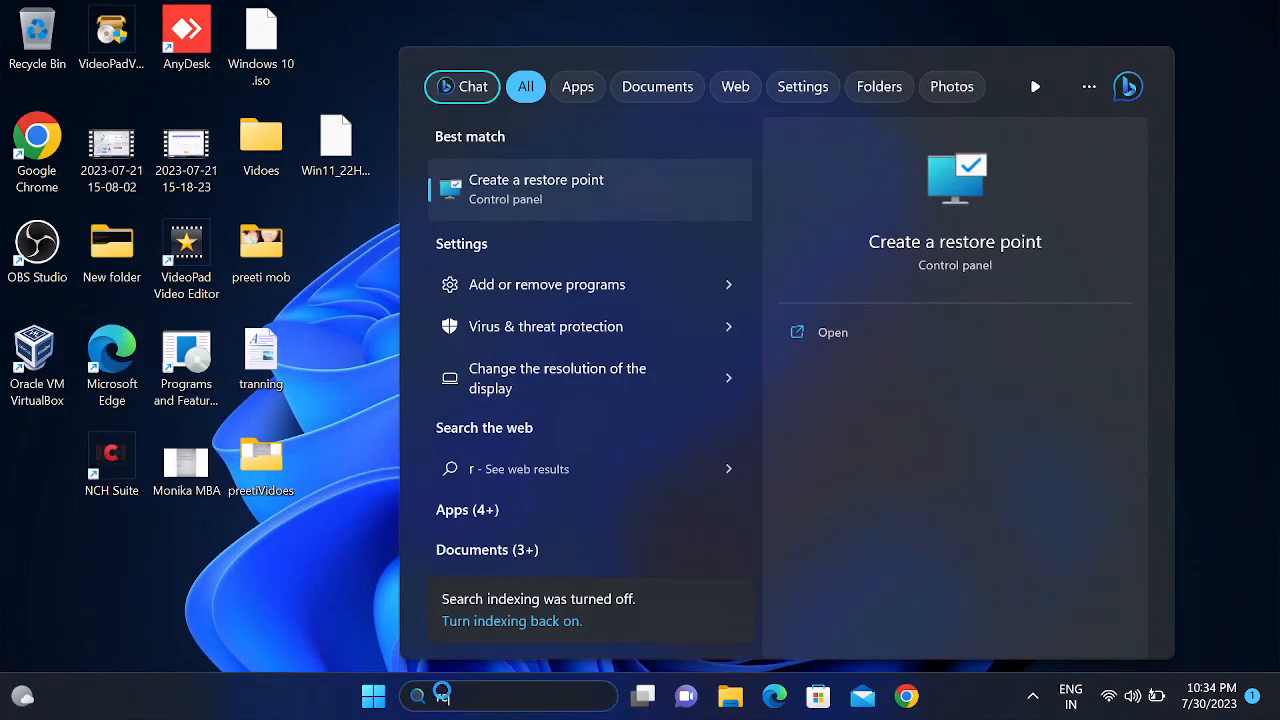
- Search 'restore', reach System Properties and start the System Restore wizard
{"action": "type", "text": "est"}
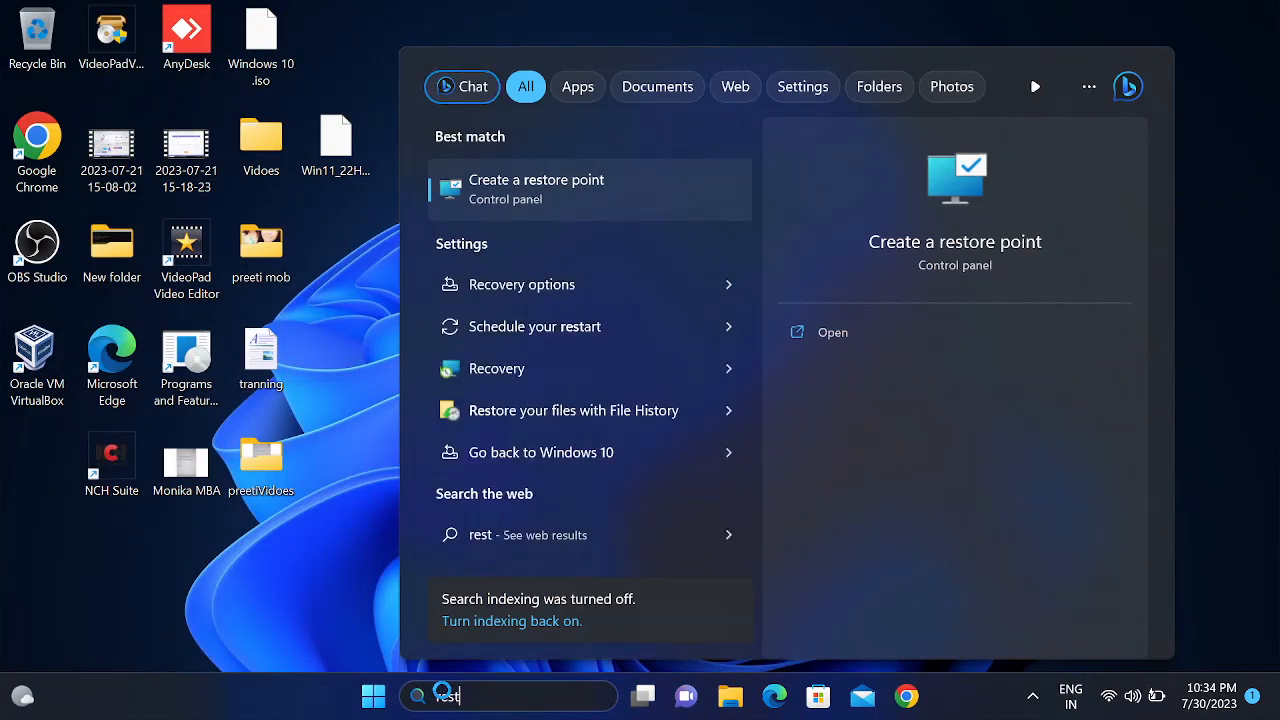
{"action": "left_click", "coordinate": [536, 189]}
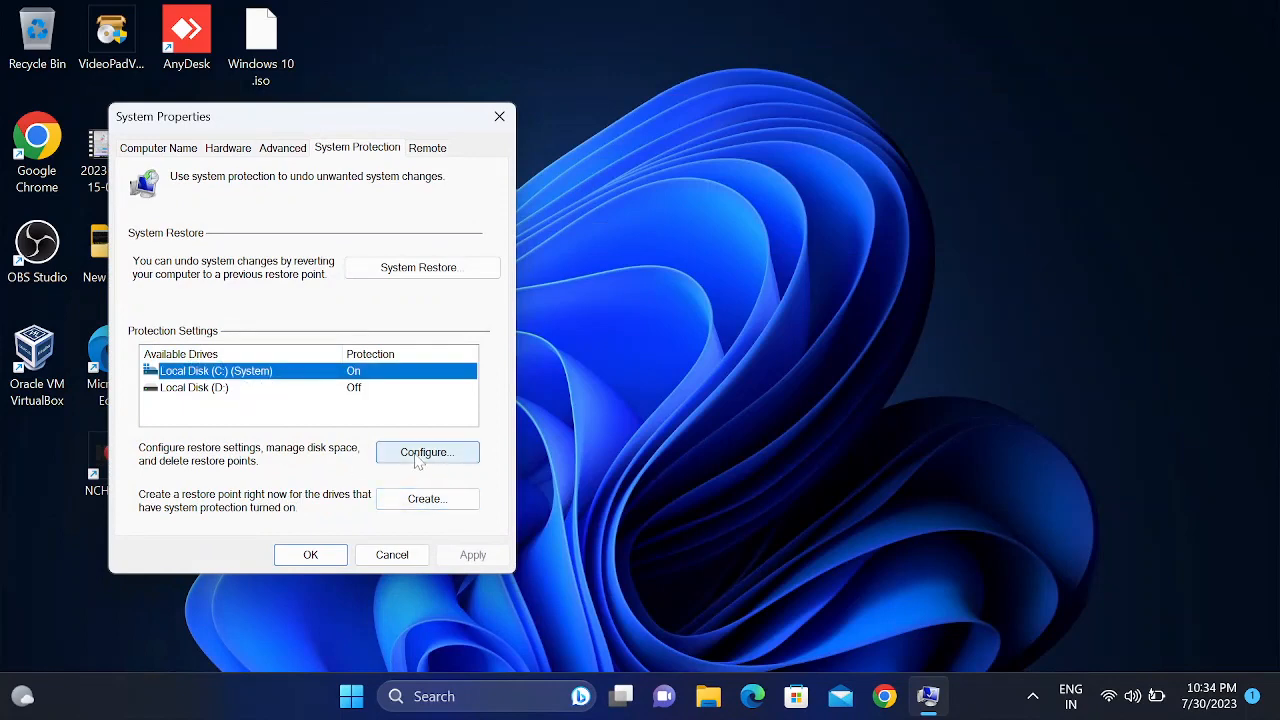
{"action": "left_click", "coordinate": [418, 267]}
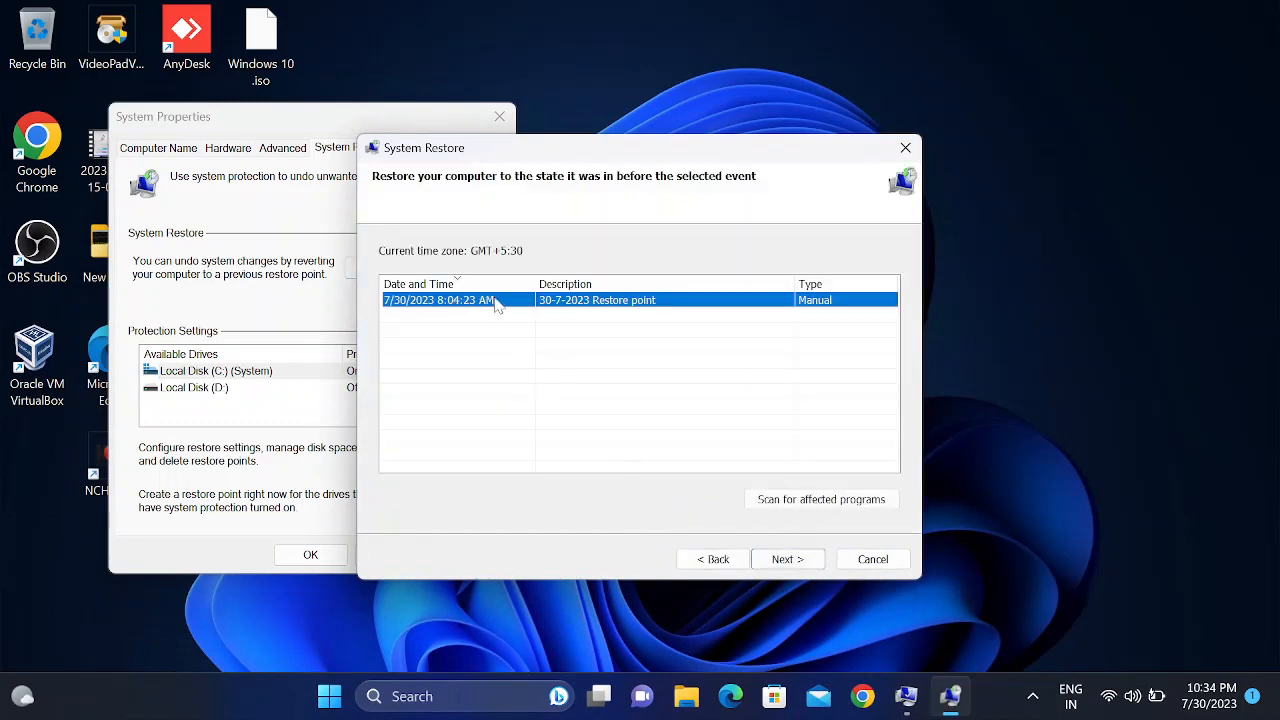
- Review the 30-7-2023 restore point for drive C, then cancel the wizard and close System Properties
{"action": "left_click", "coordinate": [787, 559]}
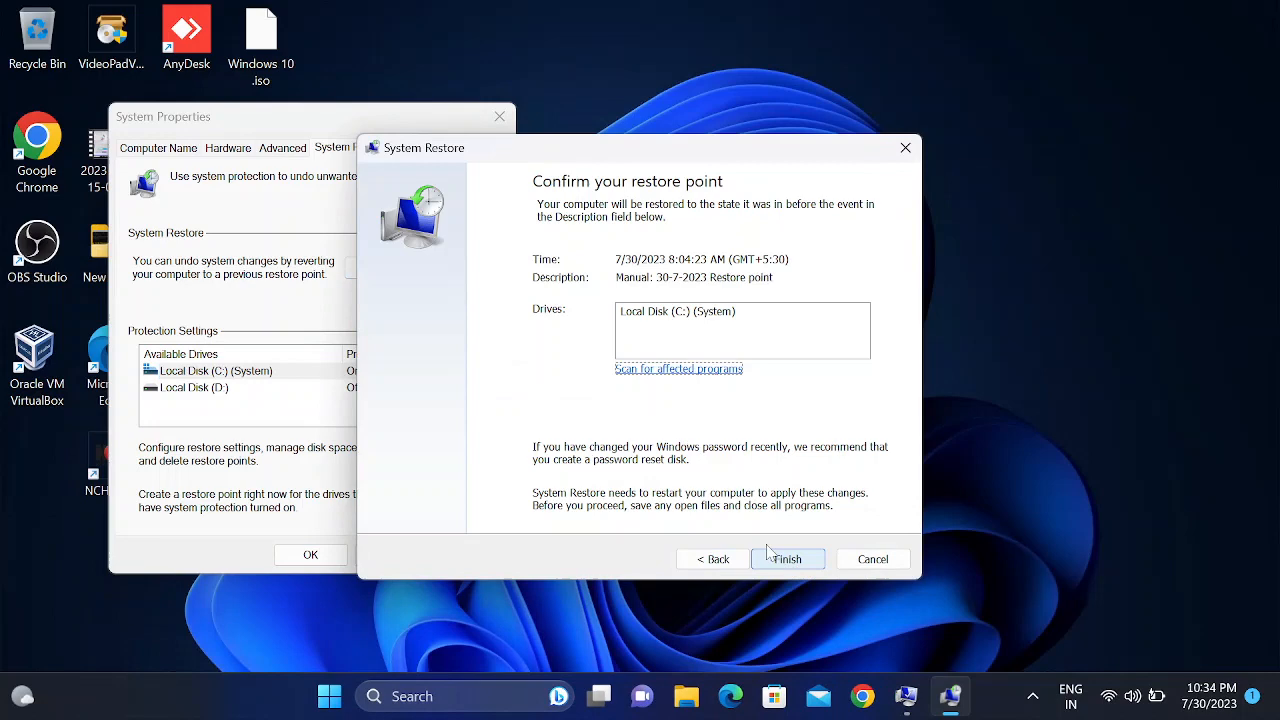
{"action": "left_click", "coordinate": [788, 559]}
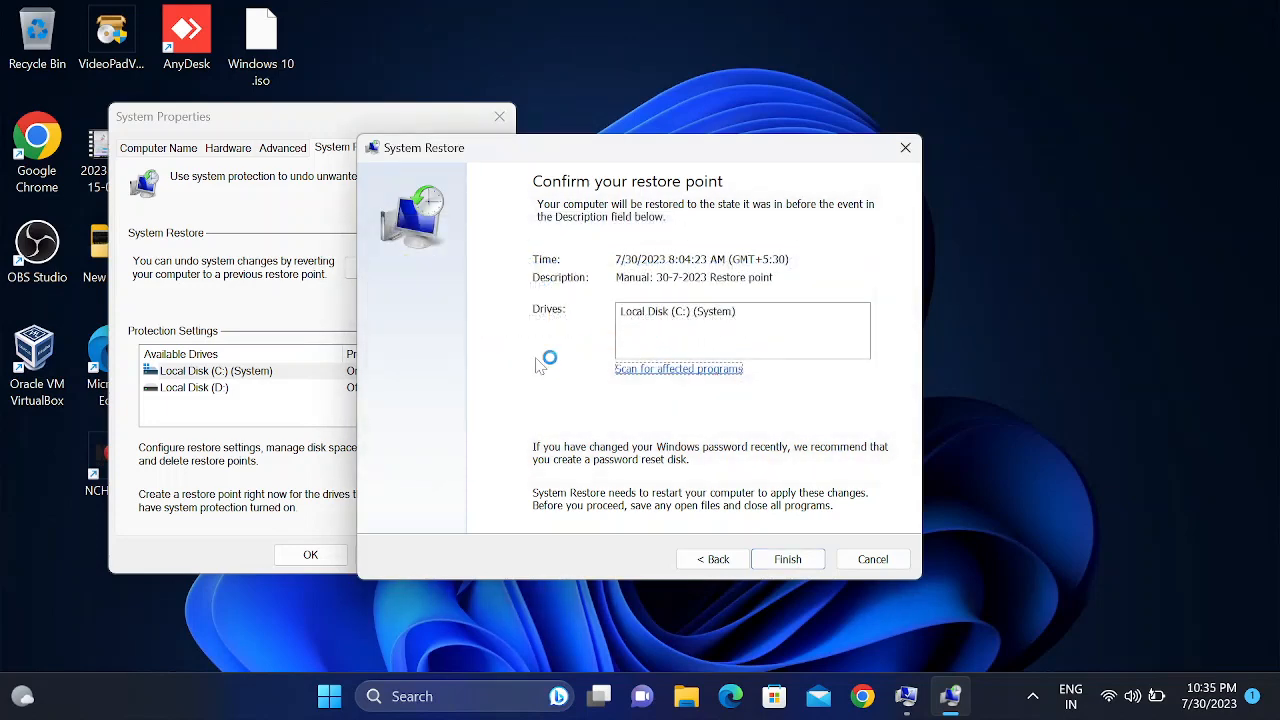
{"action": "left_click", "coordinate": [872, 559]}
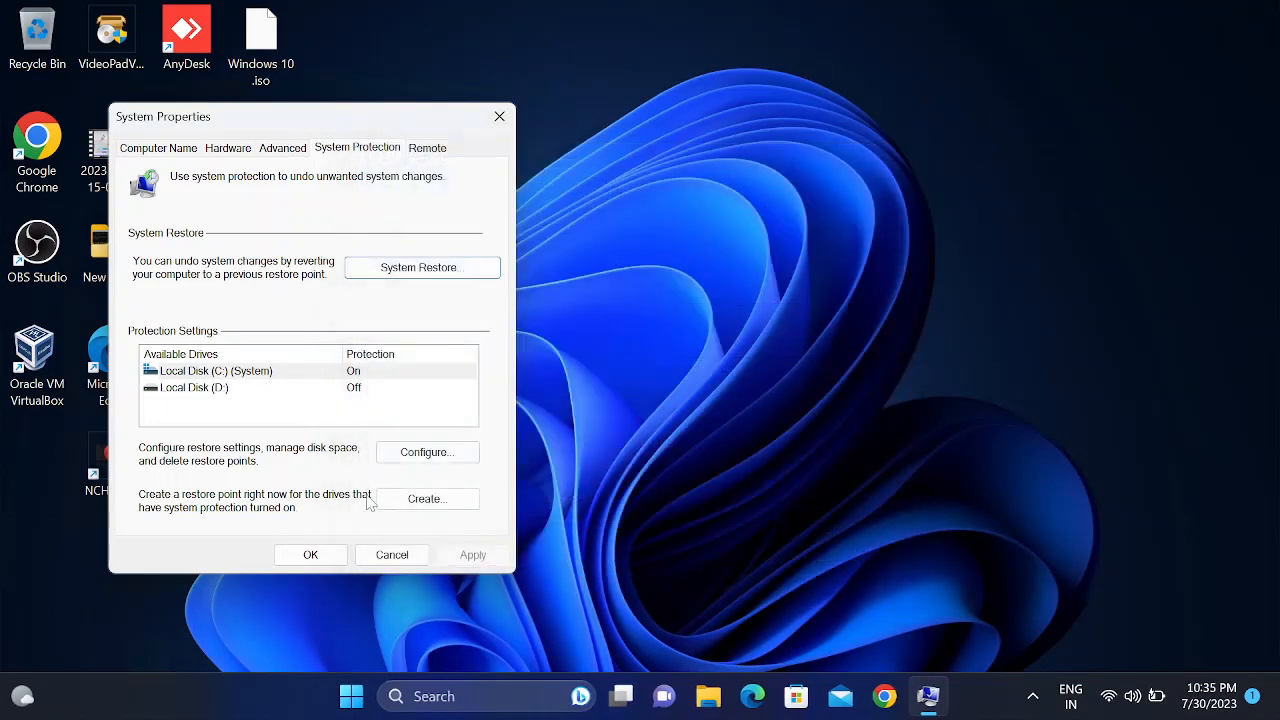
{"action": "left_click", "coordinate": [391, 554]}
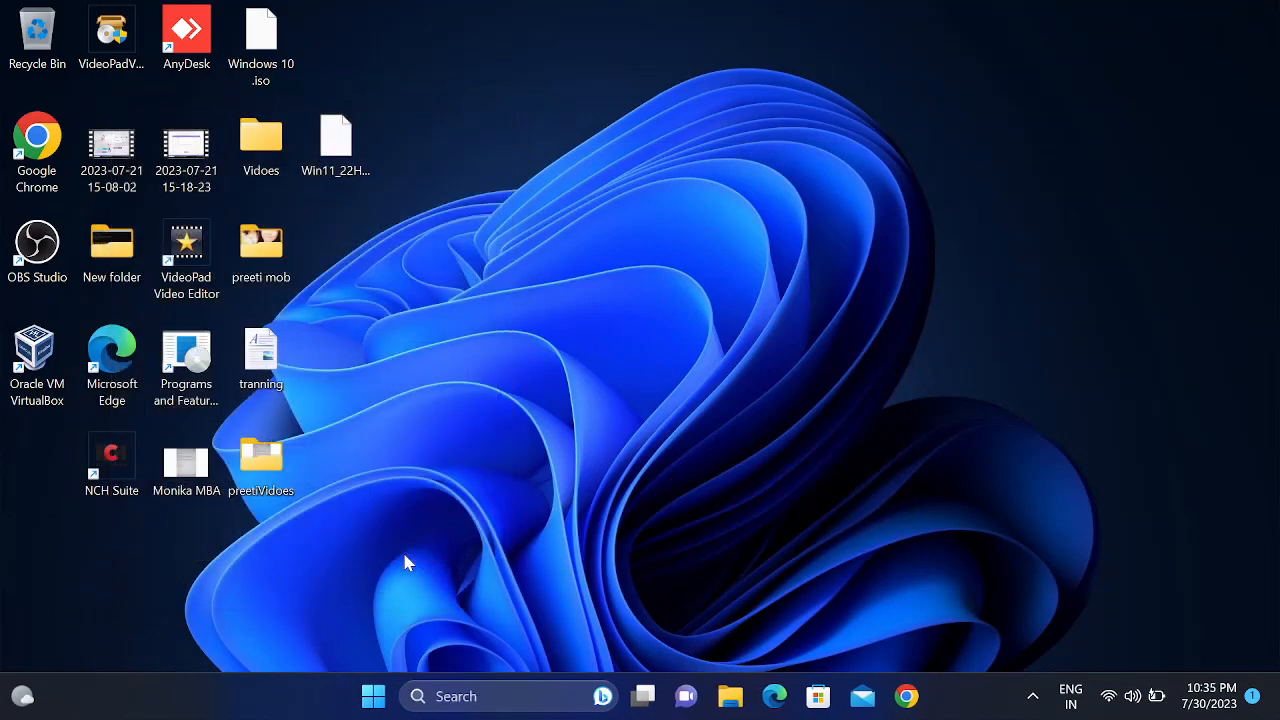